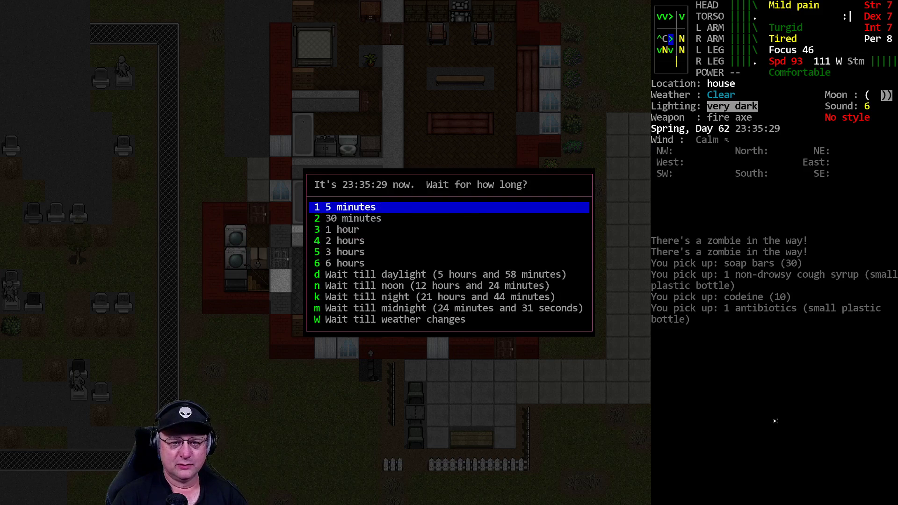
Wait five minutes, then stop waiting when shuffling is heard
click(352, 207)
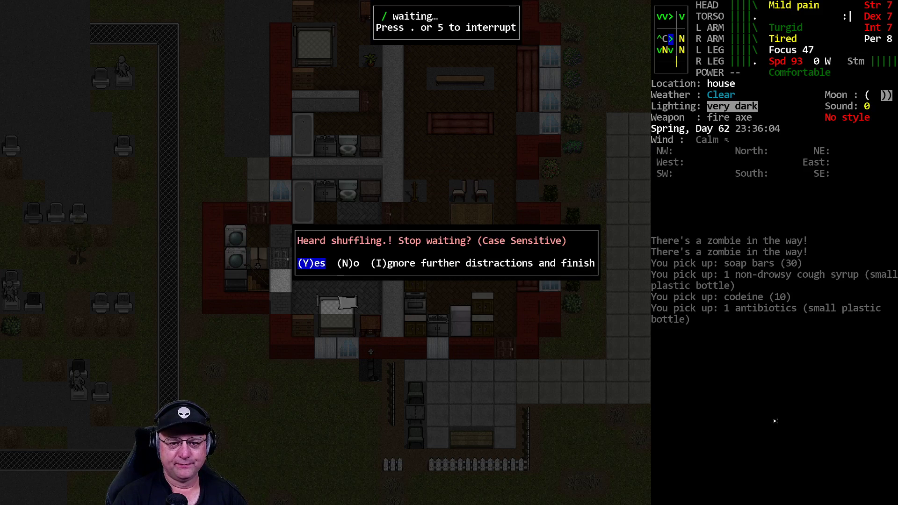
key(y)
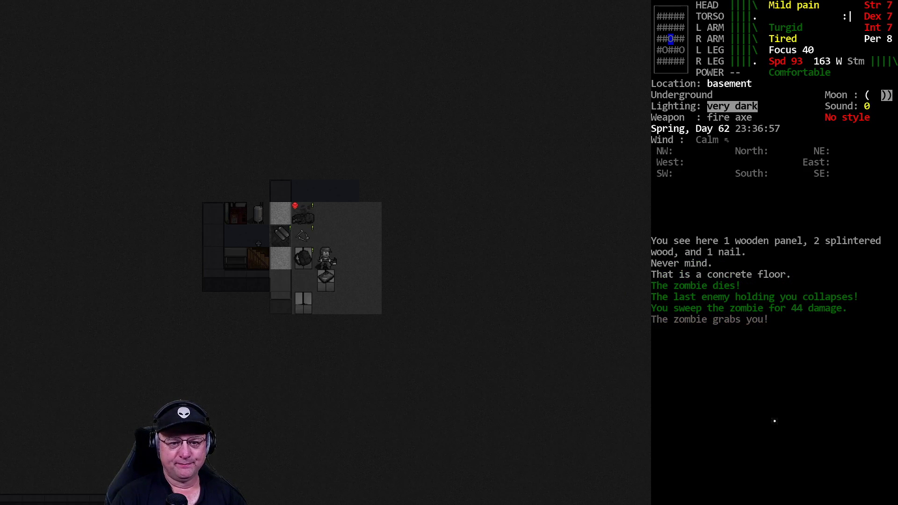
Grab the hotplate from the basement items and switch on the flashlight
key(i)
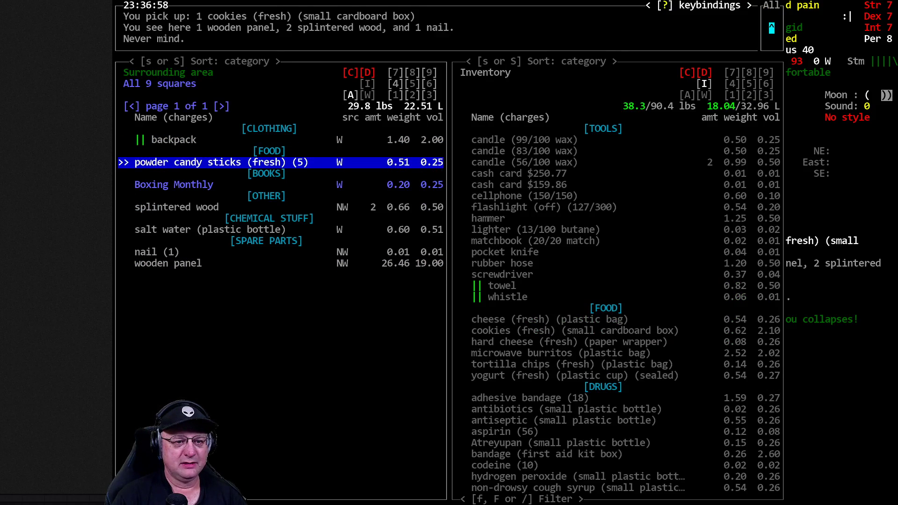
key(Escape)
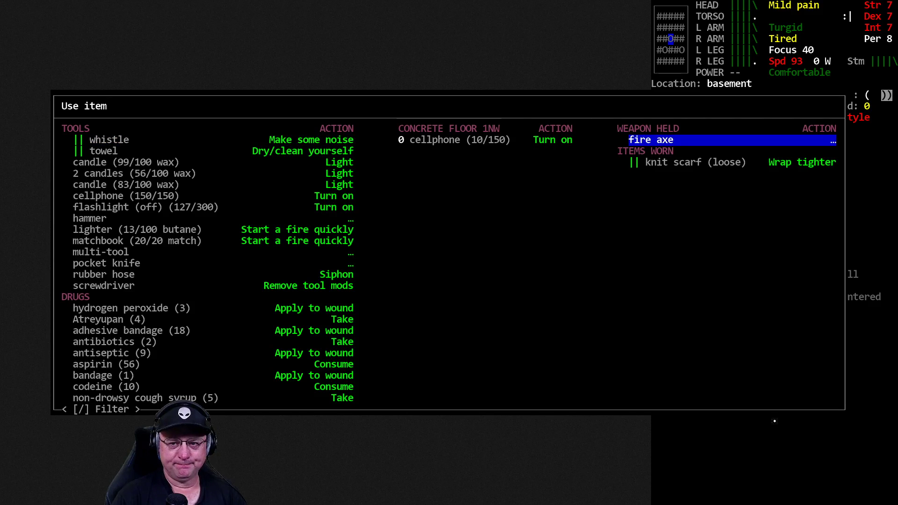
click(334, 207)
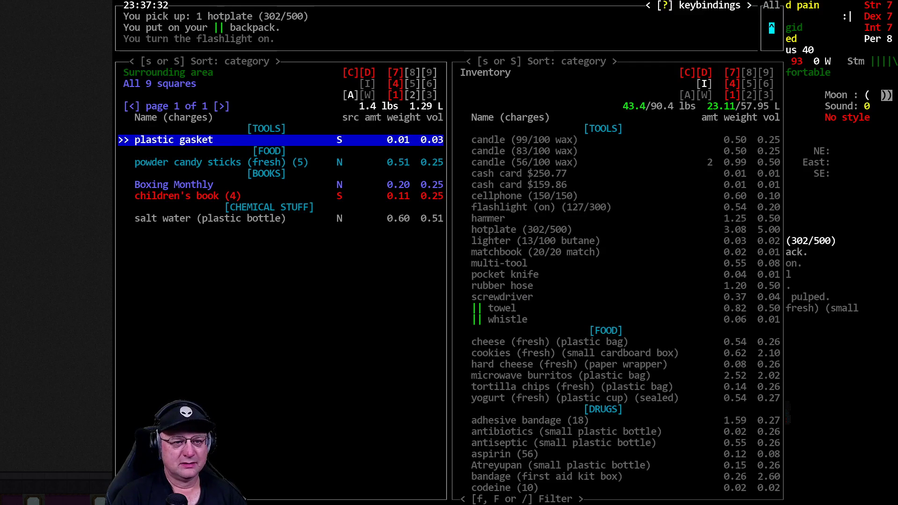
Finish managing items and page through the carried items list
key(Escape)
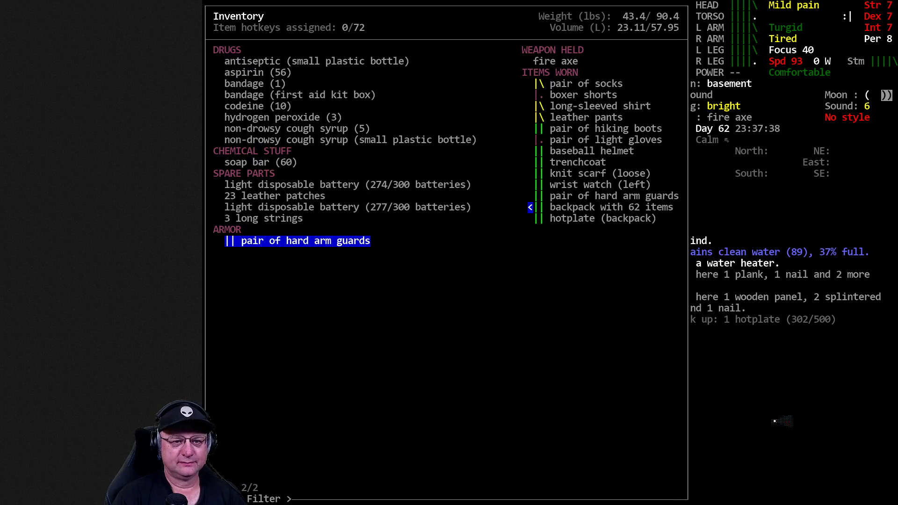
key(up)
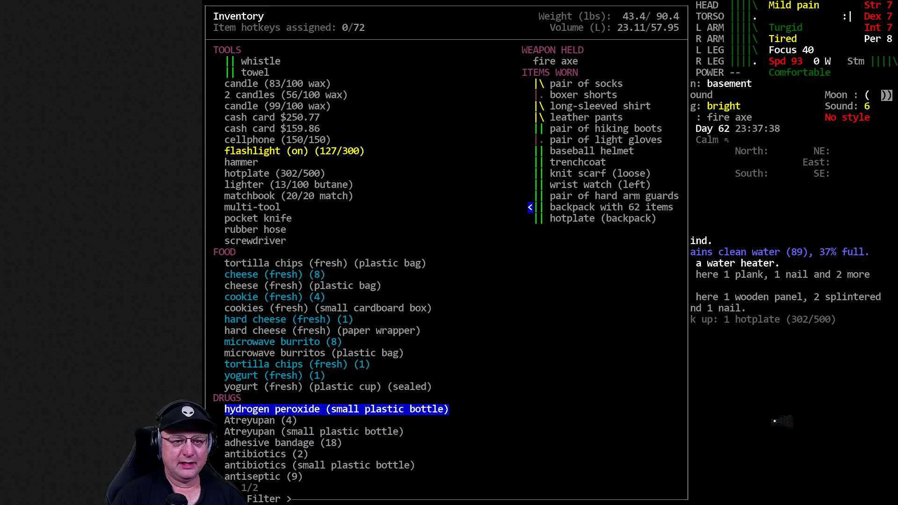
key(Escape)
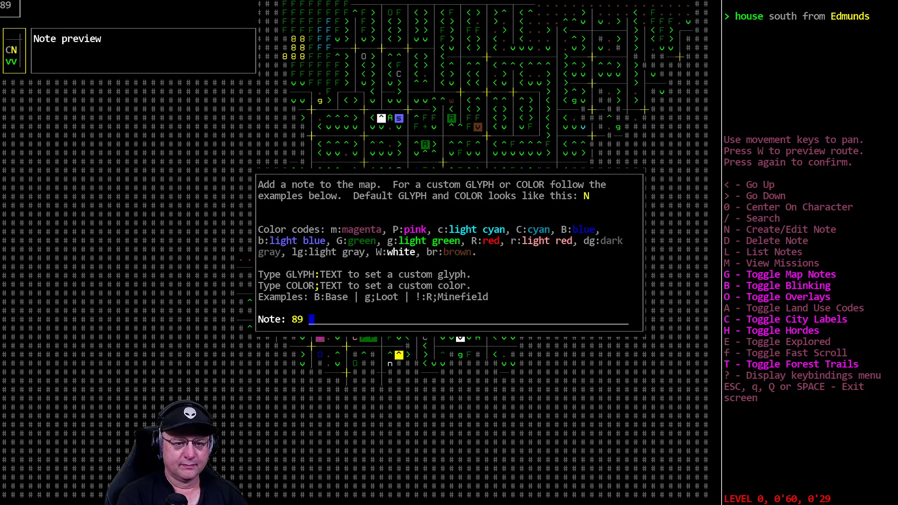
Finish the map note about 89 clean water in the basement and save it
text(water in bas)
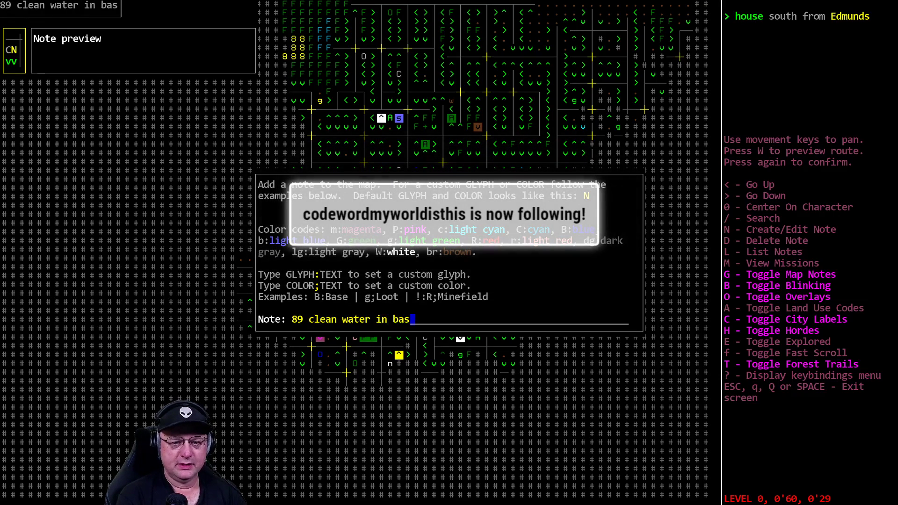
key(Escape)
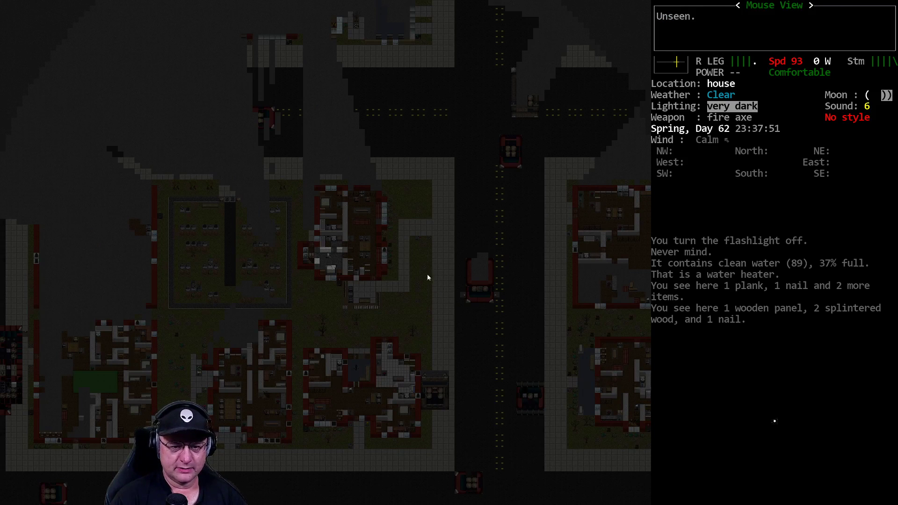
mouse_move(223, 378)
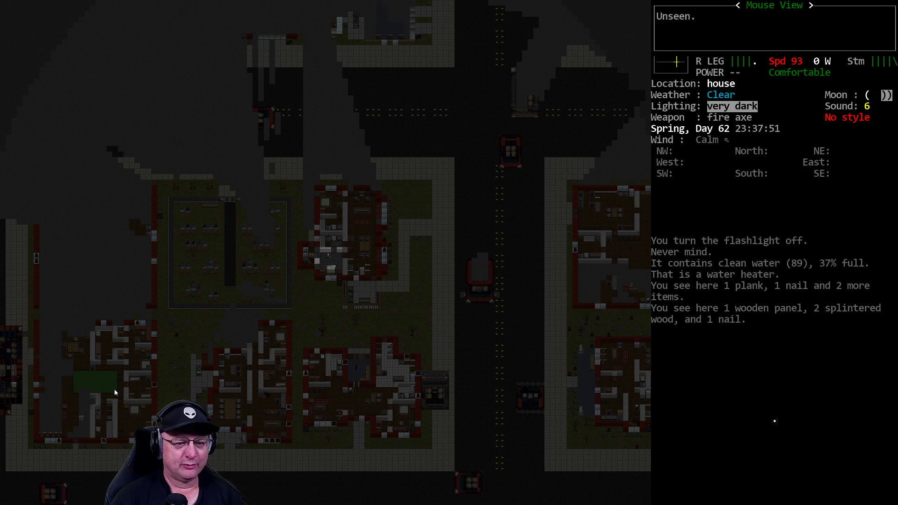
mouse_move(234, 372)
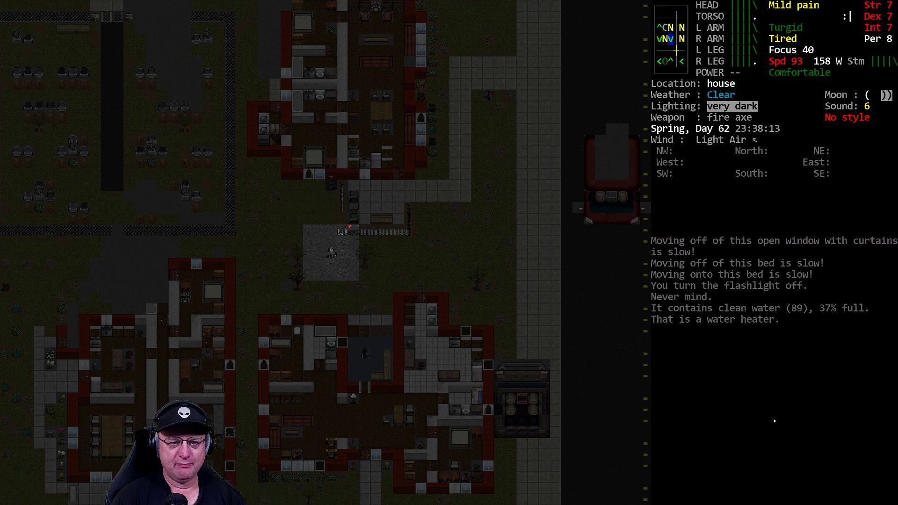
Walk back through the house to the stairs and descend to the basement
key(x)
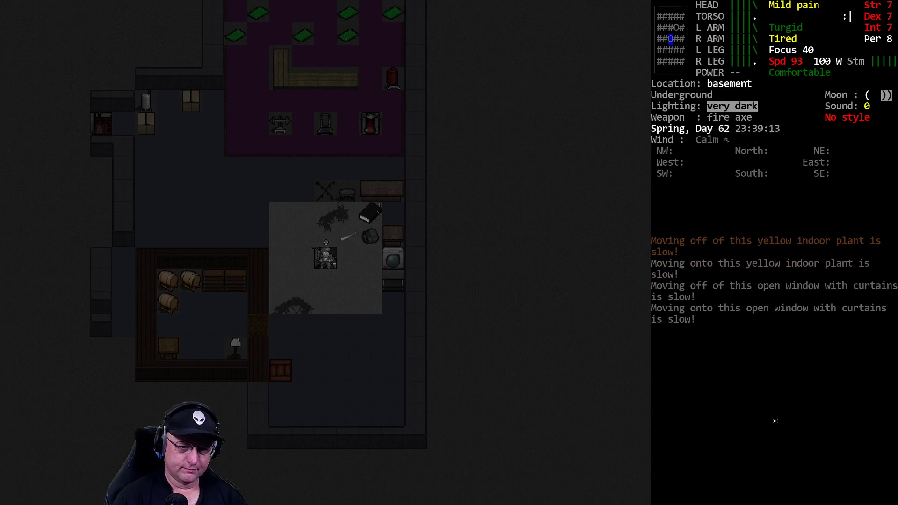
Multidrop the hard arm guards, batteries, soap, food, candles and hotplate onto the floor
key(d)
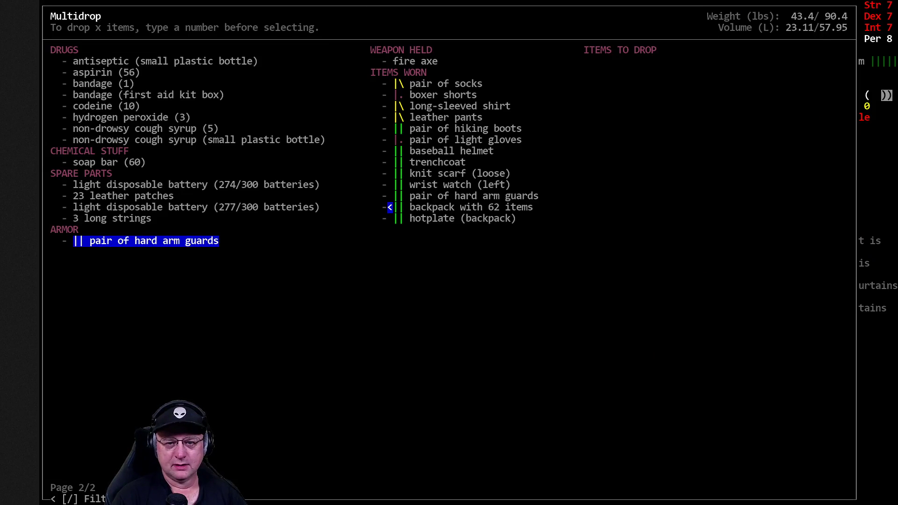
click(146, 241)
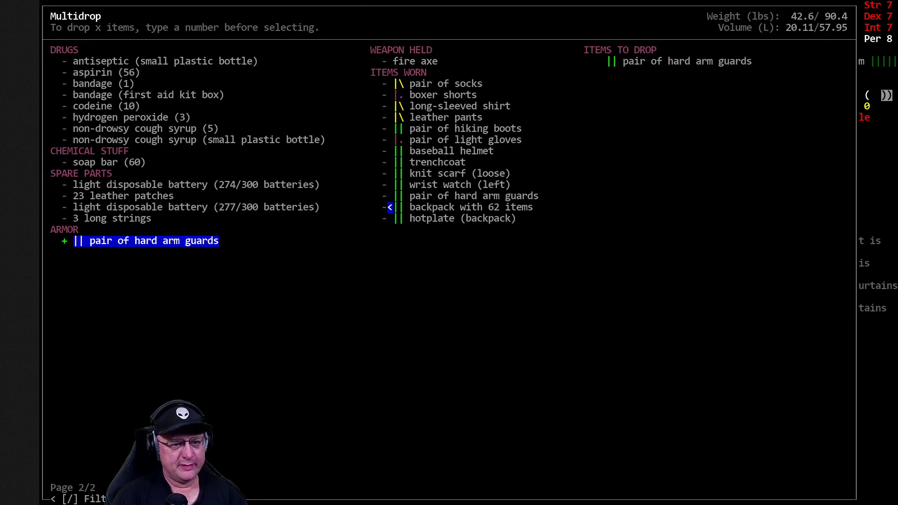
click(81, 173)
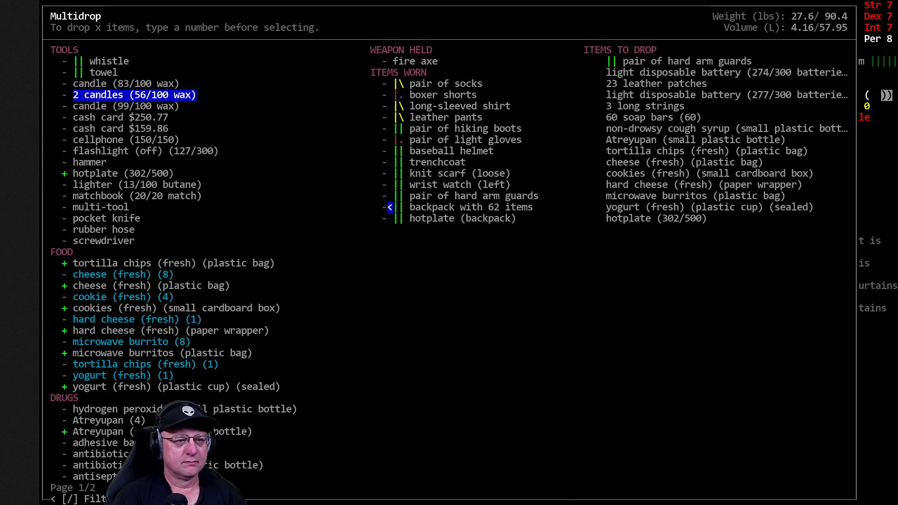
click(125, 106)
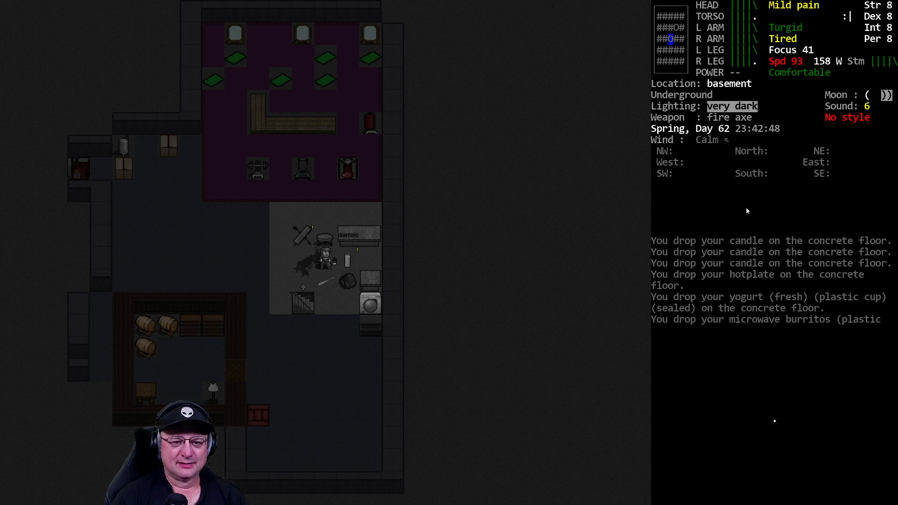
Take the basement stairs up into the house
key(@)
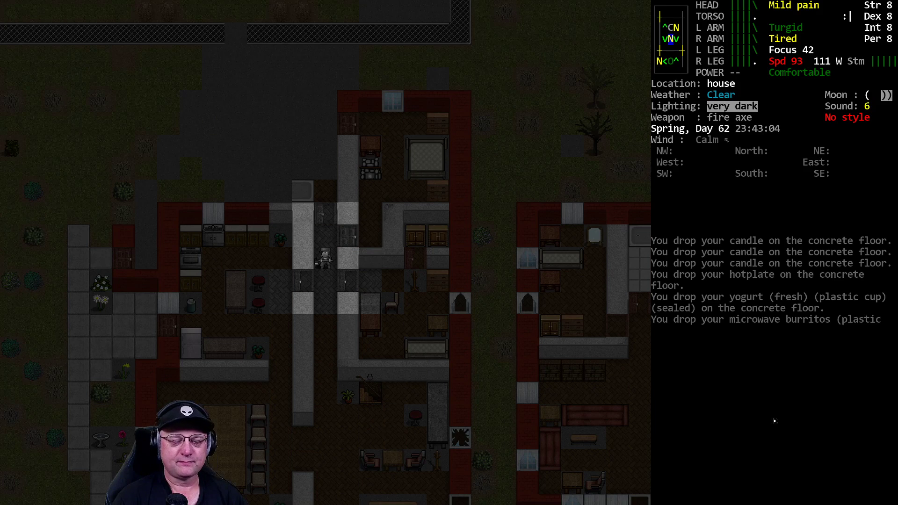
key(up)
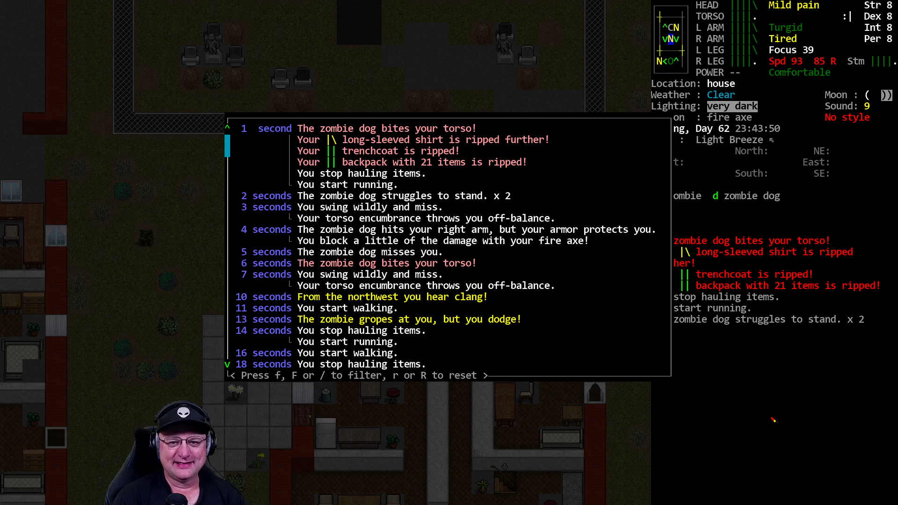
Close the message log about the zombie dog fight and return to the map
key(Escape)
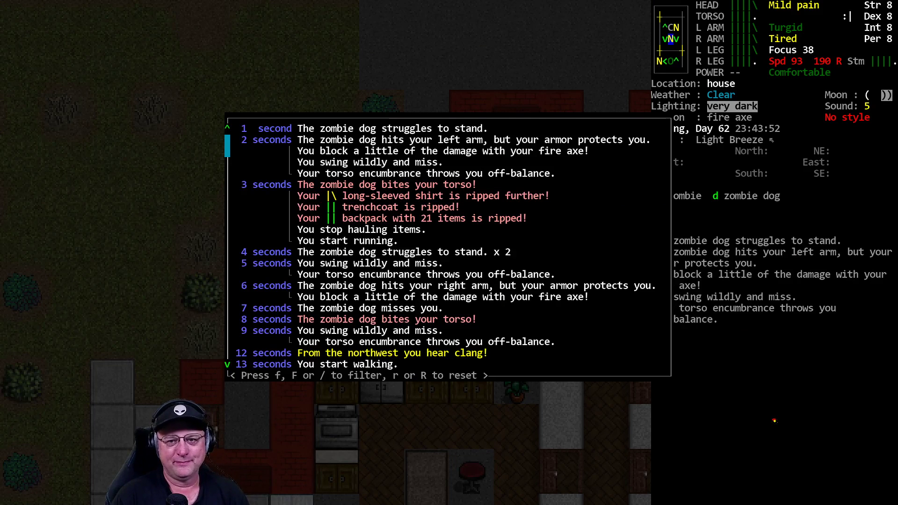
key(Escape)
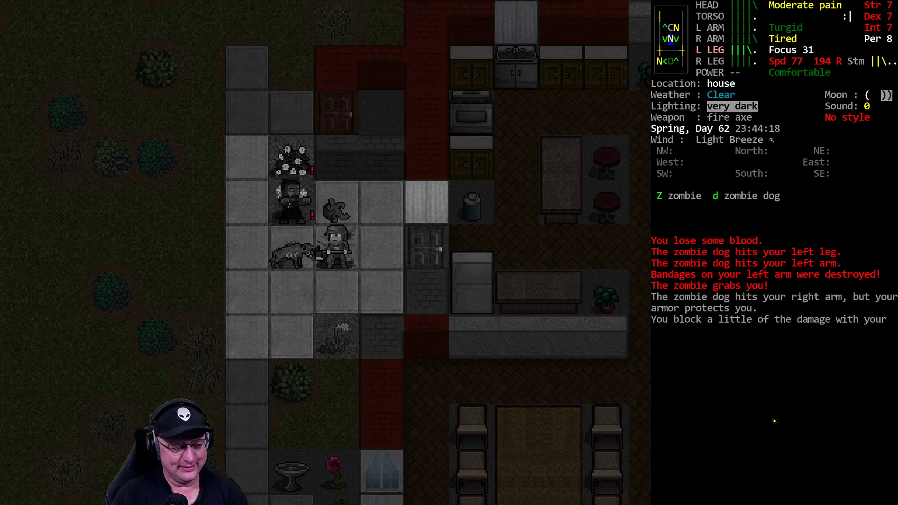
Bring up the @ character sheet showing grabbed, bleeding and pain effects
key(@)
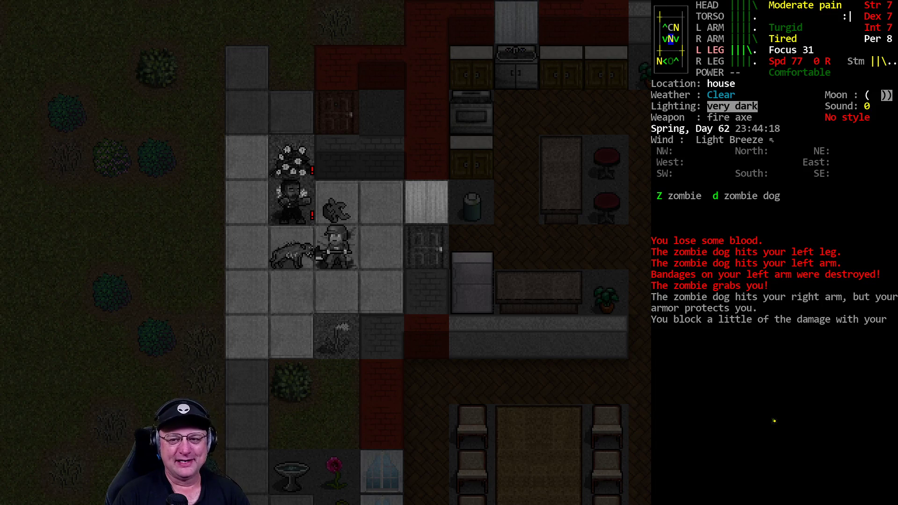
key(@)
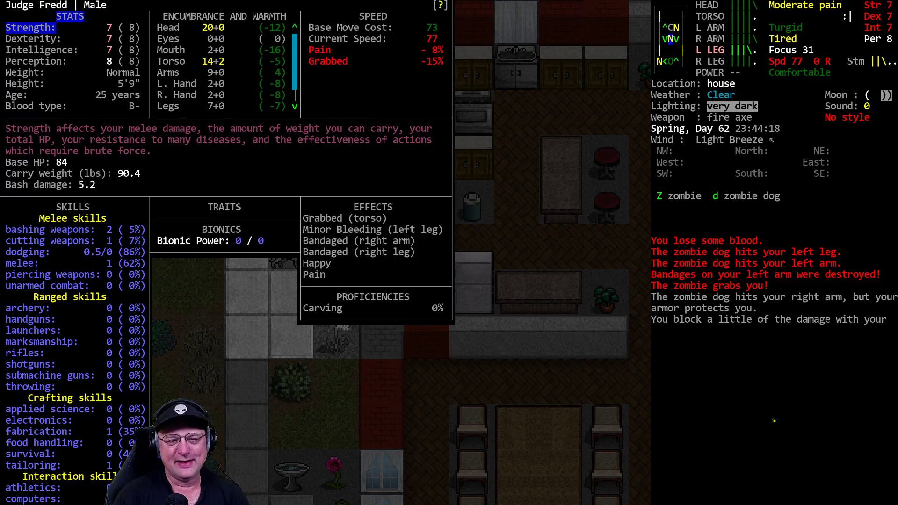
Close the character sheet and go back to the map view
key(Escape)
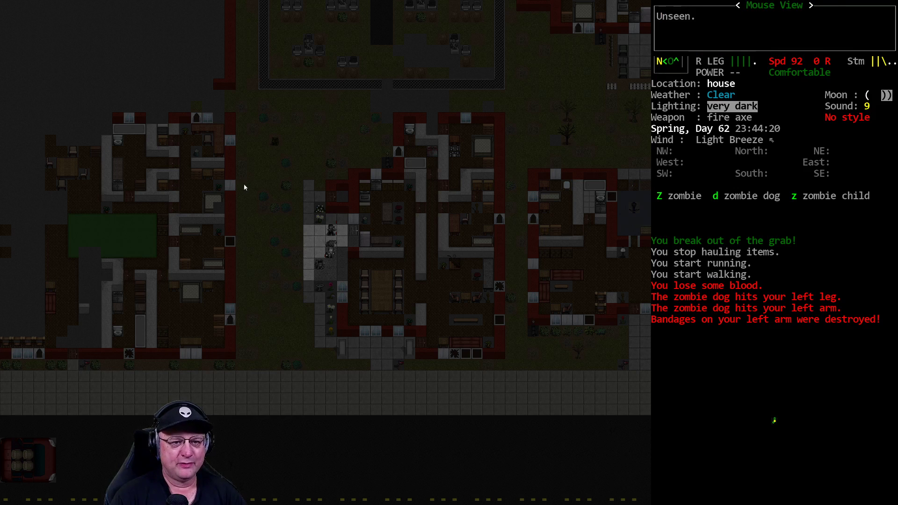
mouse_move(234, 191)
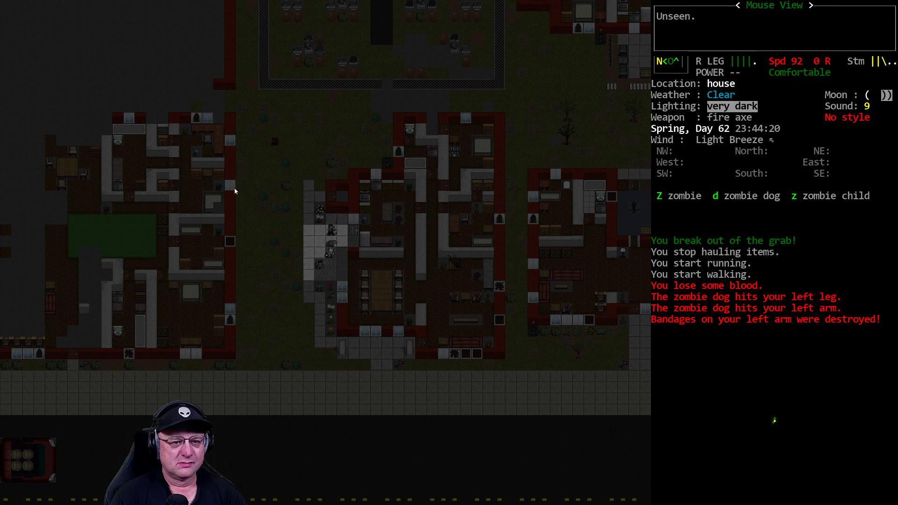
mouse_move(130, 225)
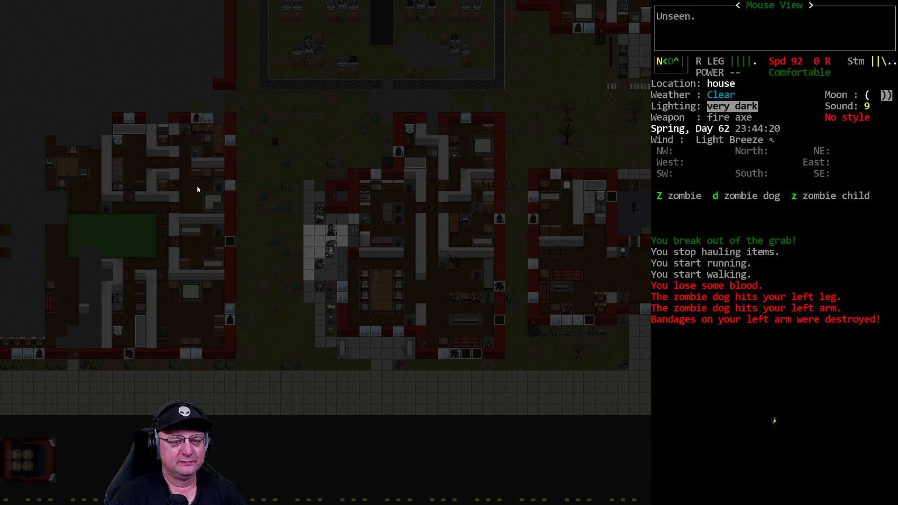
mouse_move(180, 164)
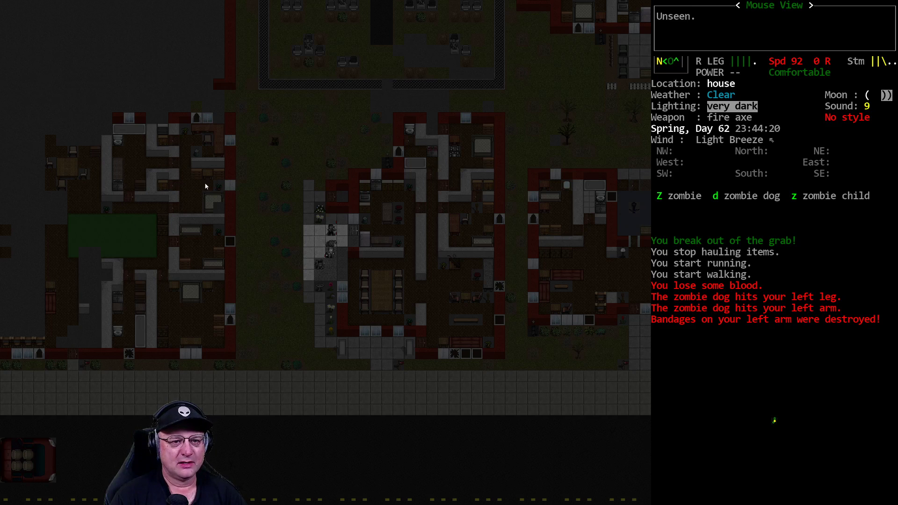
mouse_move(132, 235)
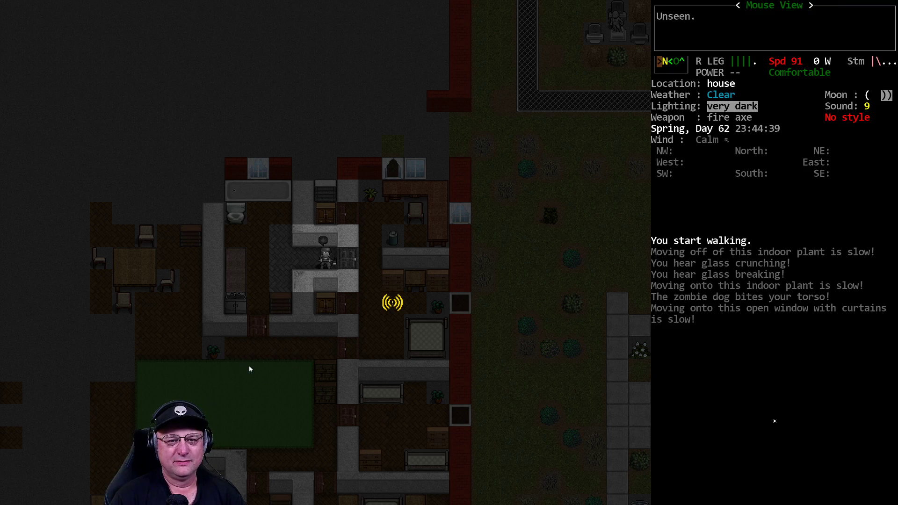
mouse_move(253, 136)
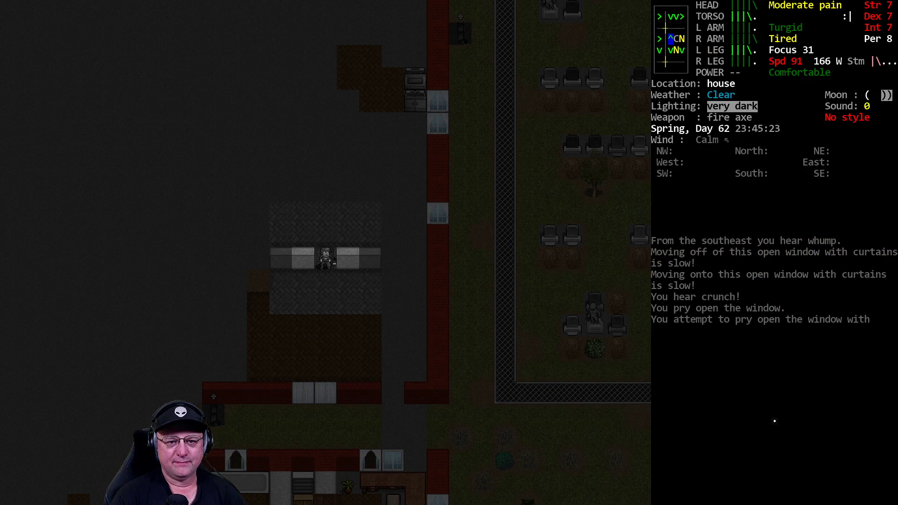
Wait by the pried-open window until stamina recovers and the survivor feels refreshed
key(down)
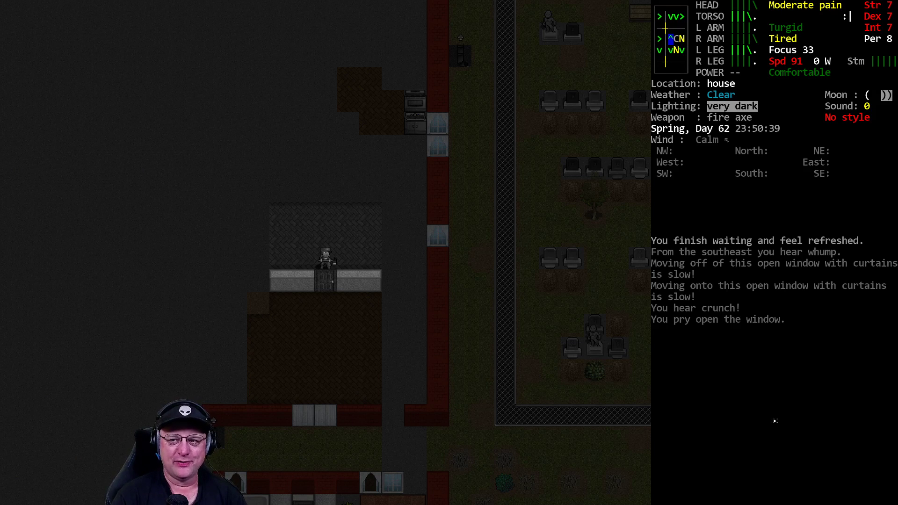
Review the survivor's stats and dodging skill on the character sheet, then close it
key(@)
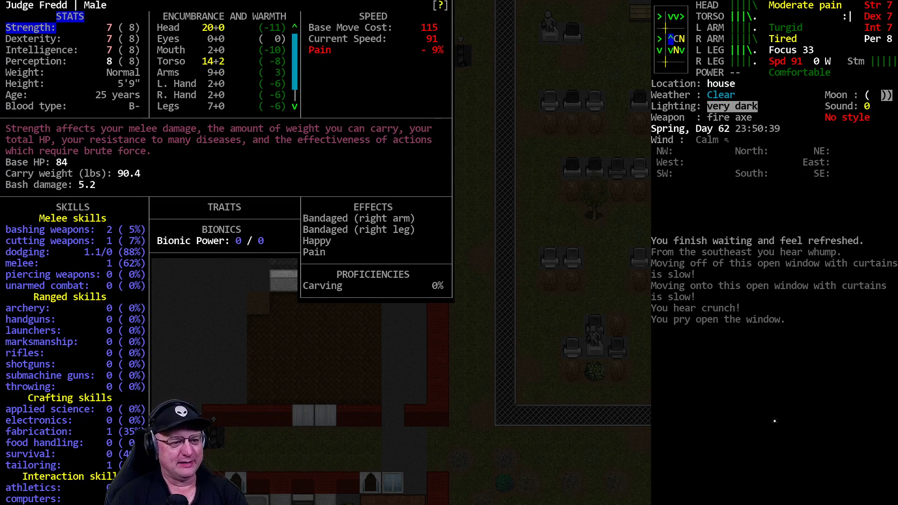
key(escape)
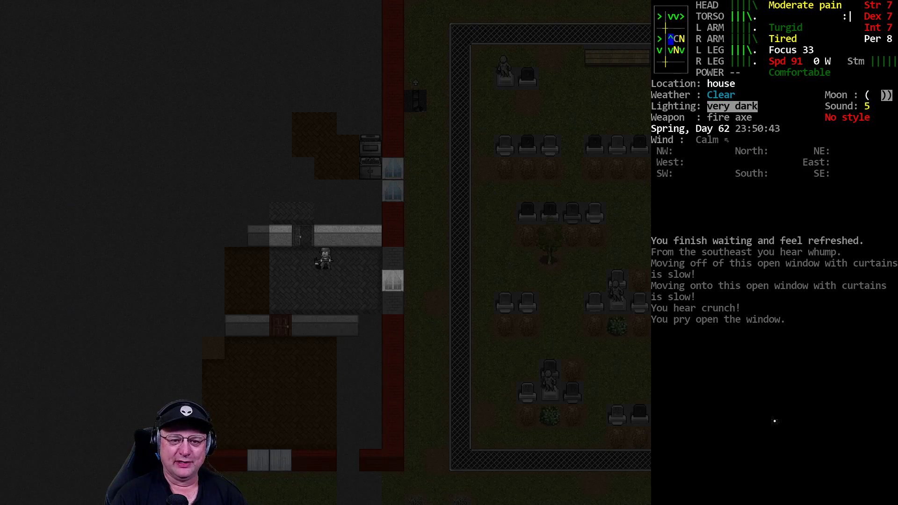
key(up)
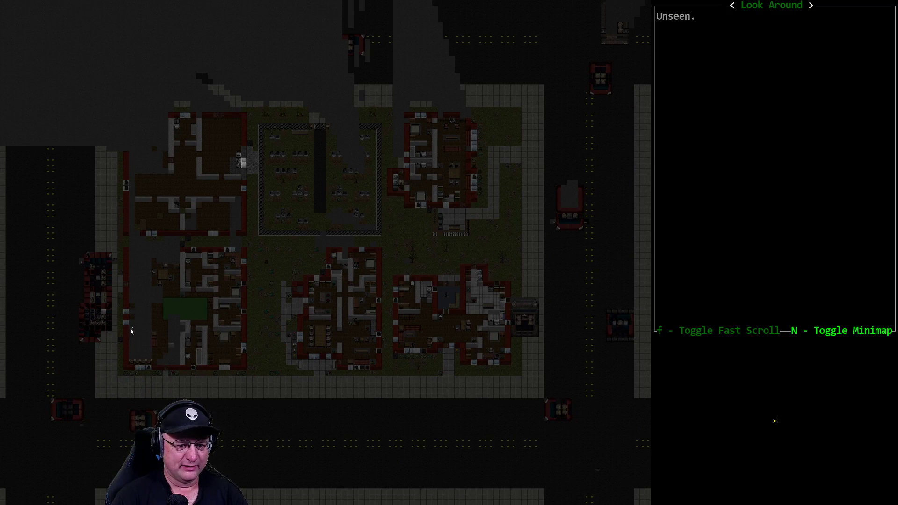
mouse_move(139, 289)
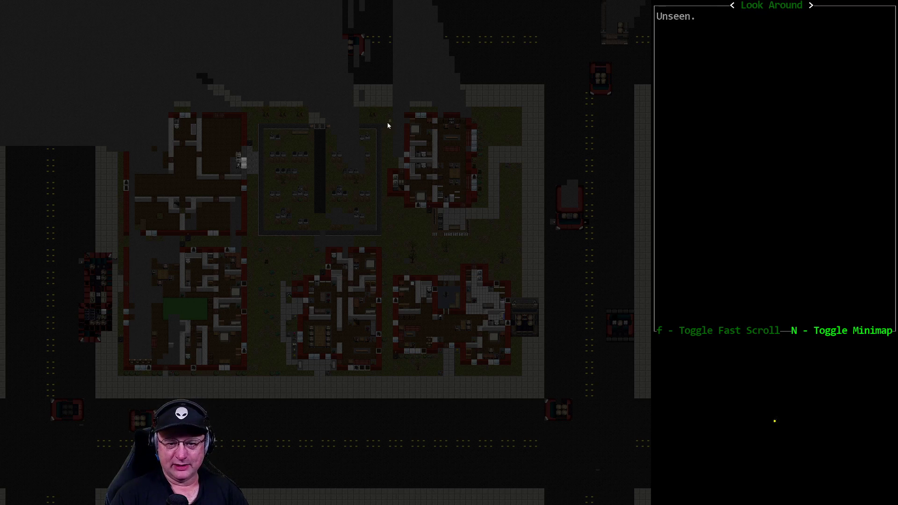
mouse_move(261, 345)
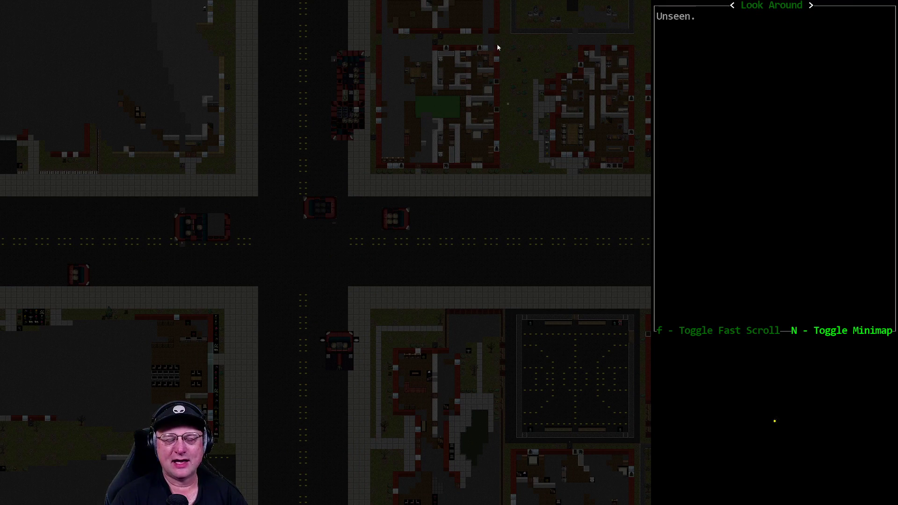
mouse_move(487, 118)
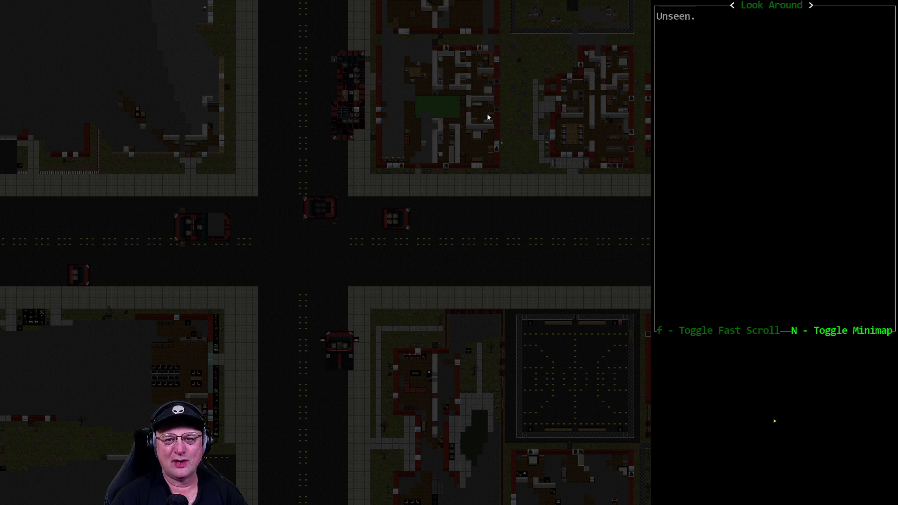
mouse_move(536, 122)
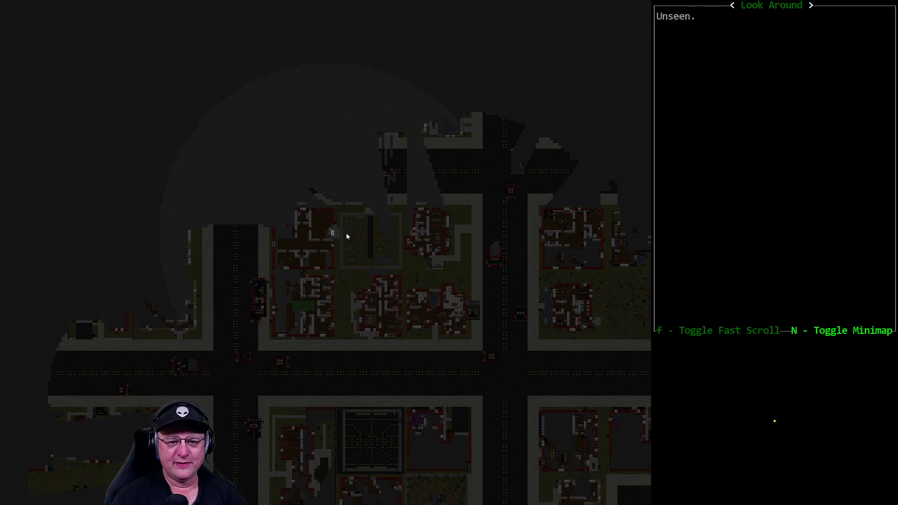
mouse_move(341, 361)
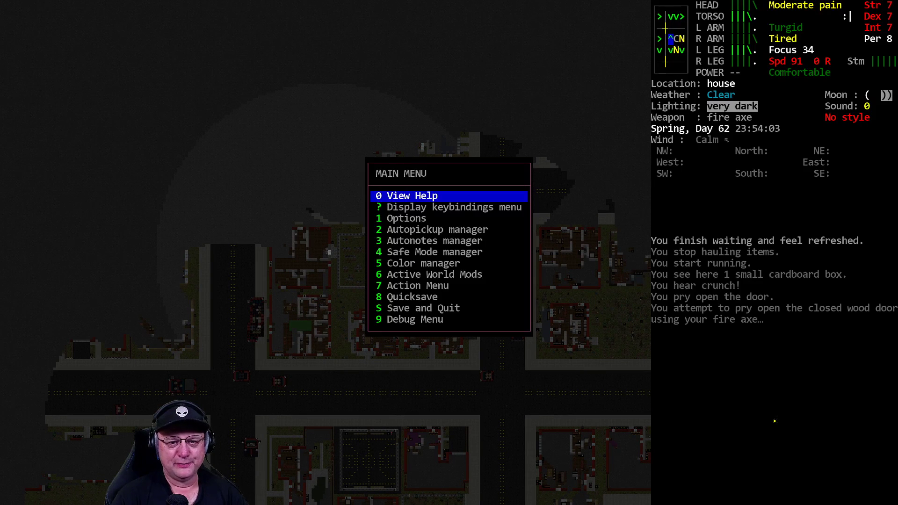
Close the main menu and return to the map by the small cemetery
key(Escape)
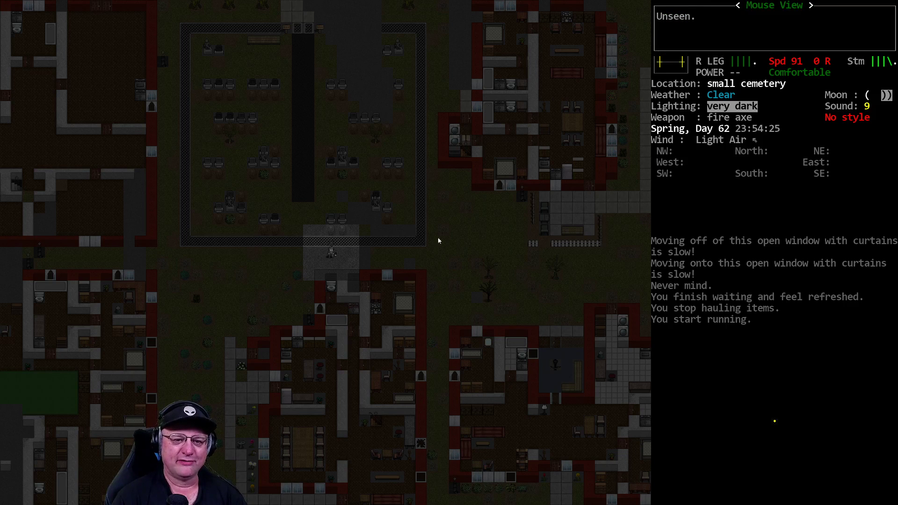
mouse_move(368, 236)
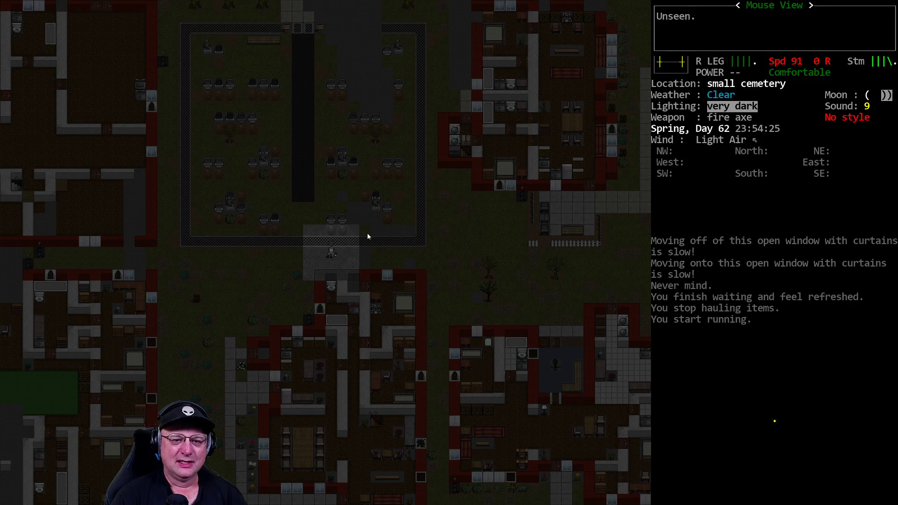
mouse_move(300, 217)
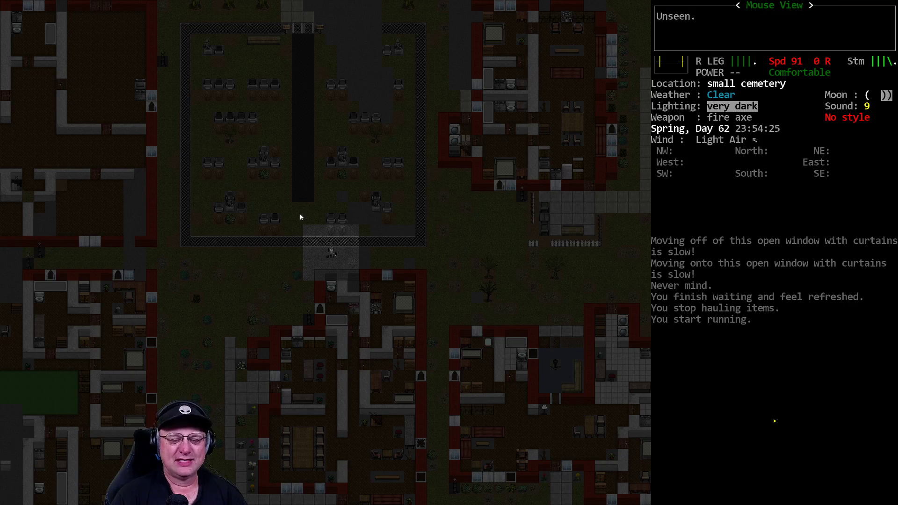
mouse_move(325, 191)
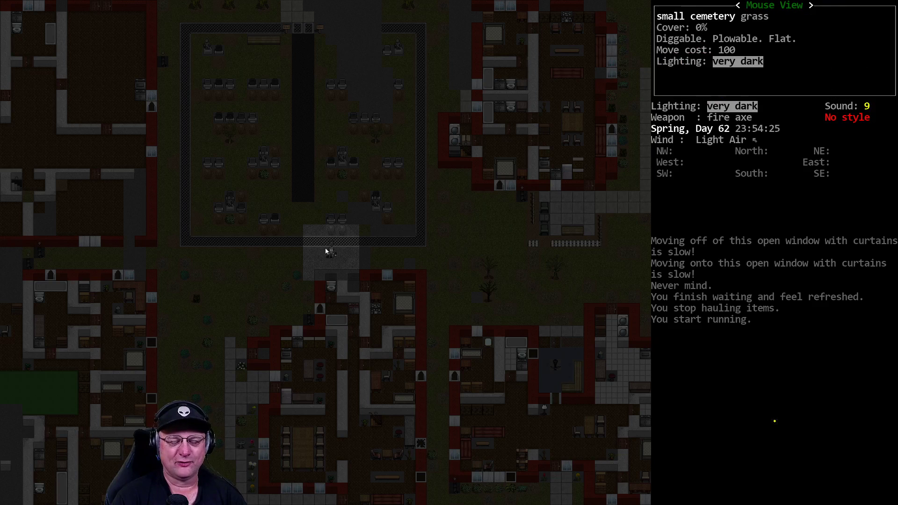
mouse_move(314, 243)
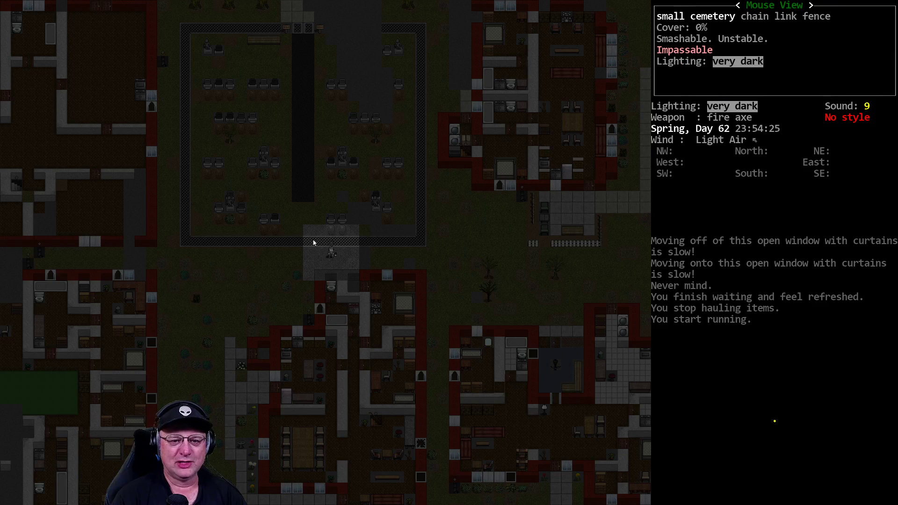
mouse_move(487, 242)
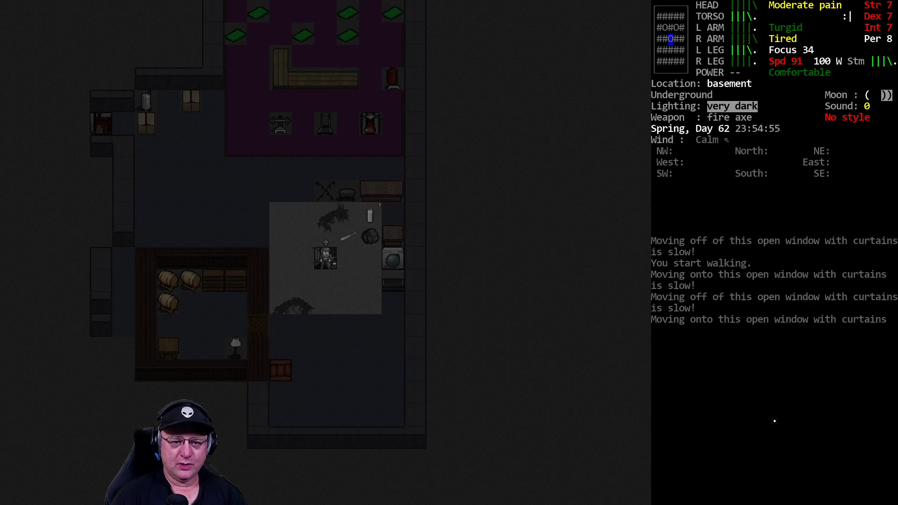
Review the backpack's pocket settings, then close them
key(d)
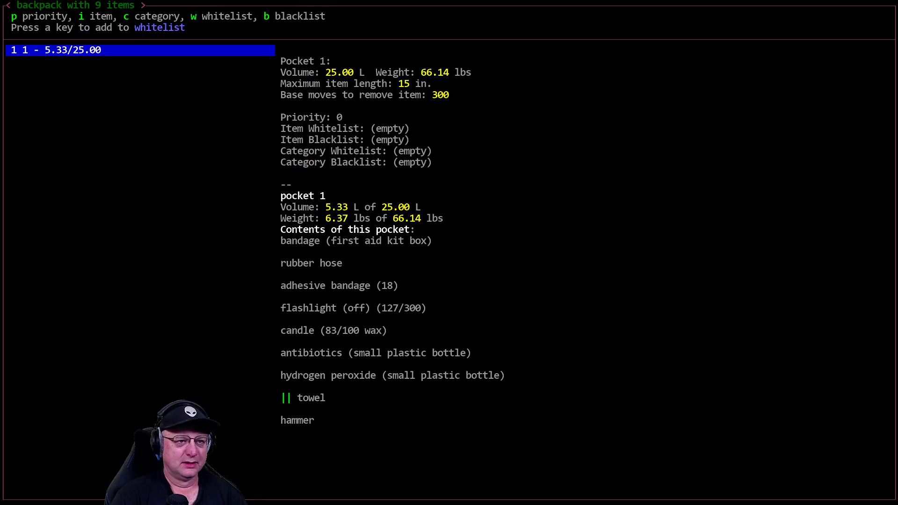
key(p)
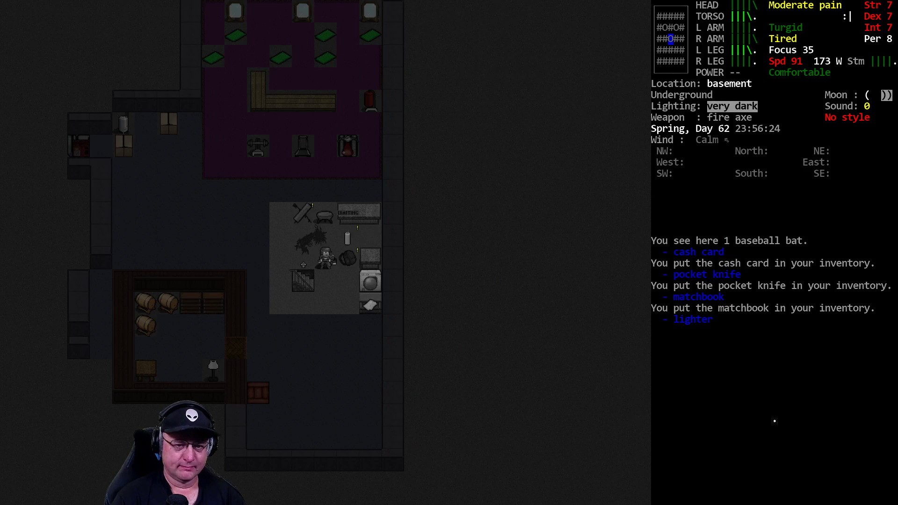
key(d)
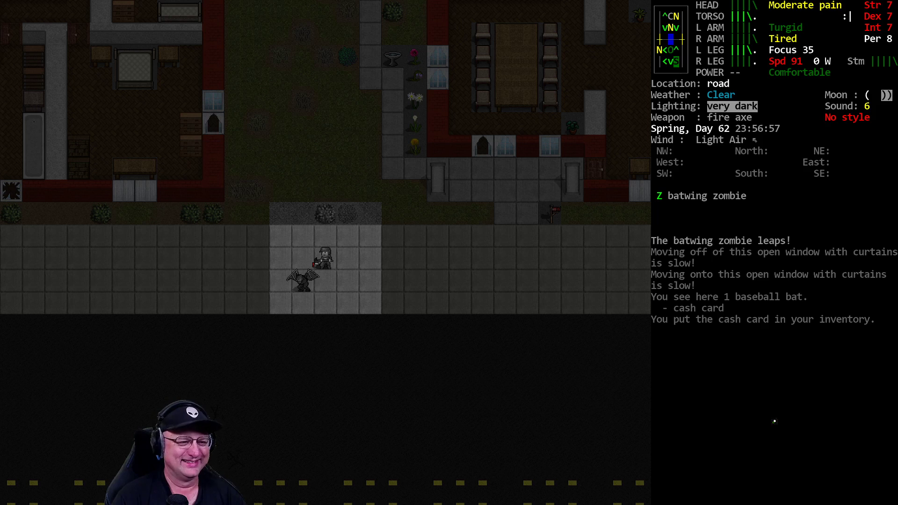
Attack the batwing zombie on the road until it dies, then grab the Glock 19
key(@)
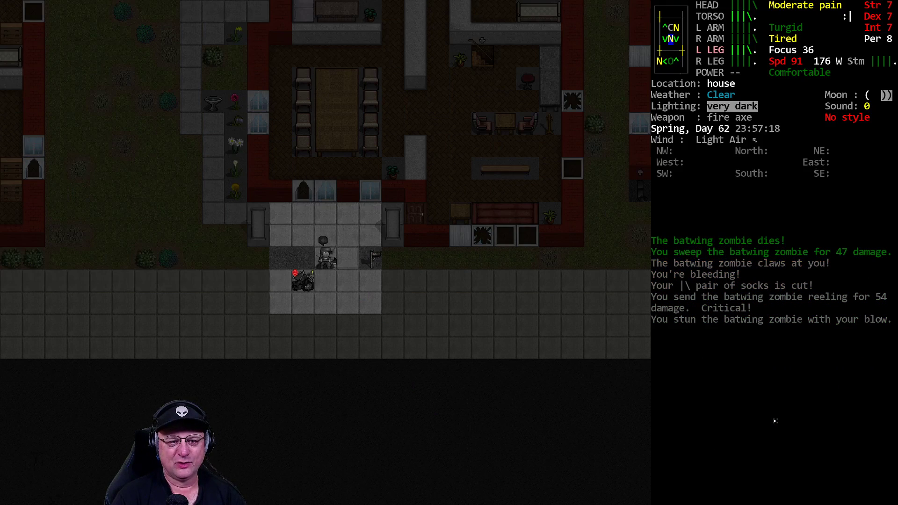
key(g)
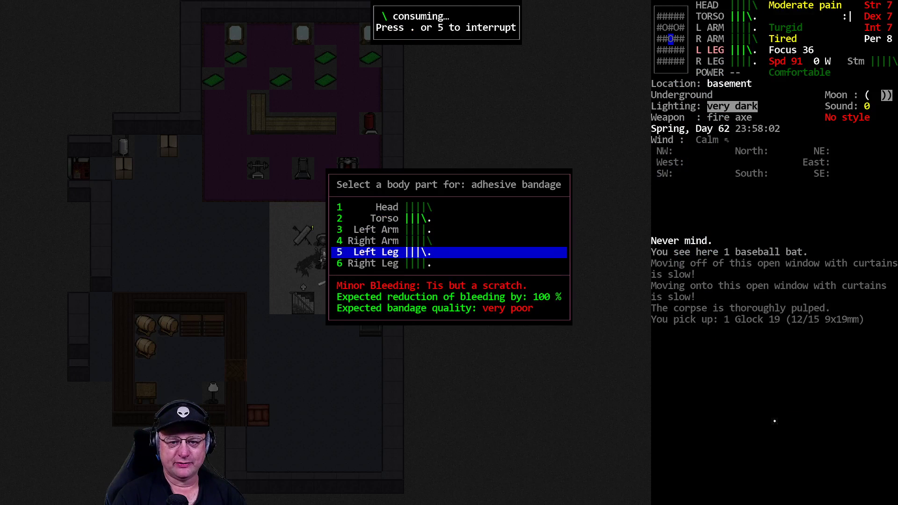
Apply an adhesive bandage to the survivor's bleeding left leg
key(5)
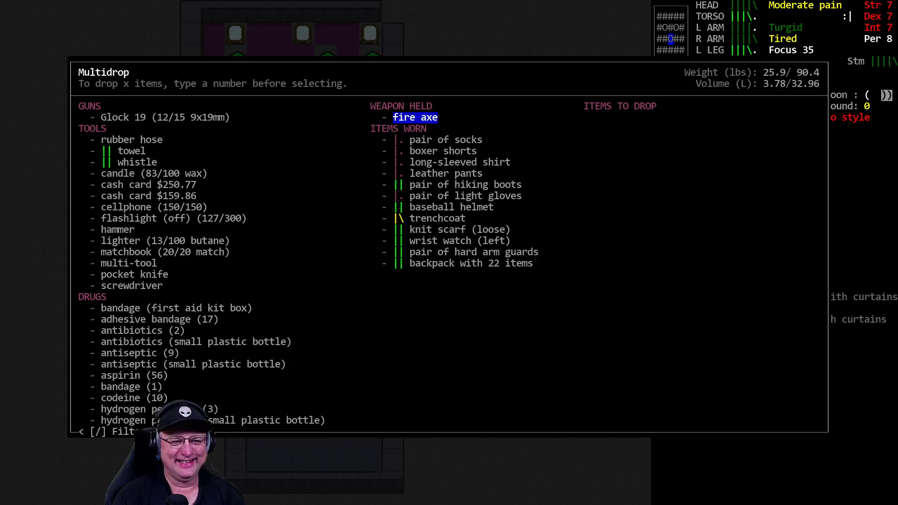
key(Down)
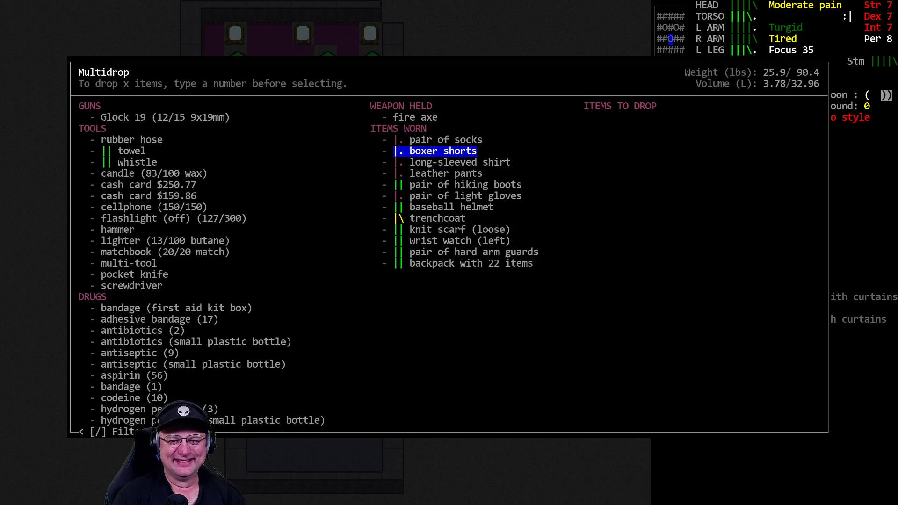
key(down)
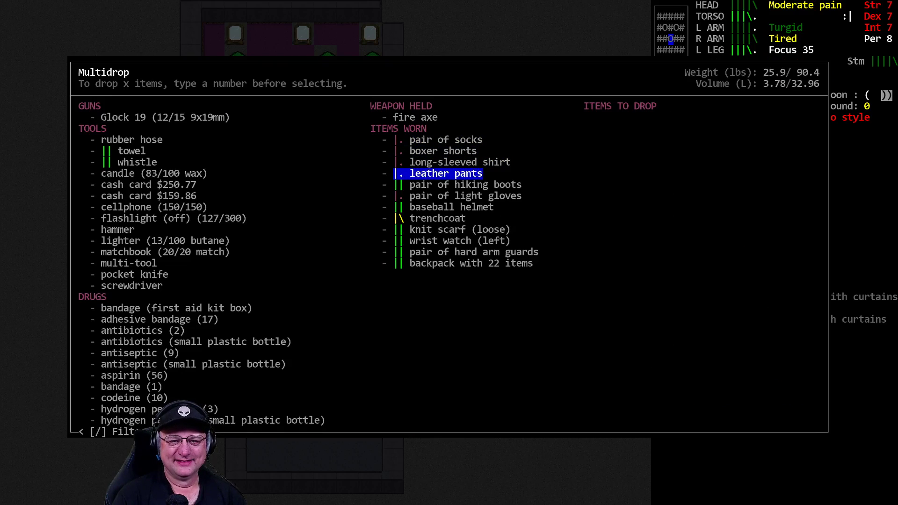
key(Escape)
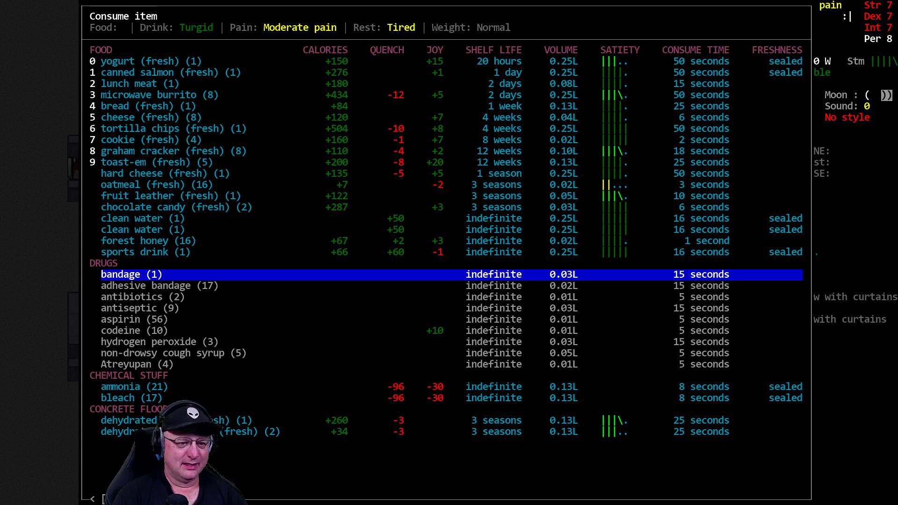
Take a dose of codeine and select the Glock 19 for dropping
key(down)
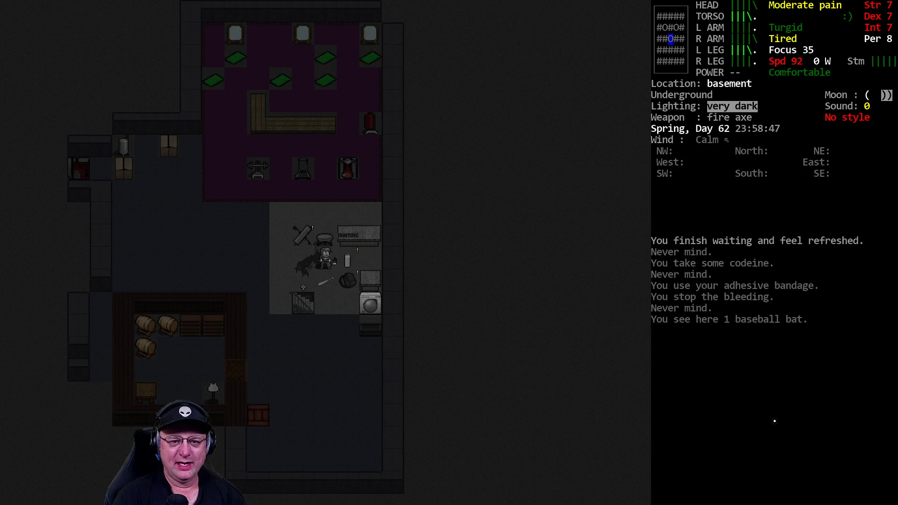
key(5)
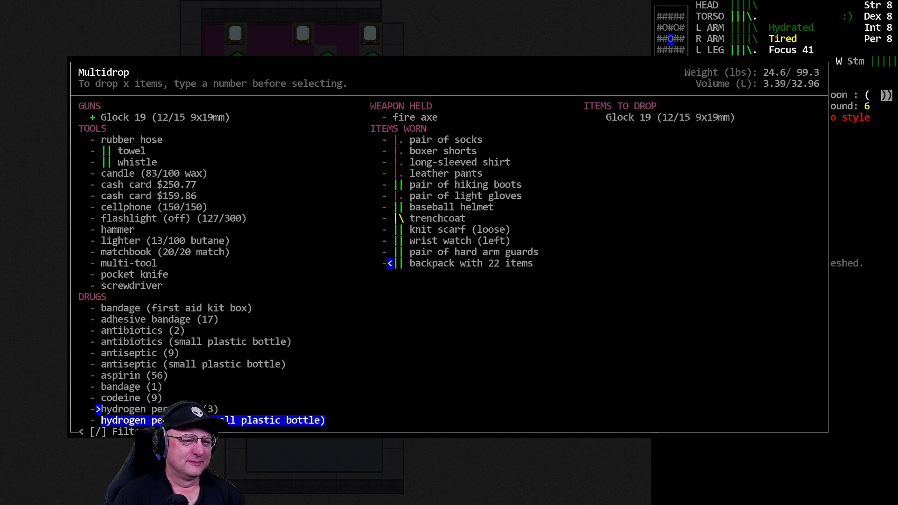
key(up)
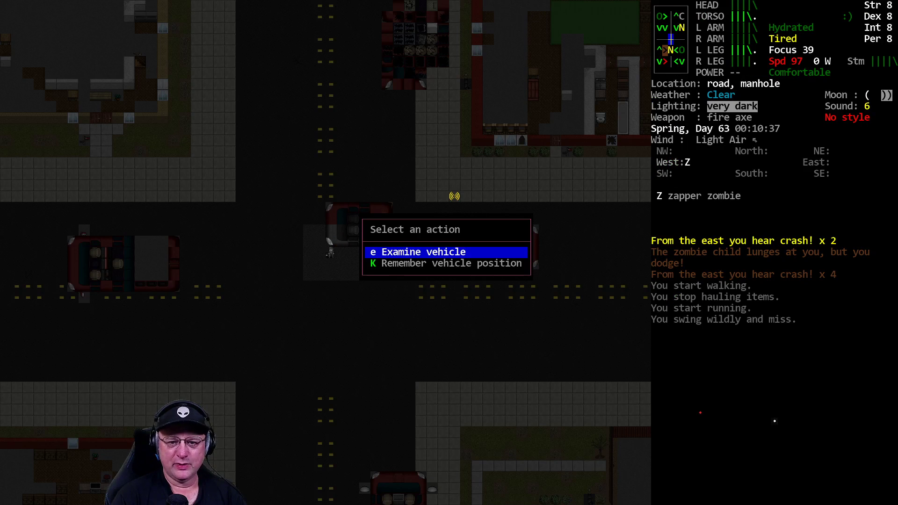
Examine the nearby vehicle while walking along the dark road
key(K)
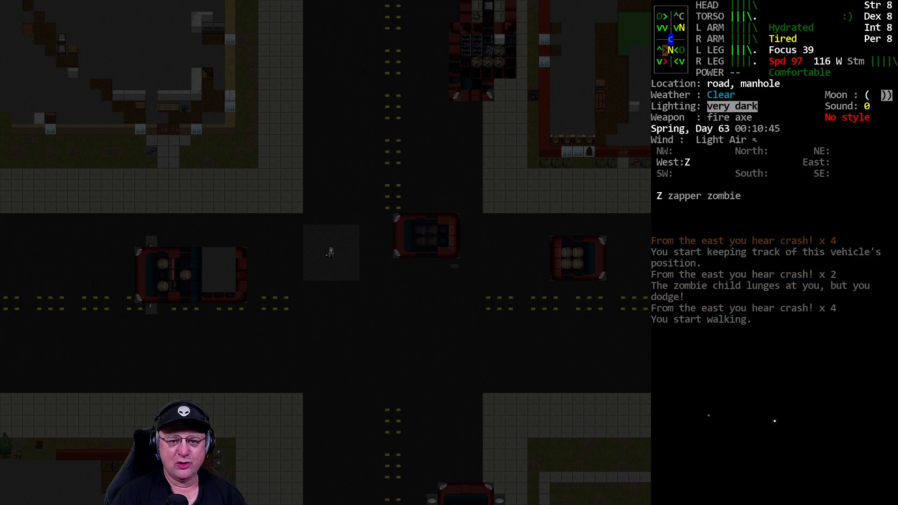
mouse_move(389, 247)
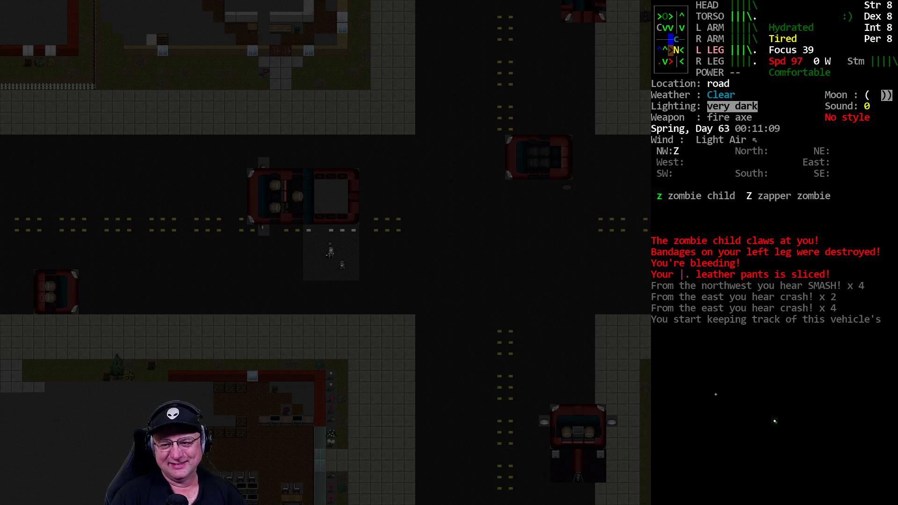
Look through the survivor's inventory, then close it
key(Escape)
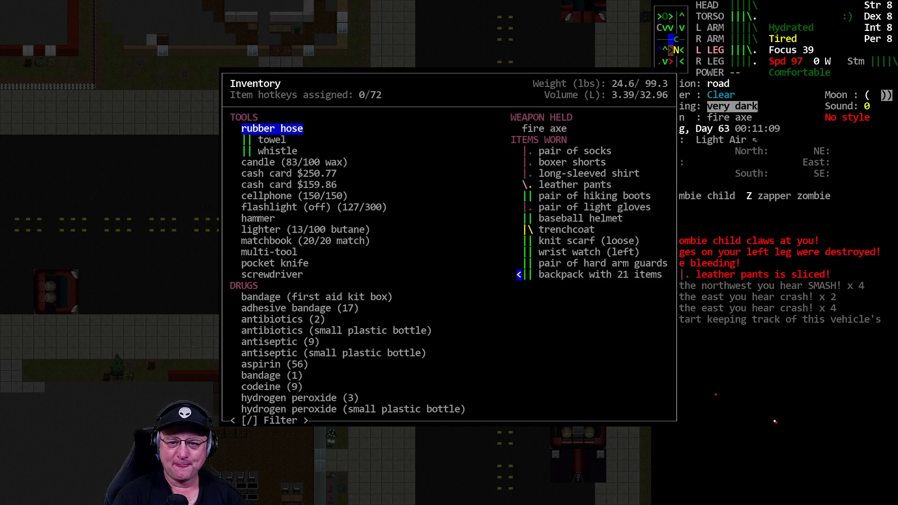
key(Escape)
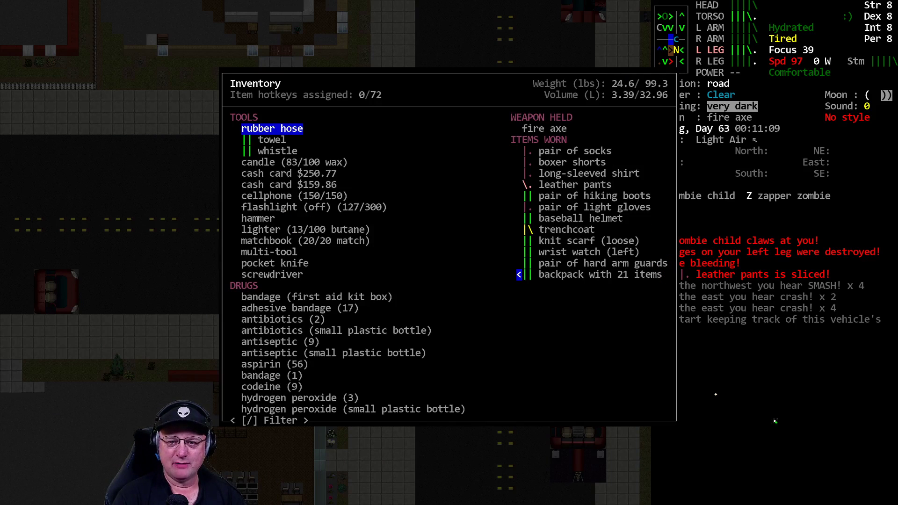
key(Escape)
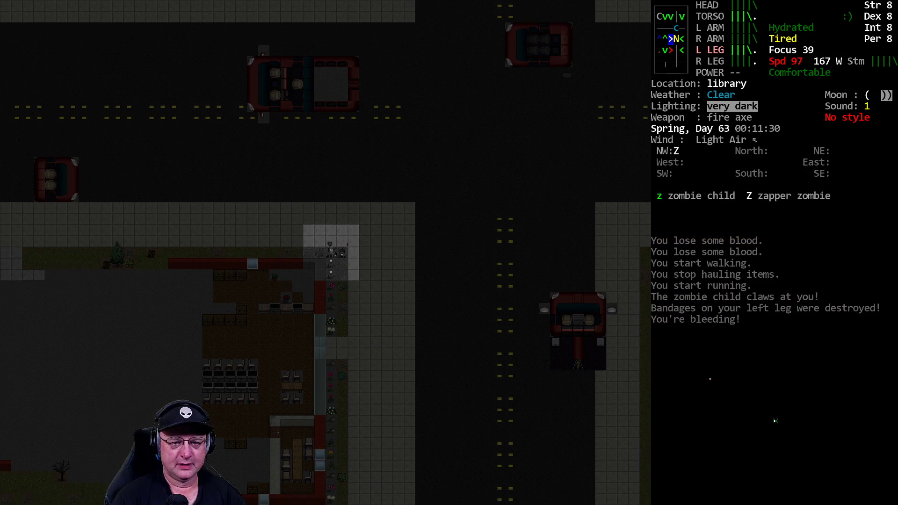
Move the survivor into the library beside the bookshelves
key(Tab)
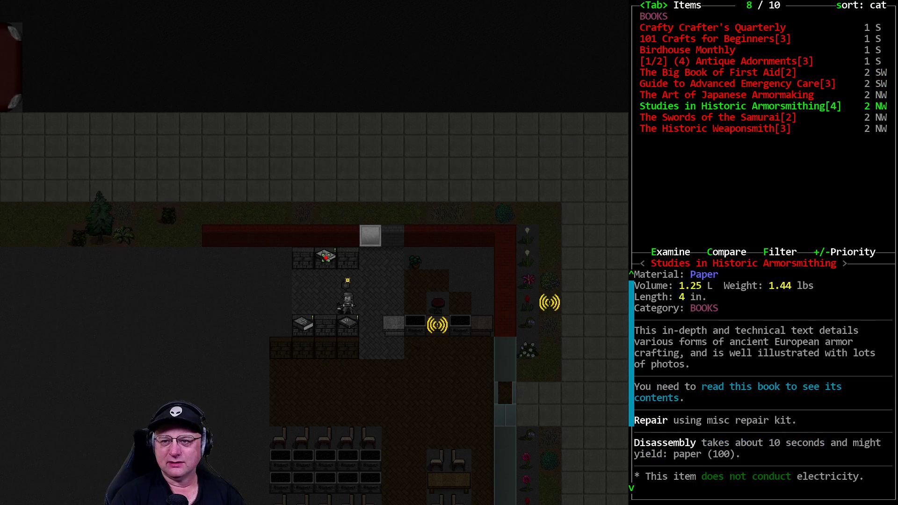
Close the nearby book list
key(DOWN)
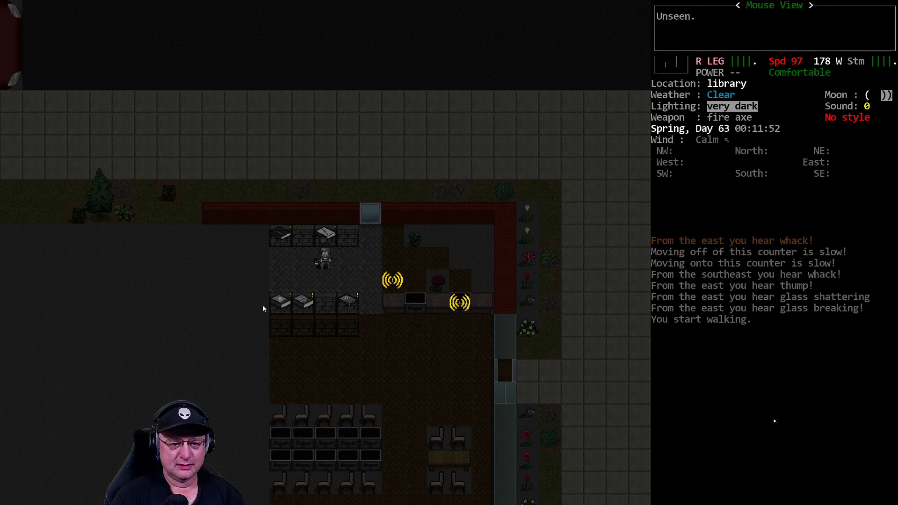
mouse_move(222, 312)
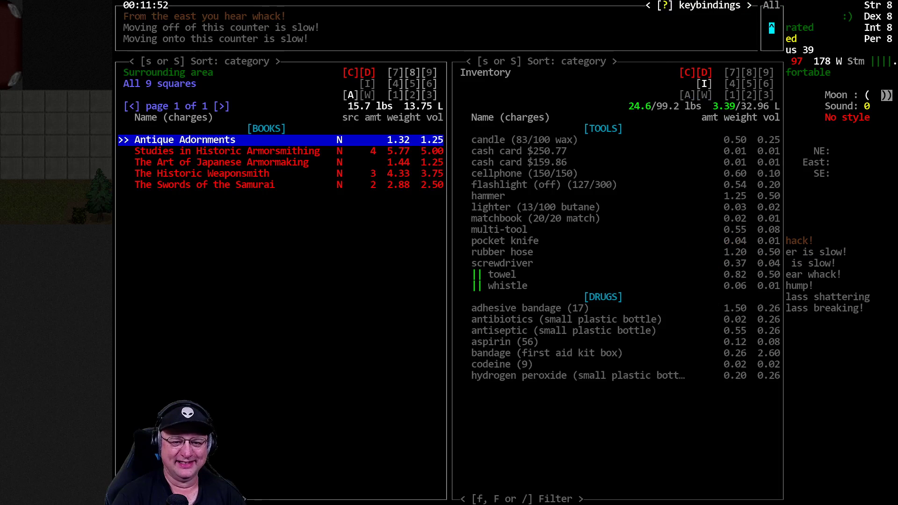
mouse_move(459, 337)
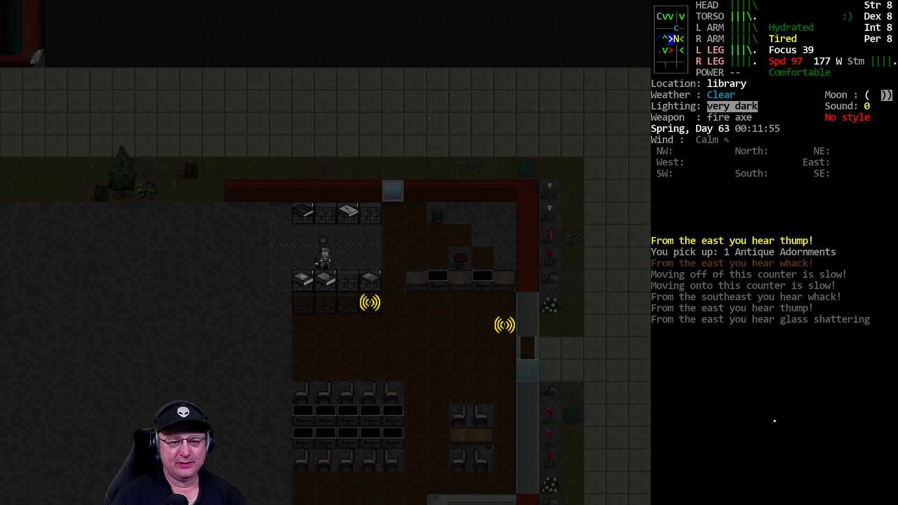
Pick up five library books, including both first aid guides, dismissing the distraction warning
key(i)
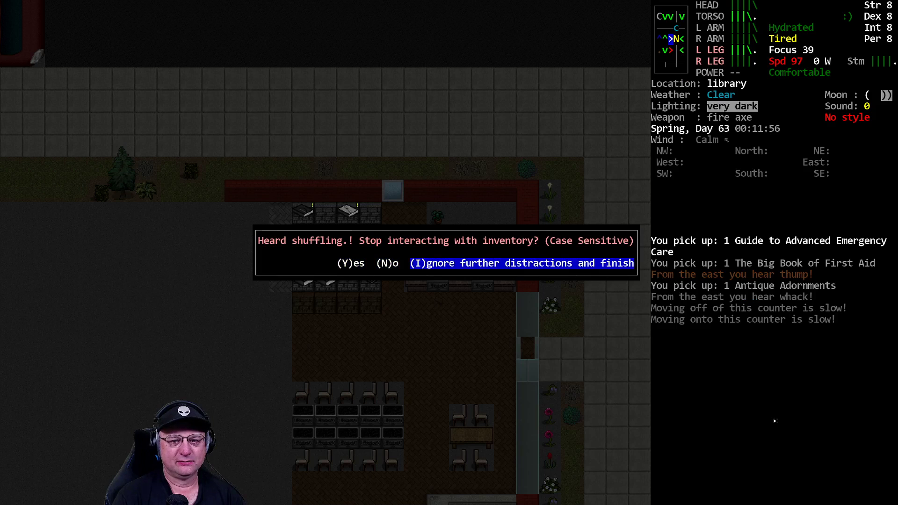
key(i)
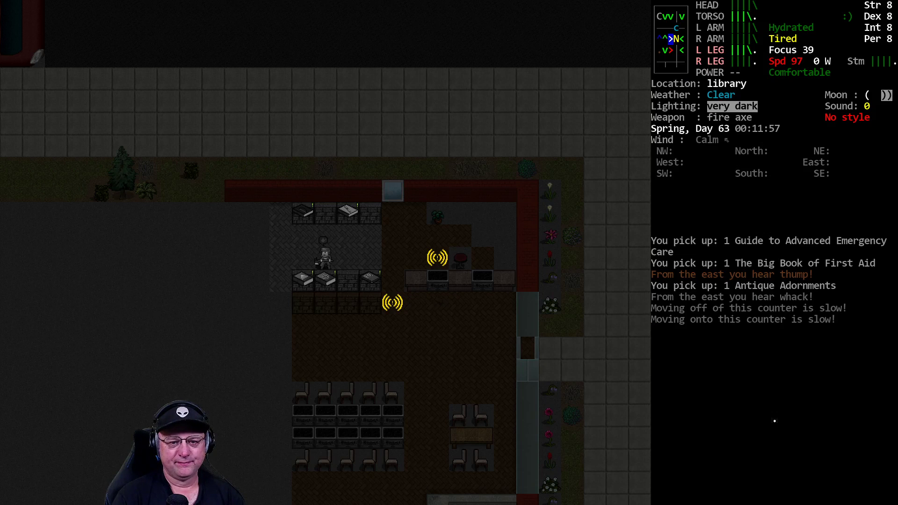
key(i)
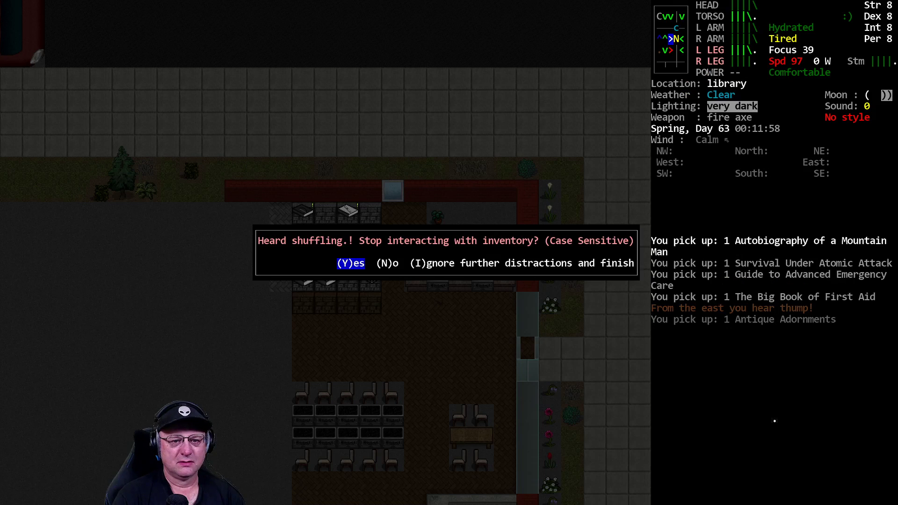
key(y)
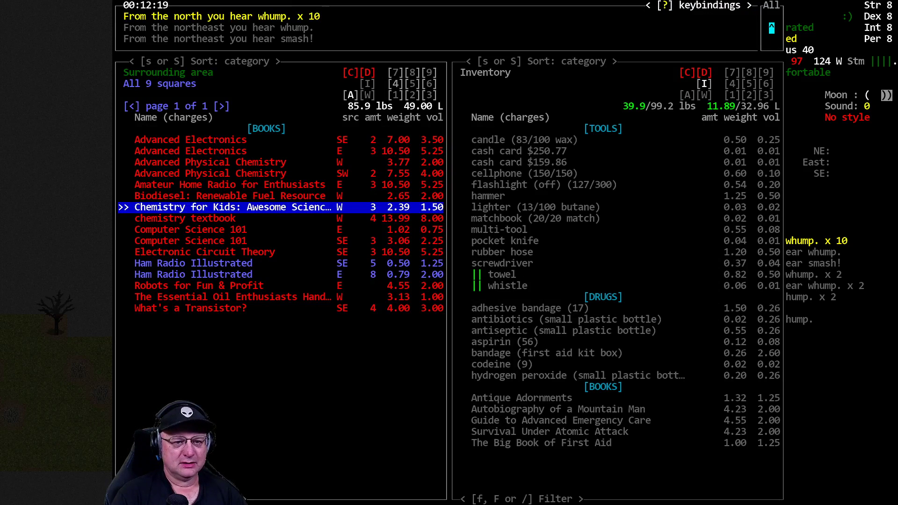
Browse the nearby book pile and pick up Welding and Metallurgy
key(down)
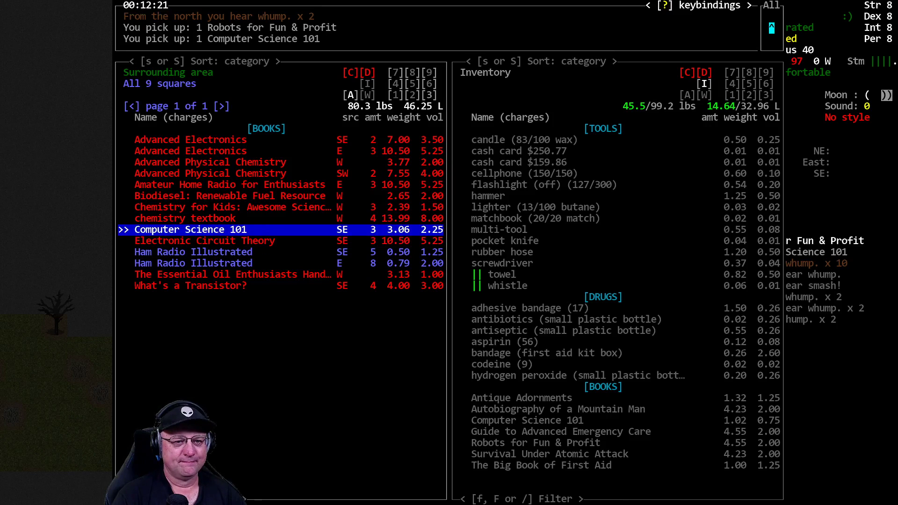
key(up)
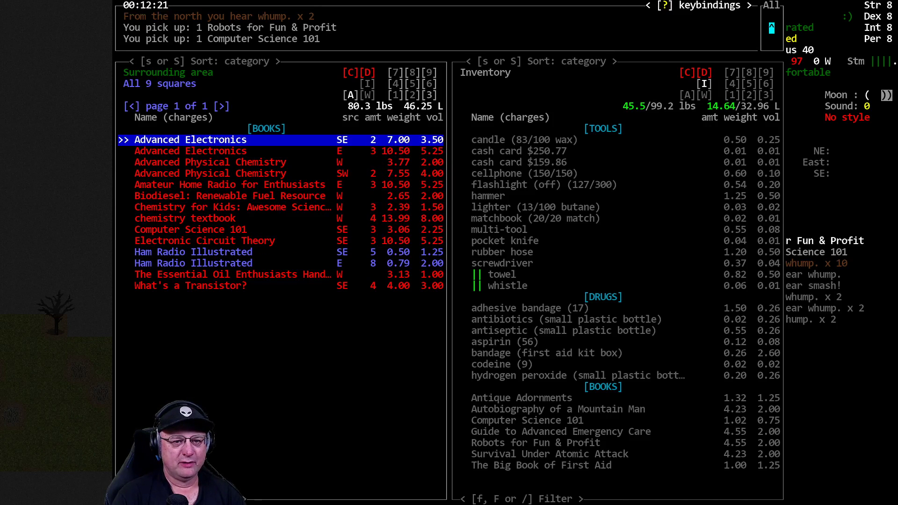
key(Escape)
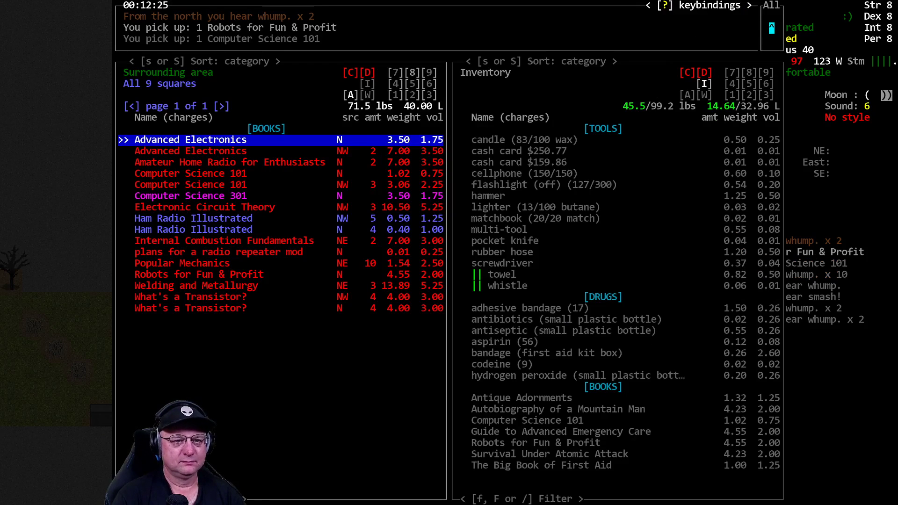
key(down)
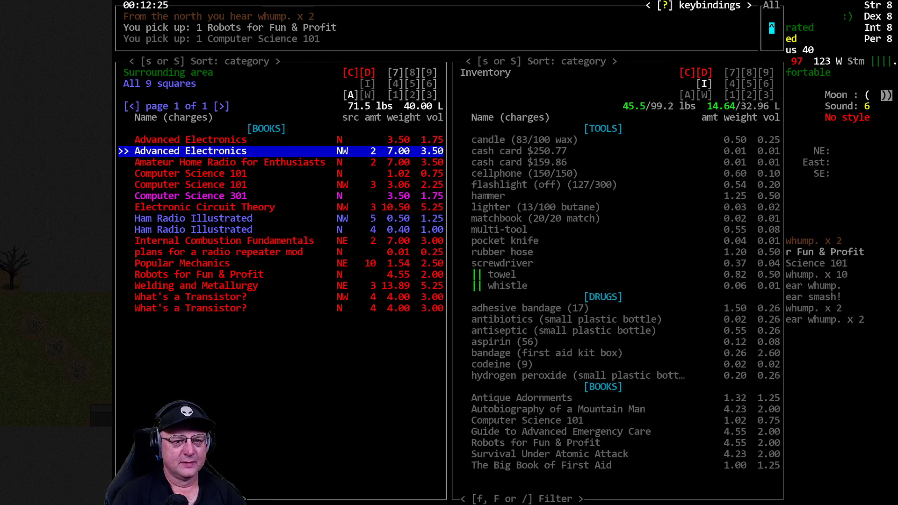
key(down)
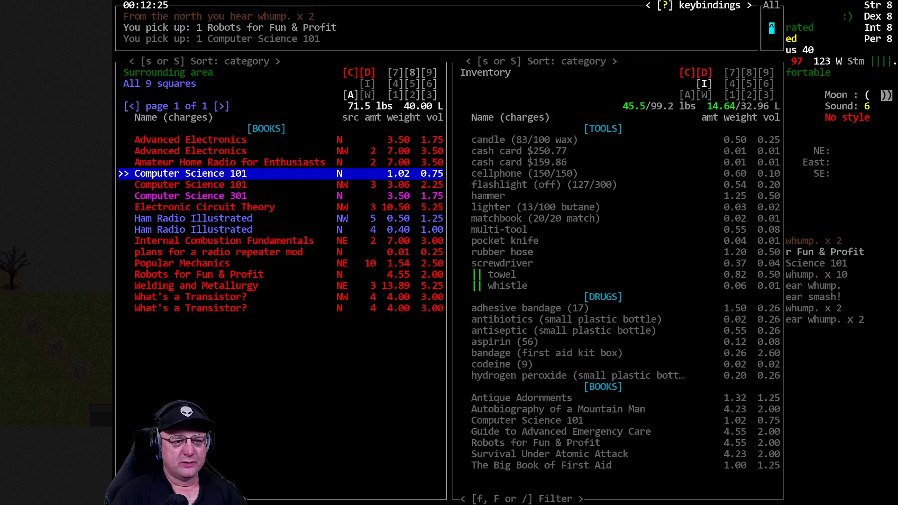
key(up)
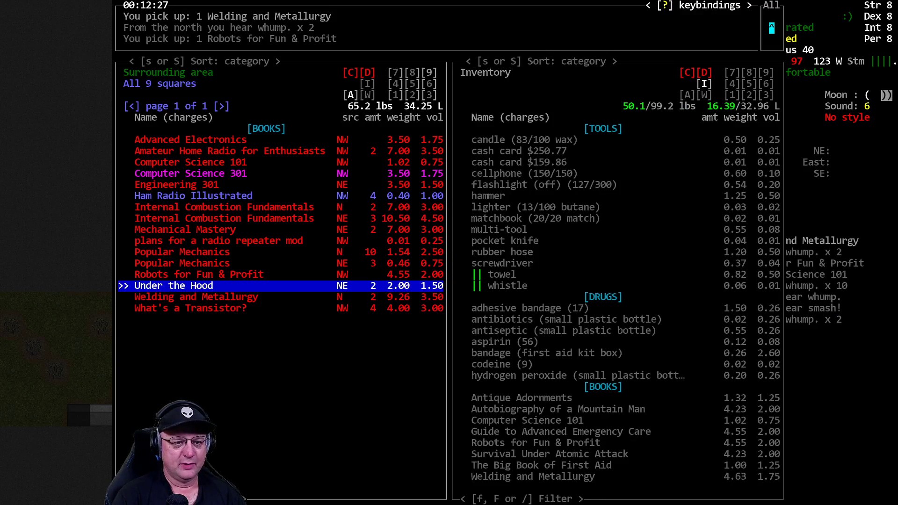
Scroll the nearby books past What's a Transistor?, Under the Hood and Internal Combustion Fundamentals
key(down)
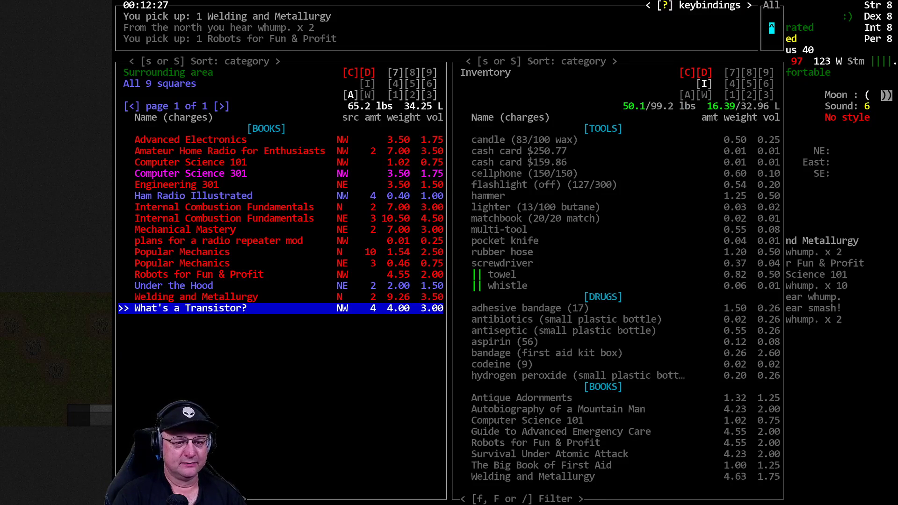
key(up)
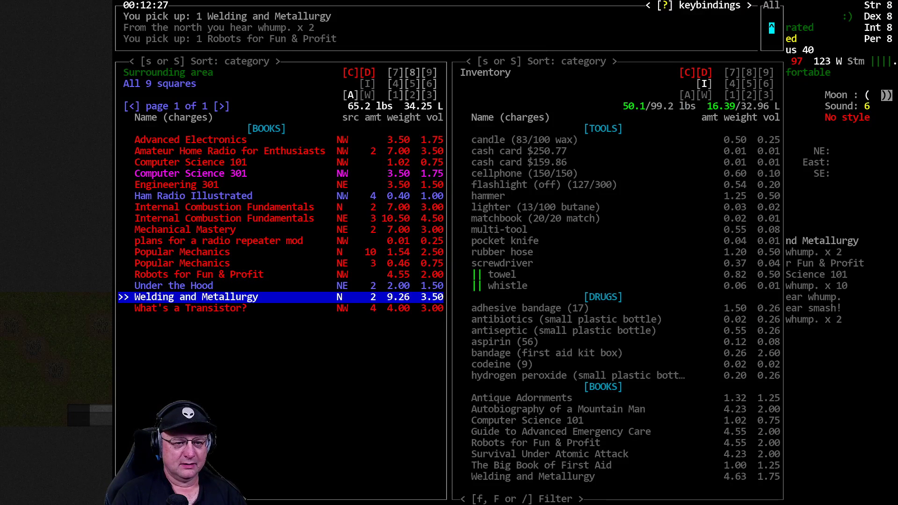
key(up)
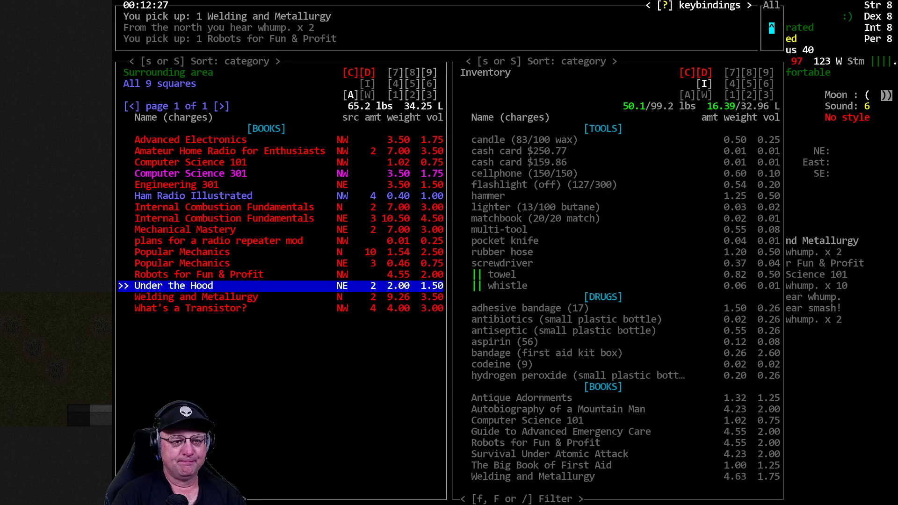
key(up)
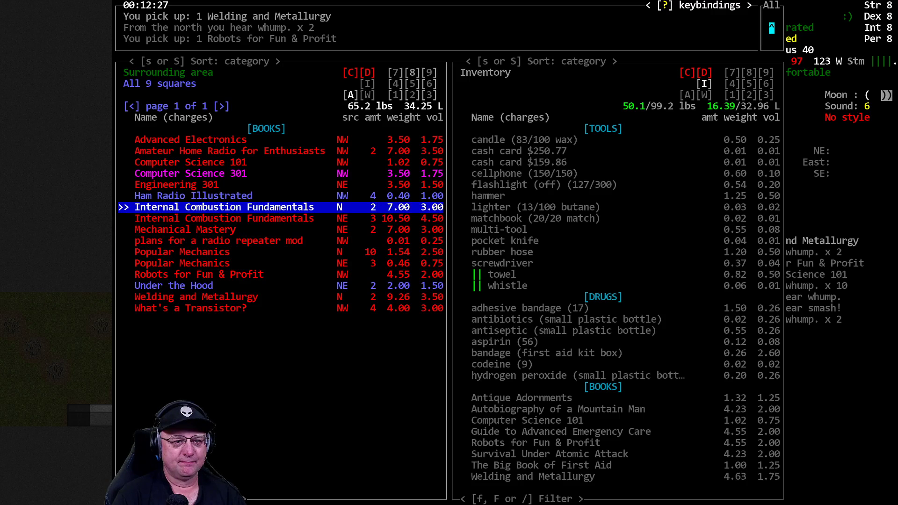
key(up)
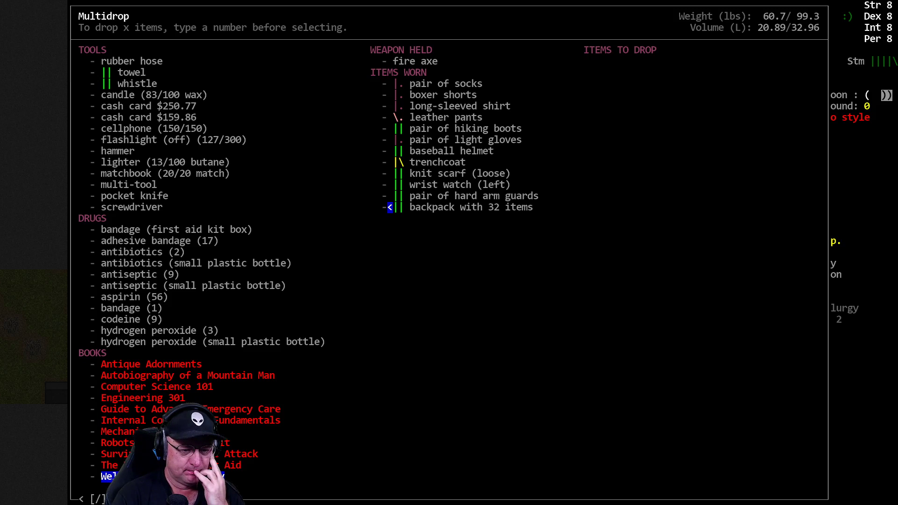
Dismiss the advanced inventory screen to return to the map
click(117, 442)
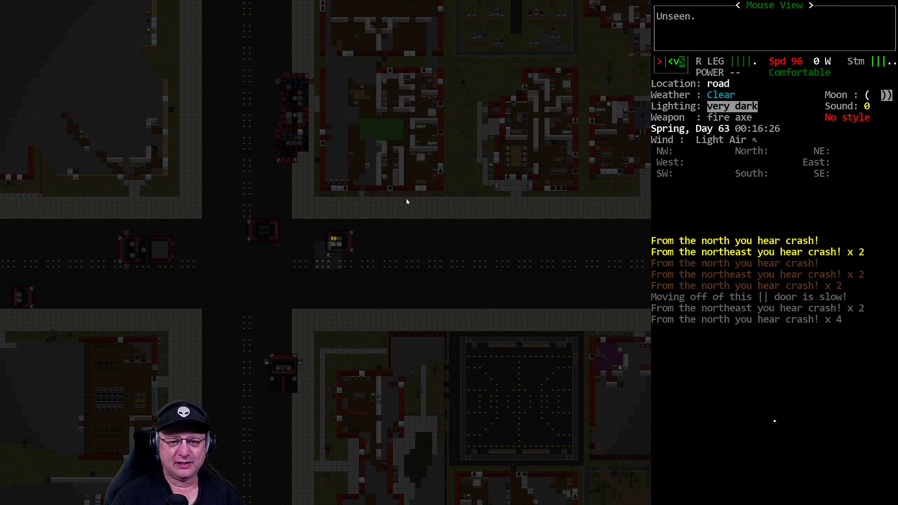
mouse_move(293, 115)
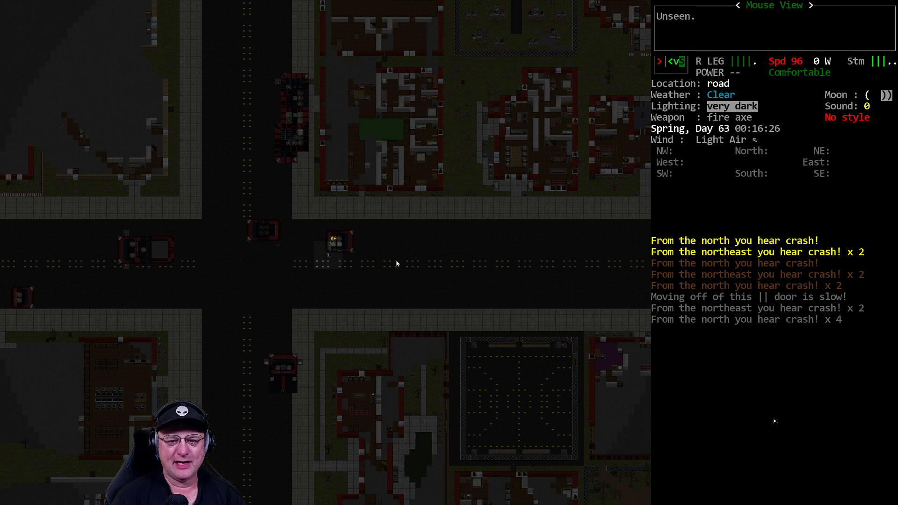
mouse_move(536, 370)
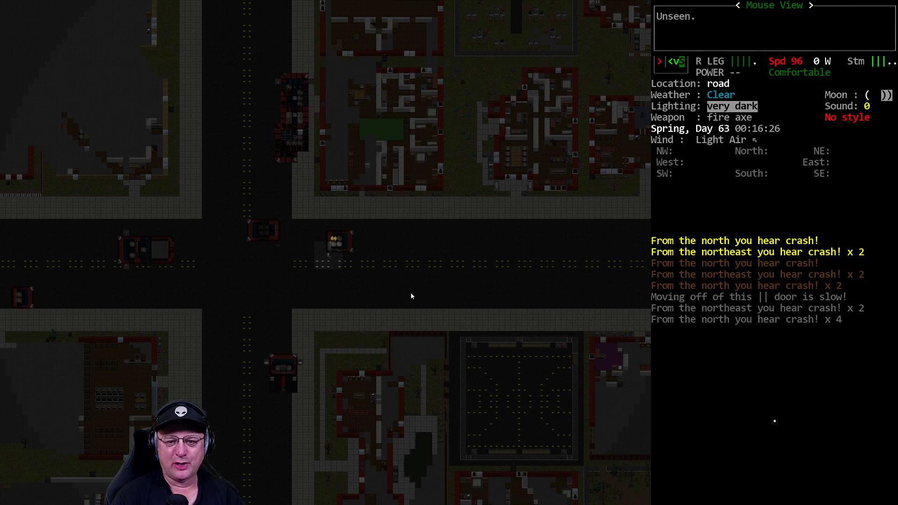
mouse_move(516, 284)
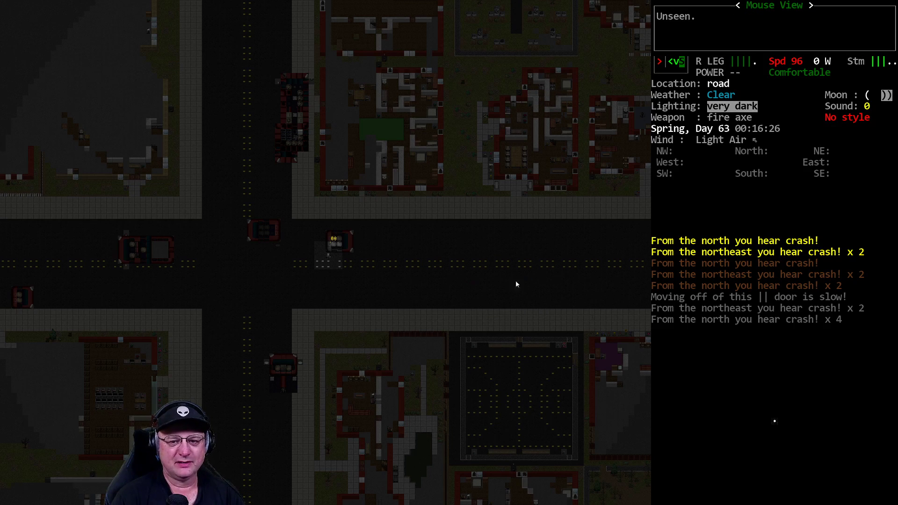
mouse_move(447, 288)
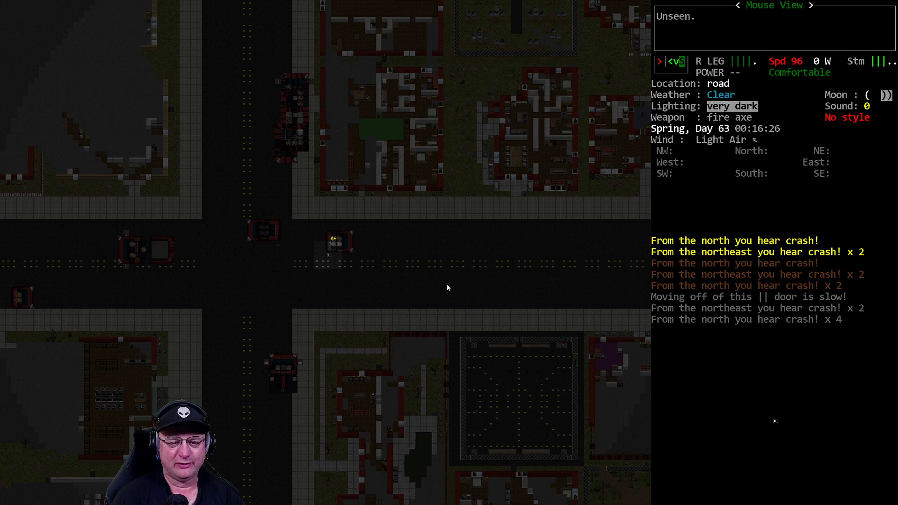
mouse_move(132, 251)
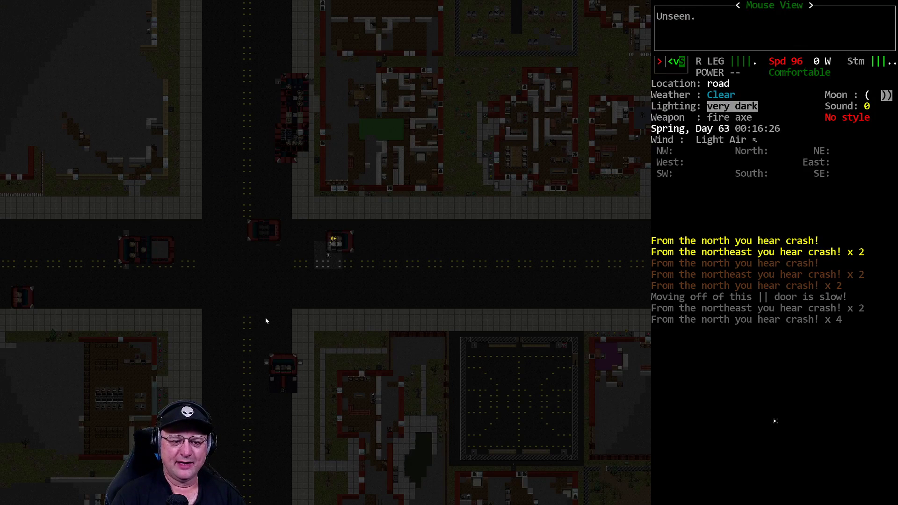
mouse_move(200, 324)
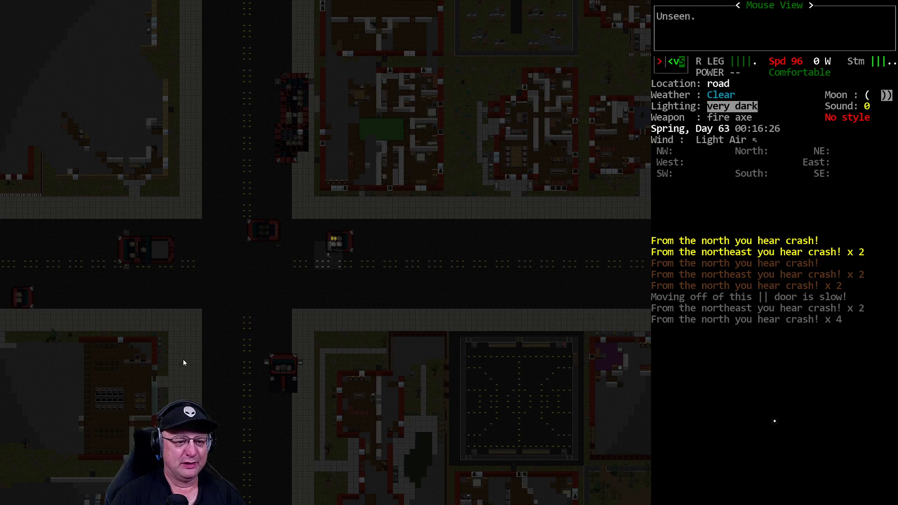
mouse_move(314, 208)
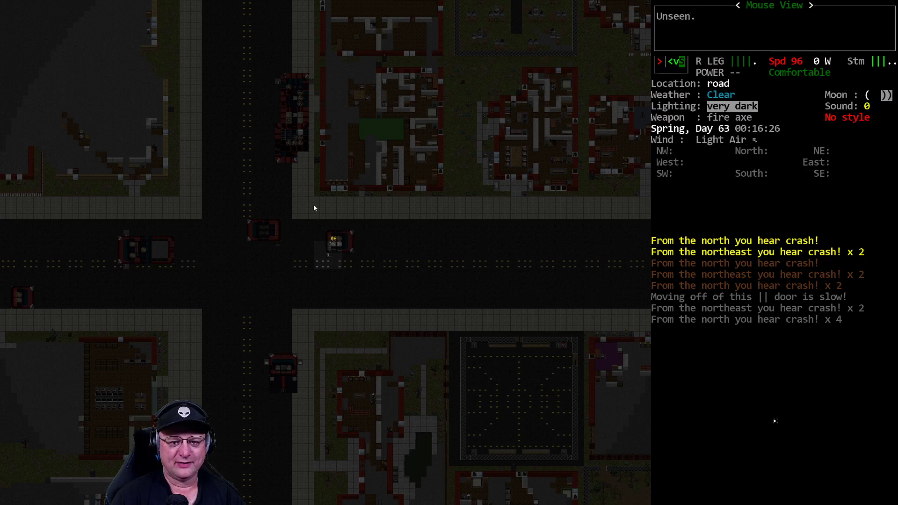
mouse_move(268, 260)
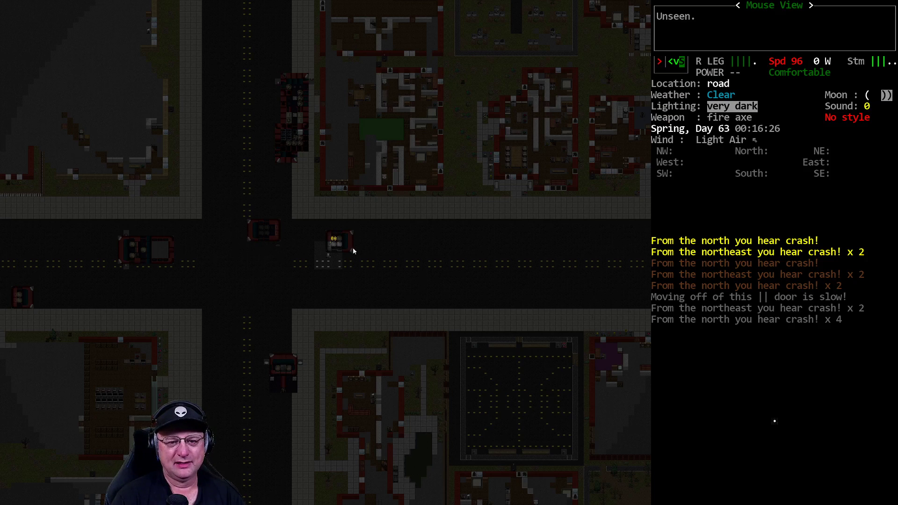
mouse_move(330, 292)
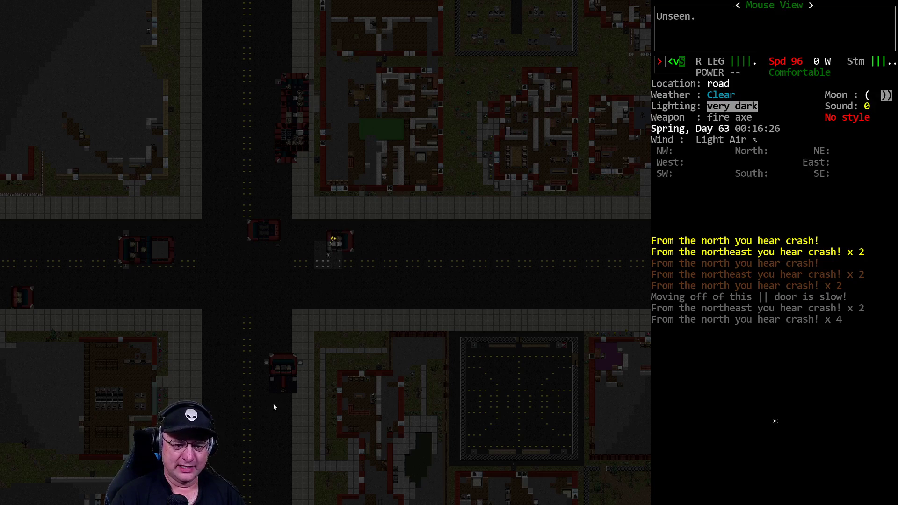
mouse_move(510, 280)
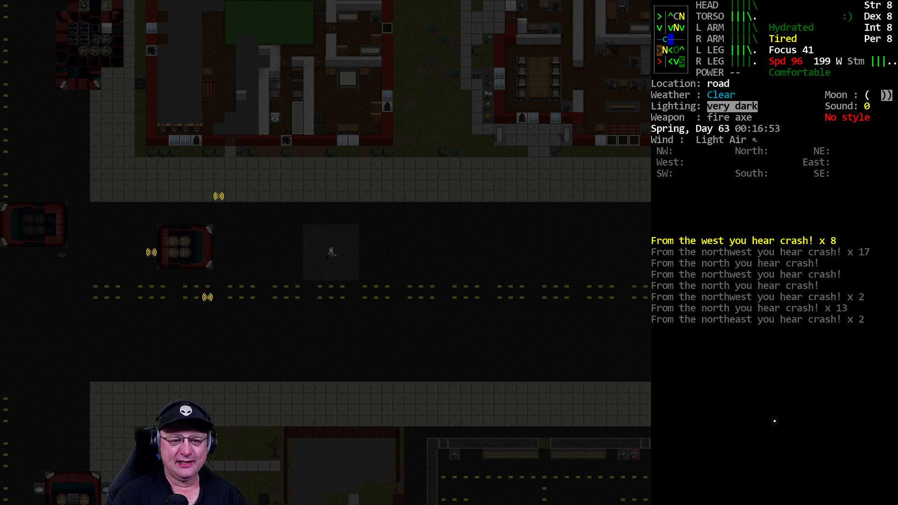
mouse_move(185, 271)
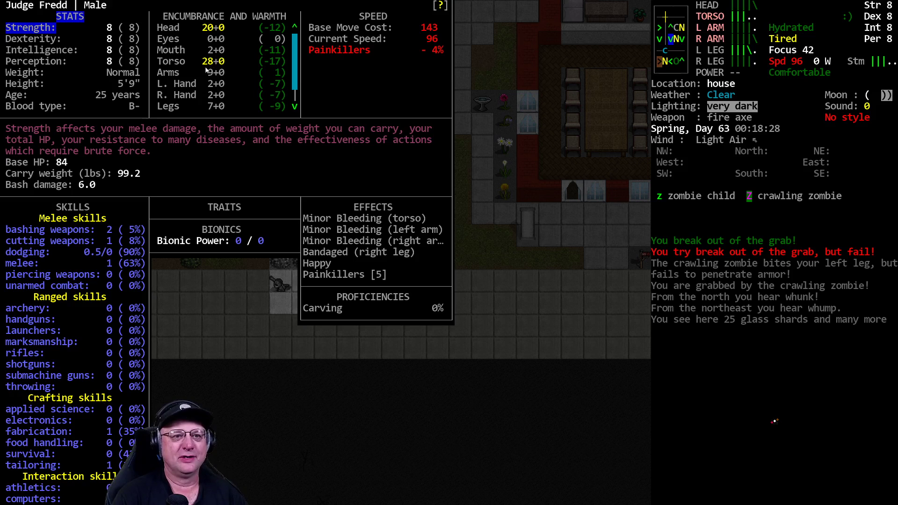
Close the character sheet after reviewing stats, skills and bleeding effects
key(escape)
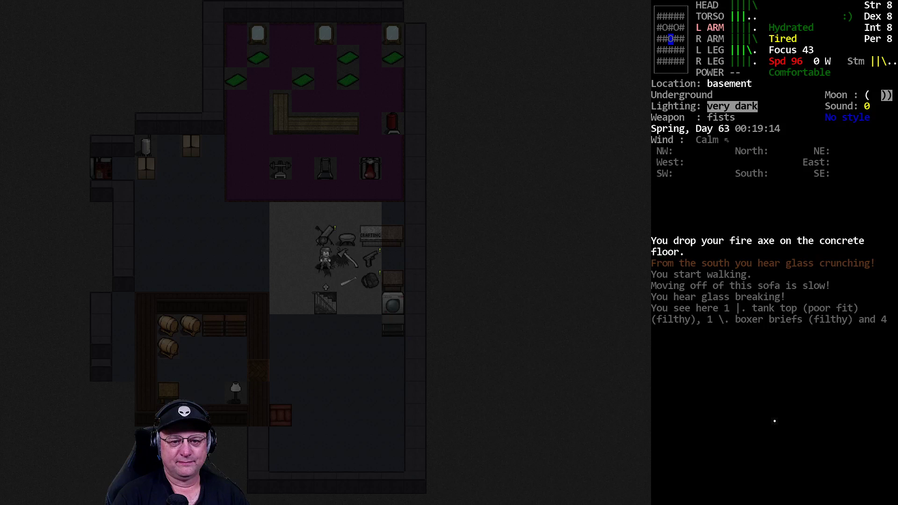
Drop the 32-item backpack and wield the baseball bat
key(D)
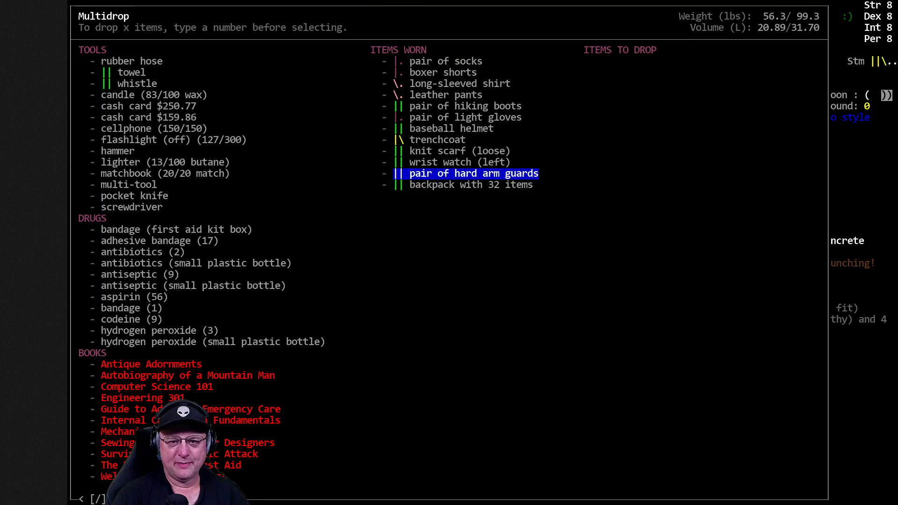
key(up)
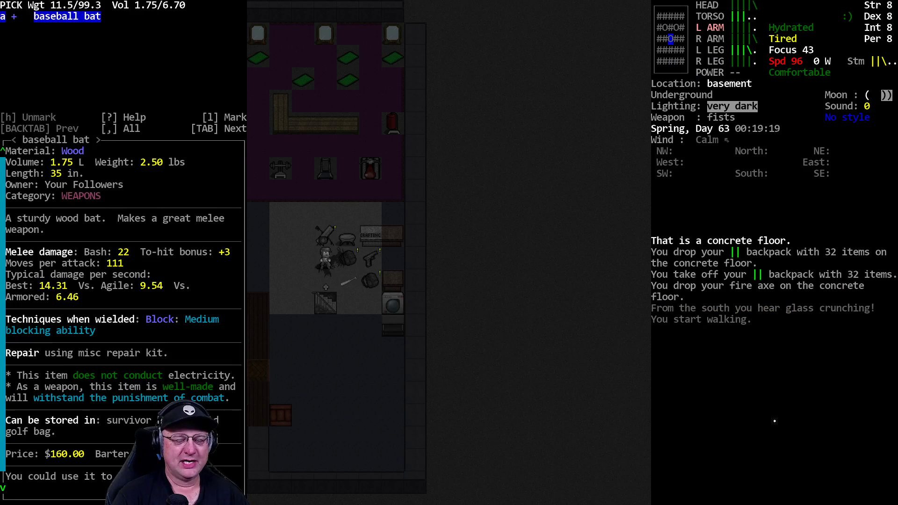
key(w)
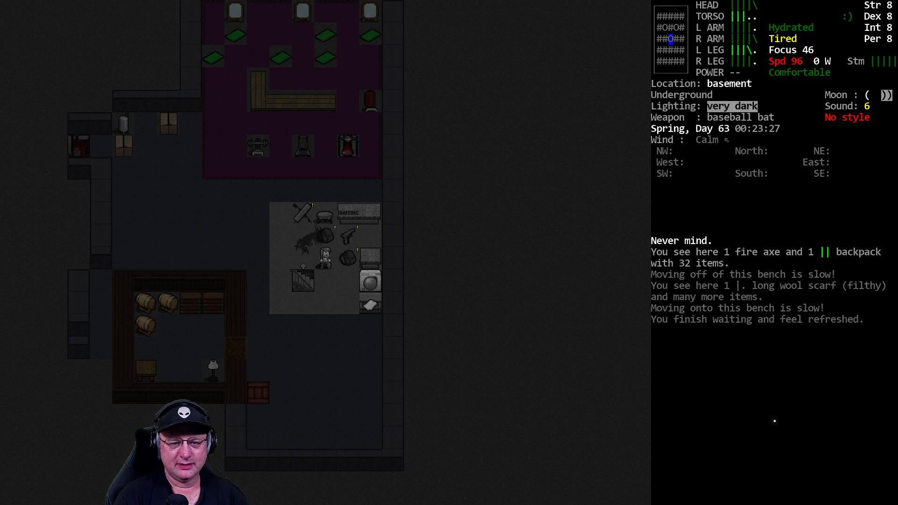
Drop socks, boxer shorts and leather pants, and put on cargo pants
key(d)
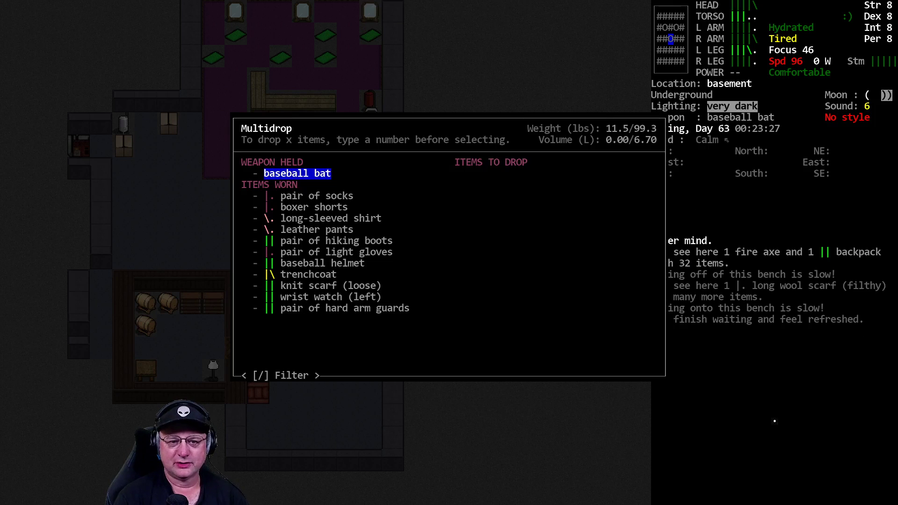
click(315, 230)
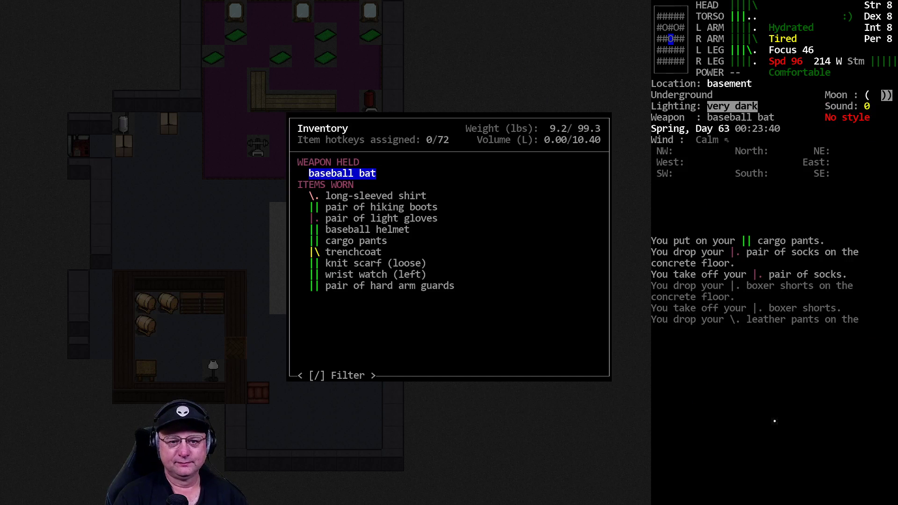
key(w)
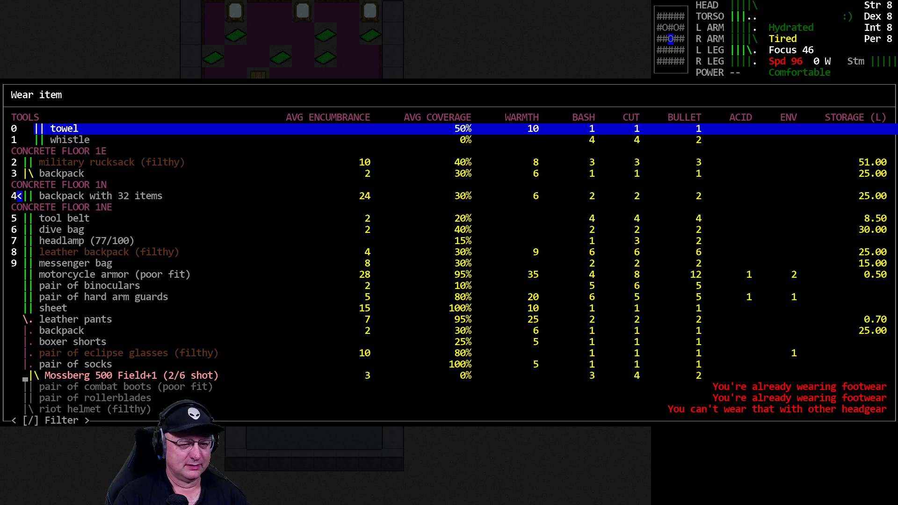
key(down)
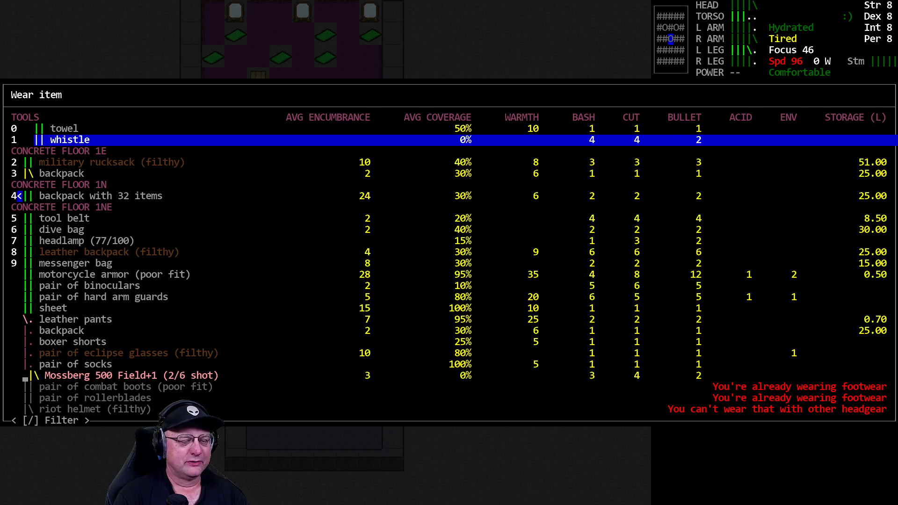
key(DOWN)
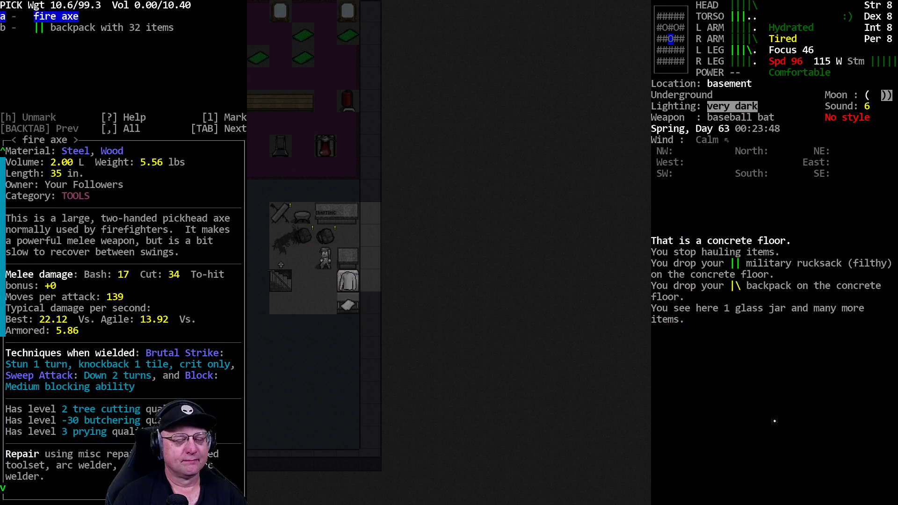
Wear the 32-item backpack again, check the character sheet, then view the inventory
key(Escape)
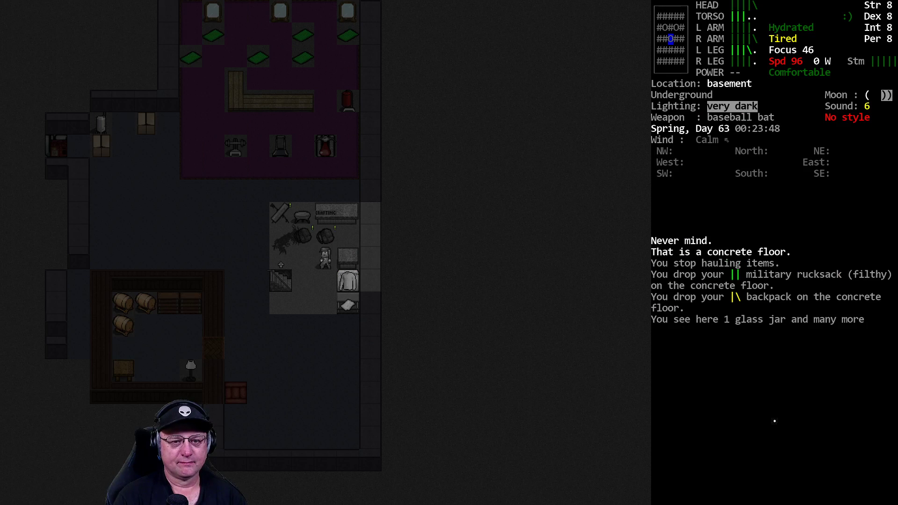
key(W)
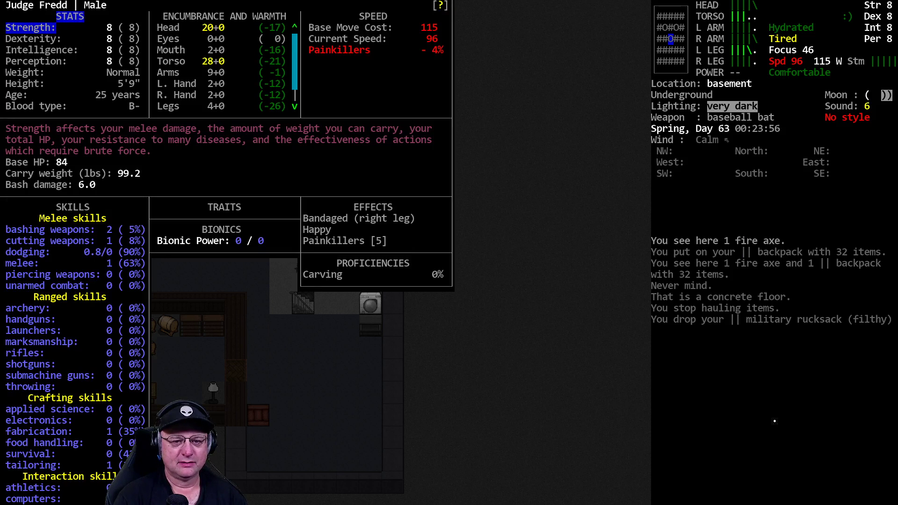
key(Escape)
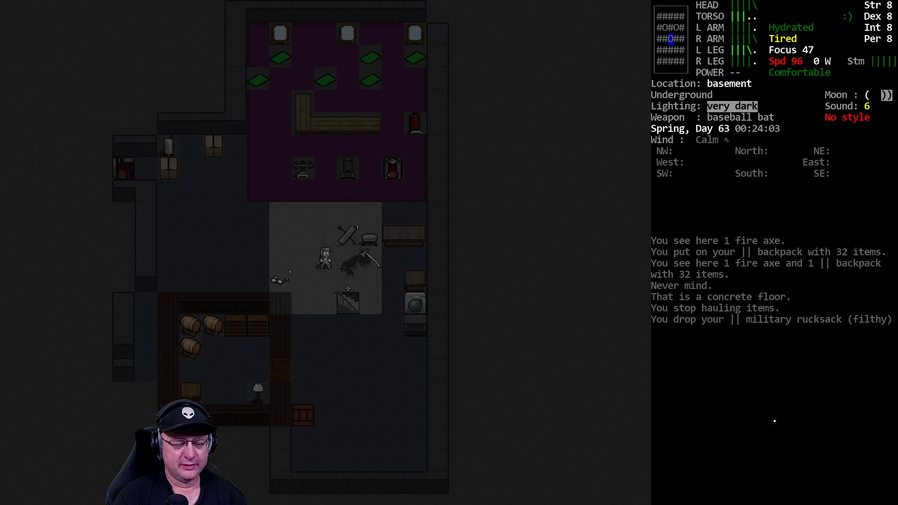
key(i)
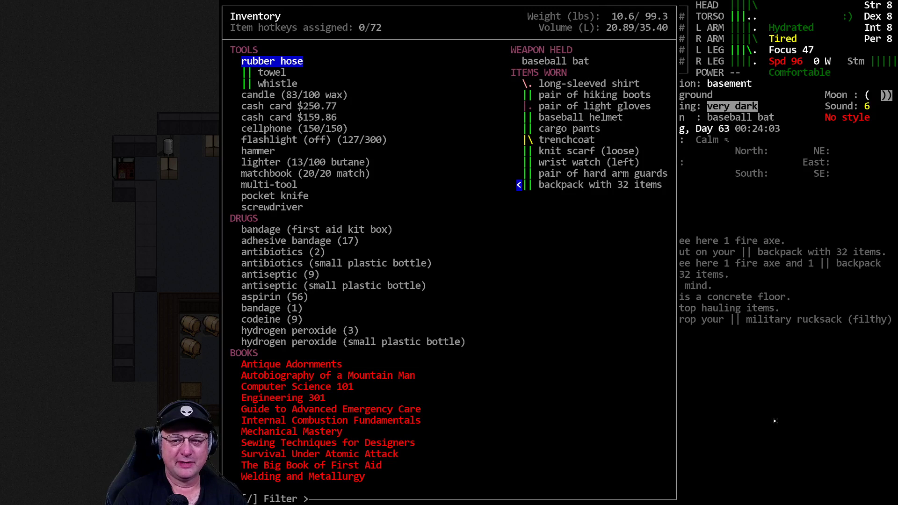
Start consuming an item, then stop when the zombie child is spotted
key(Escape)
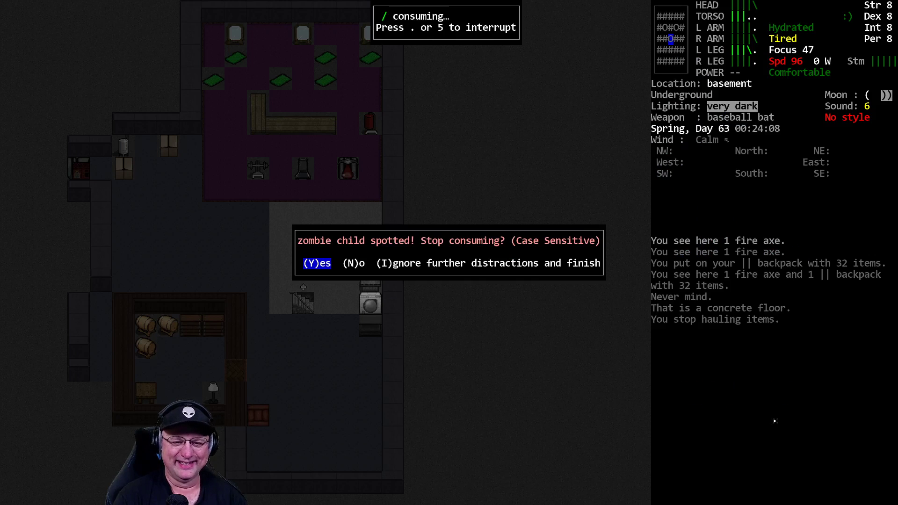
key(Y)
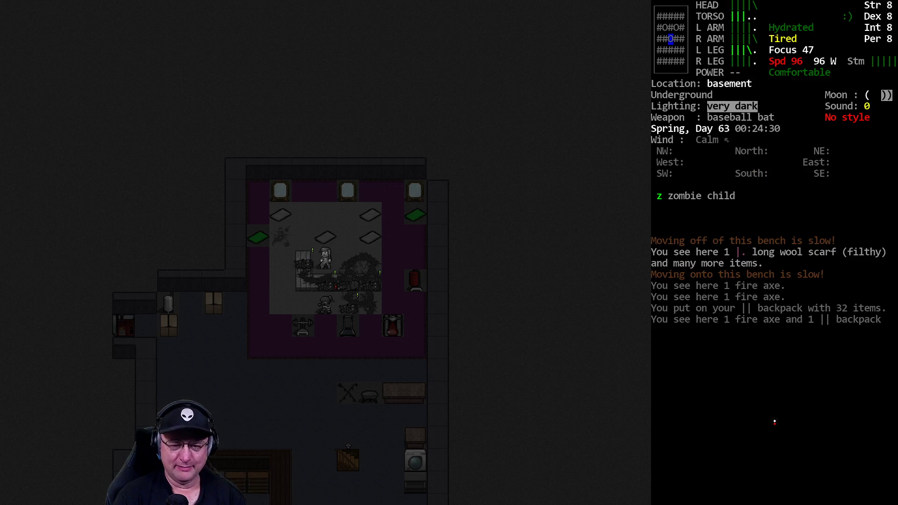
Attack the zombie child with the baseball bat
key(Tab)
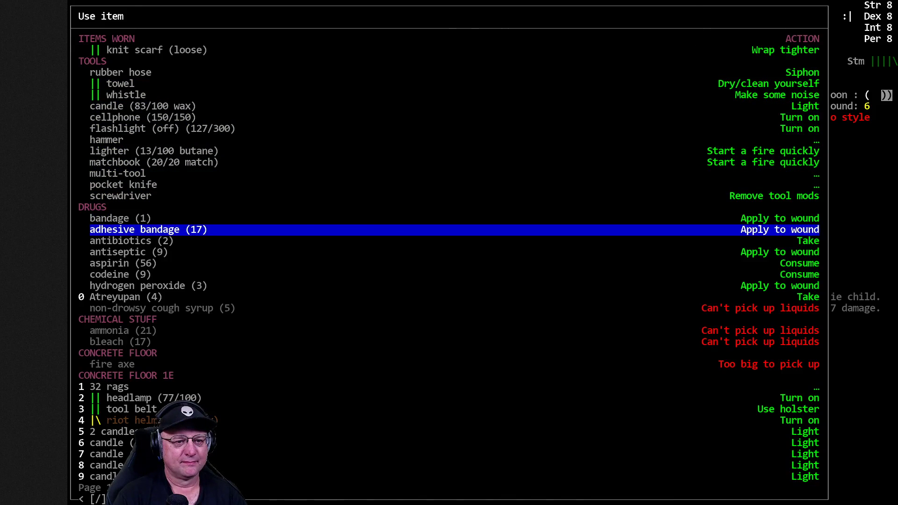
Apply the adhesive bandage to the bleeding wound
click(779, 230)
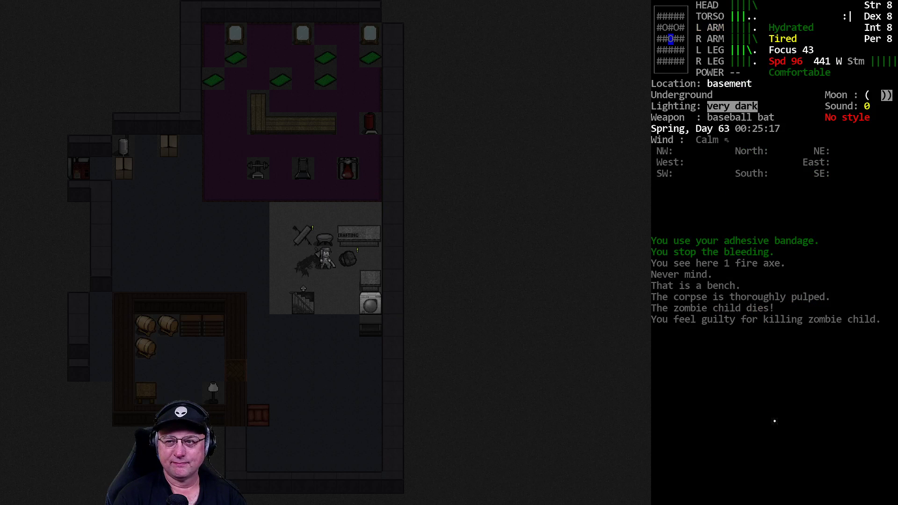
key(b)
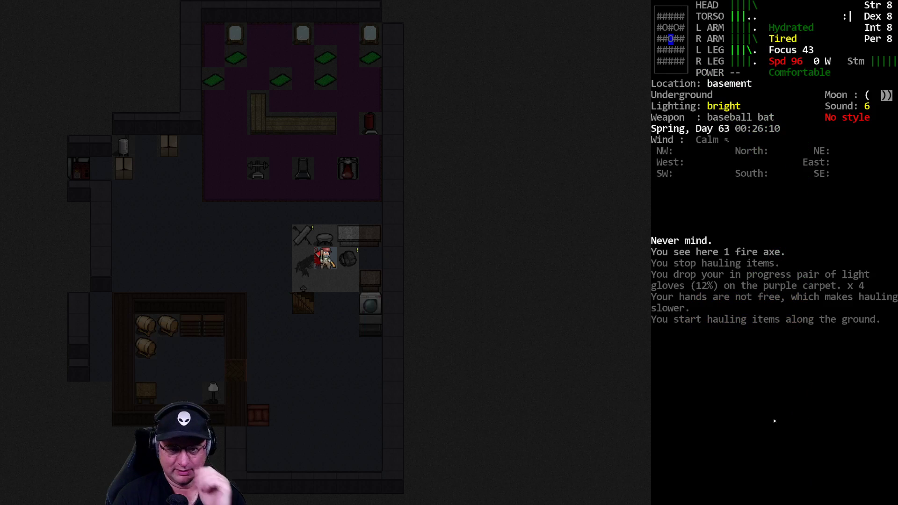
Open the advanced item manager listing nearby loot like the Mossberg 500 and AI AS50
key(i)
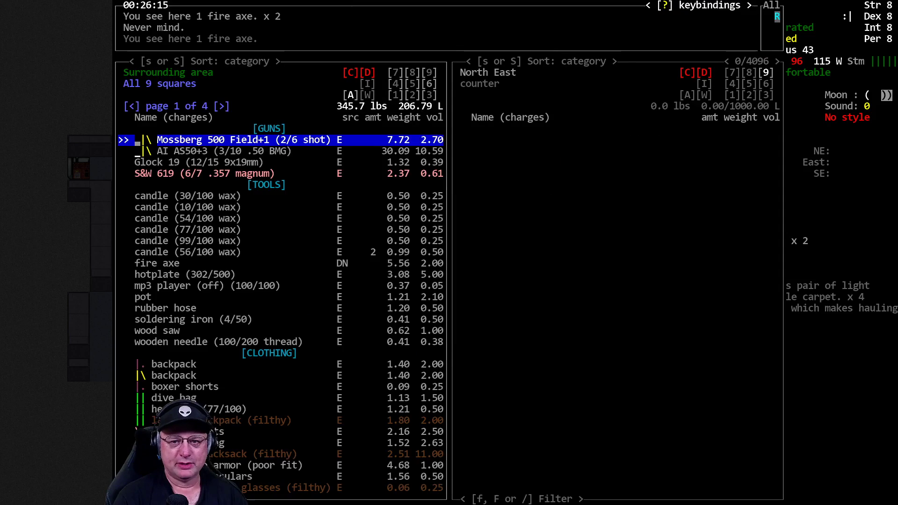
Page forward in the Advanced Inventory Manager to page 3 of 4, where BOOKS are listed
key(Escape)
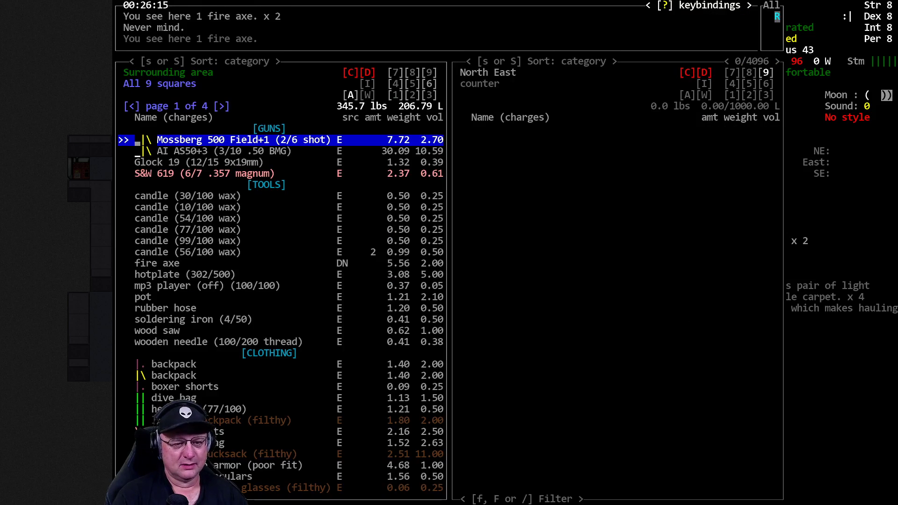
click(224, 106)
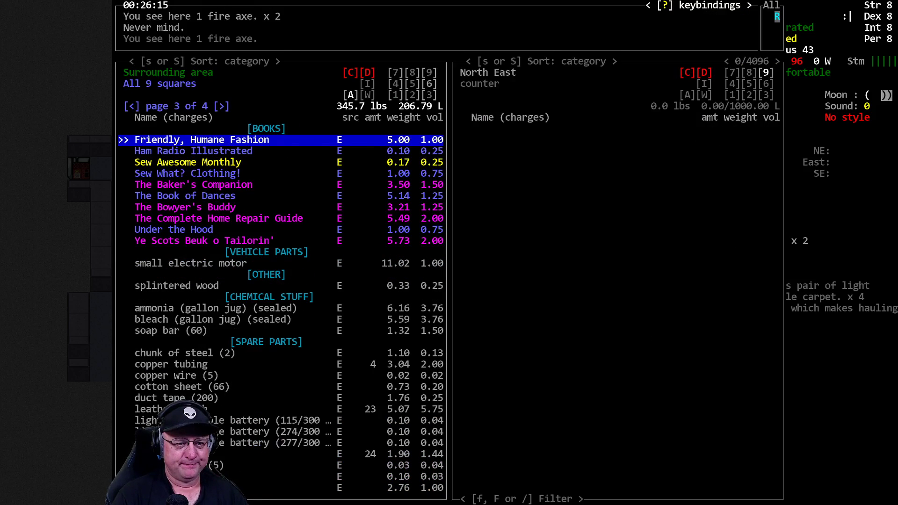
click(223, 106)
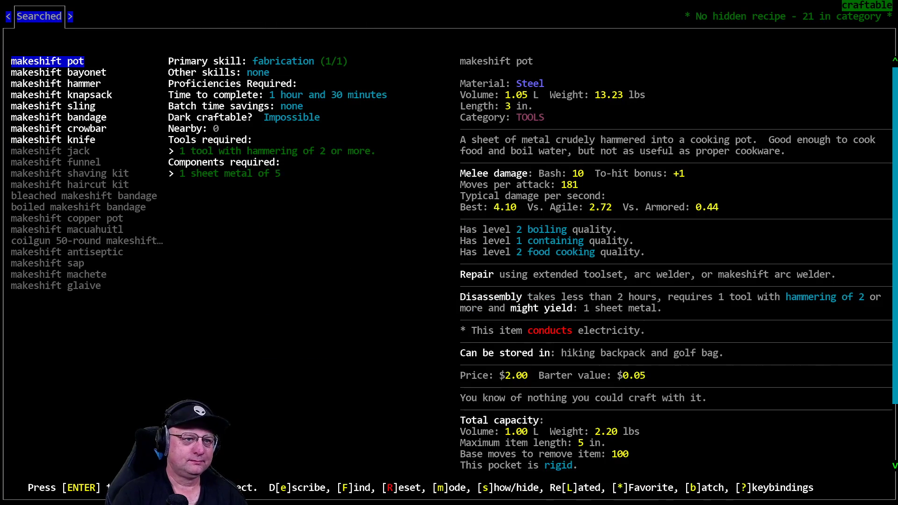
Leave the crafting recipe list and pick a body part for the makeshift bandage
key(b)
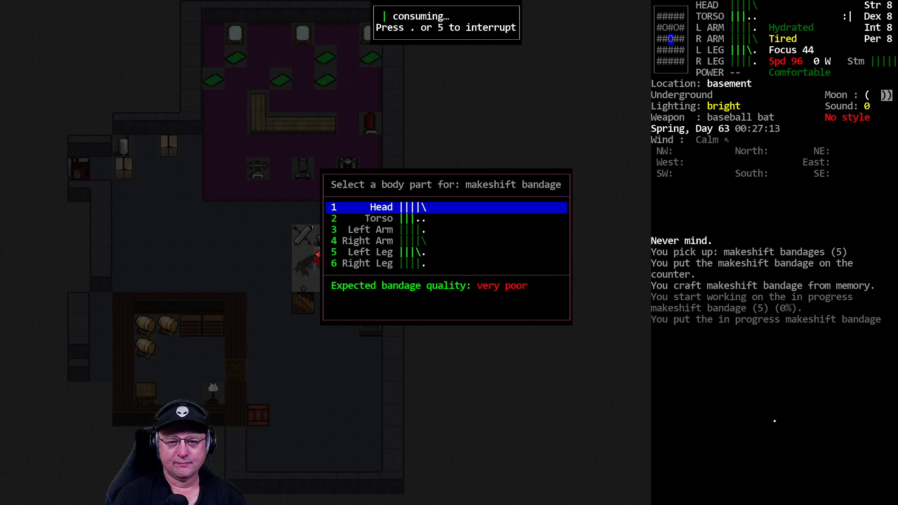
key(1)
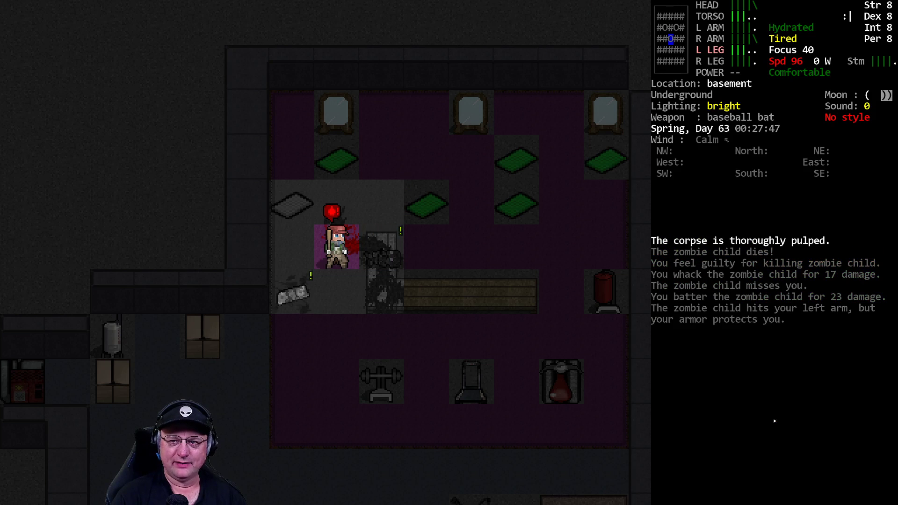
Apply an adhesive bandage to a chosen body part to stop the new bleeding
key(a)
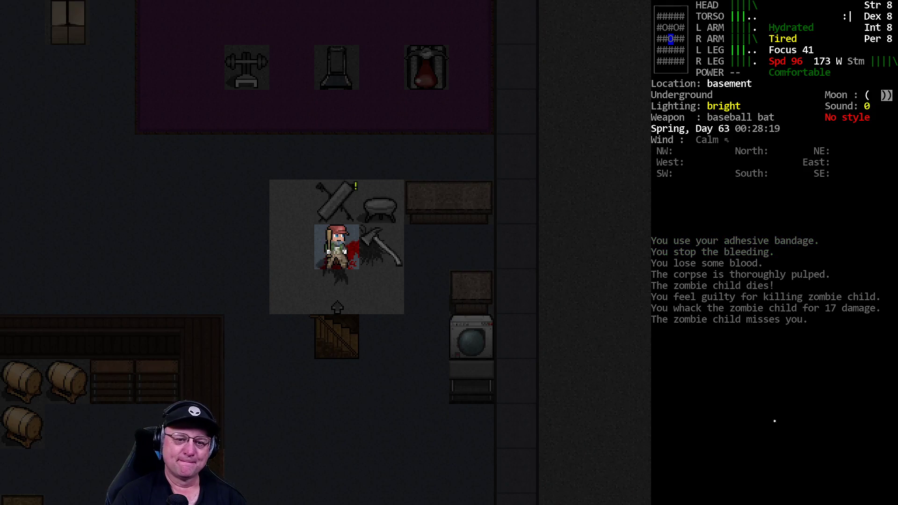
key(d)
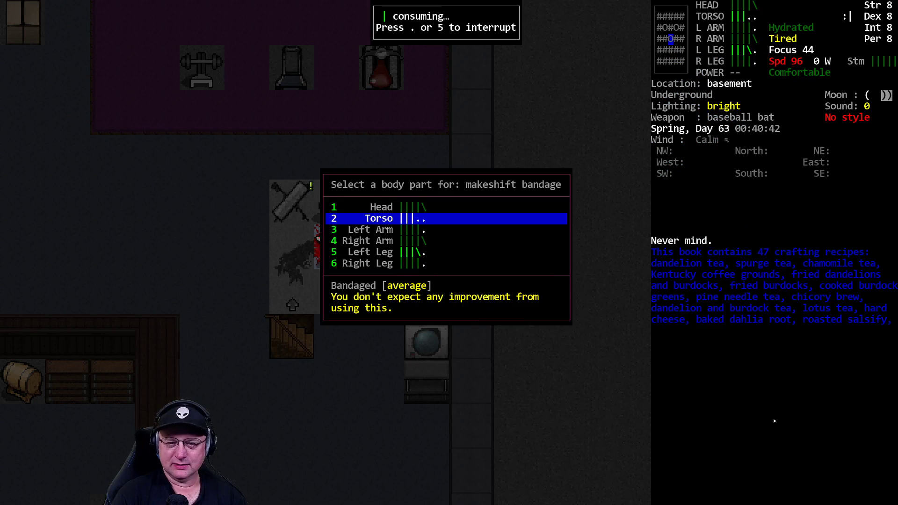
key(down)
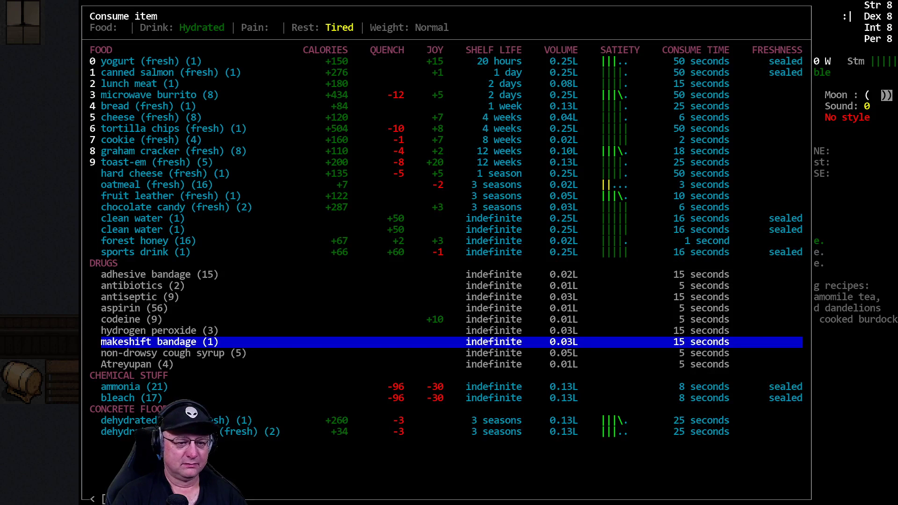
Page through all four pages of nearby items, then show the survivor's inventory
key(up)
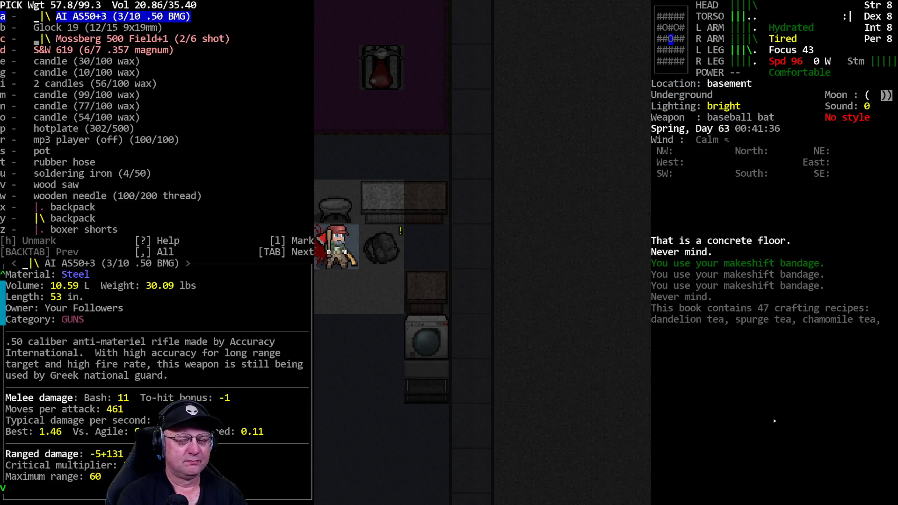
text(anti)
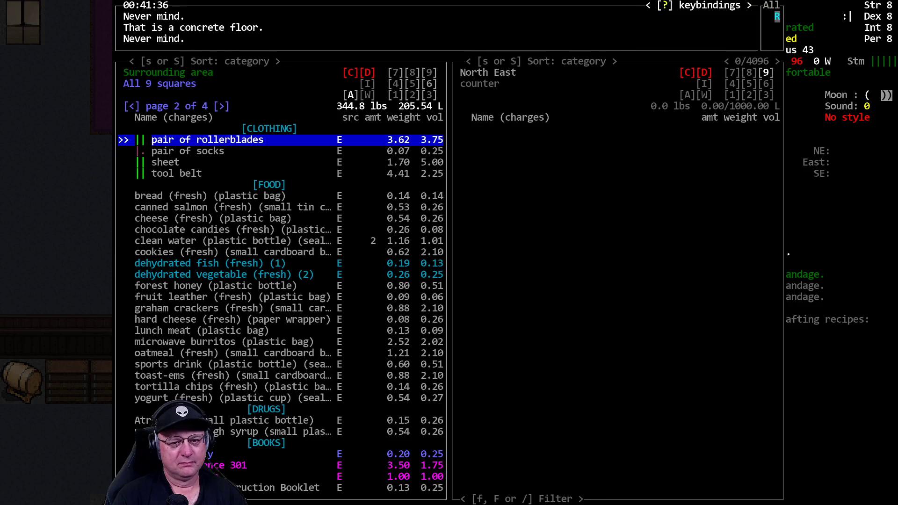
click(130, 107)
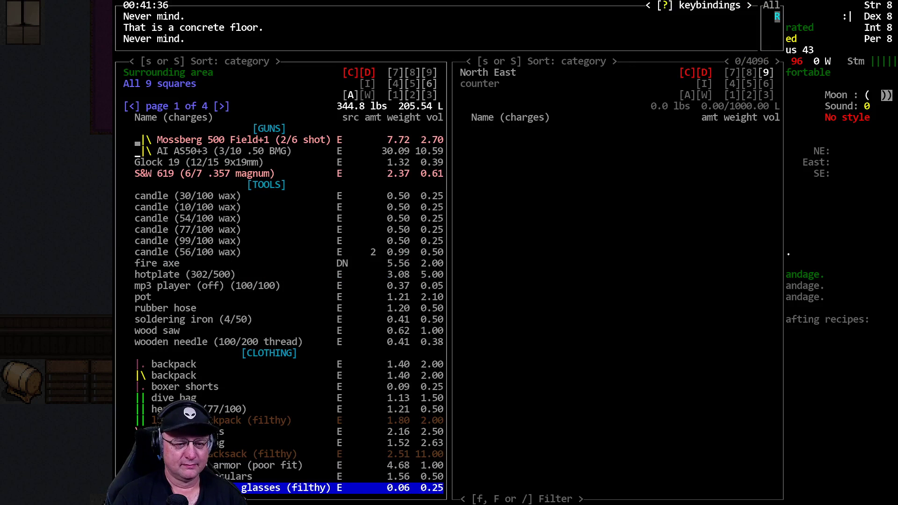
click(224, 106)
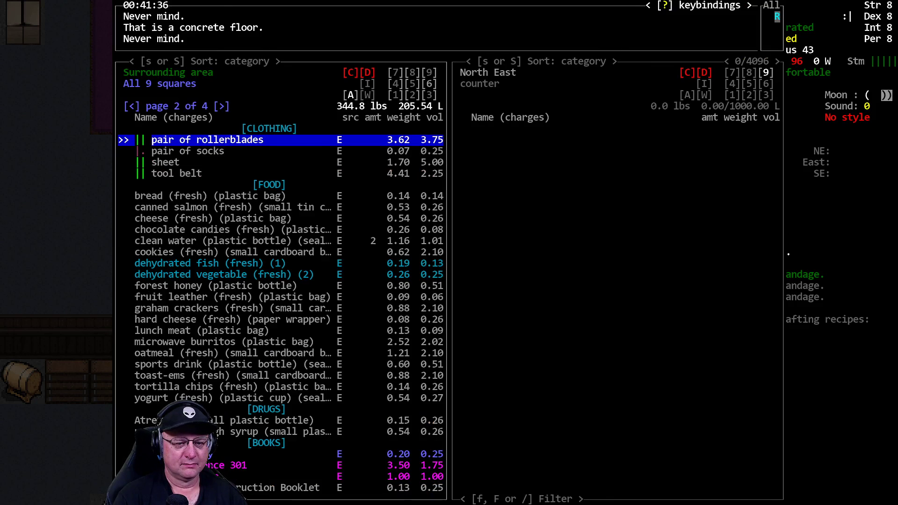
click(224, 106)
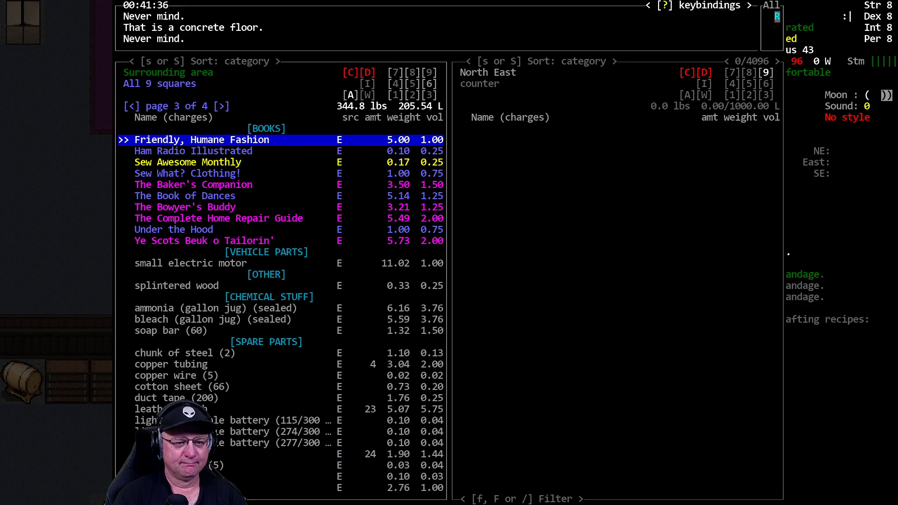
click(225, 105)
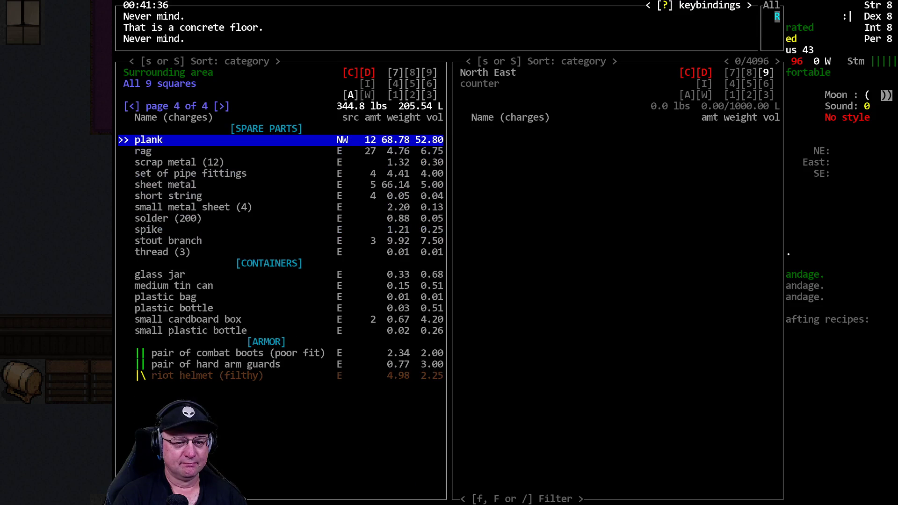
key(Escape)
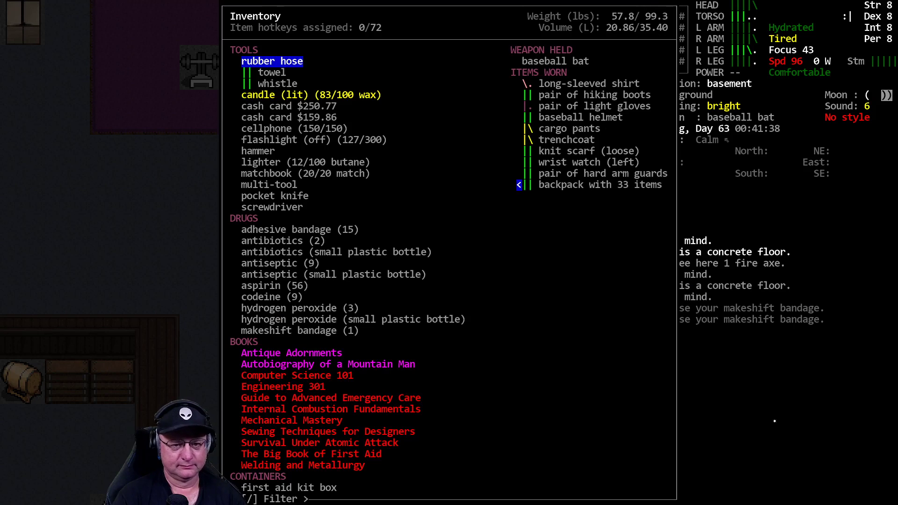
Close the inventory and open the overmap around the area south of Edmunds
click(301, 465)
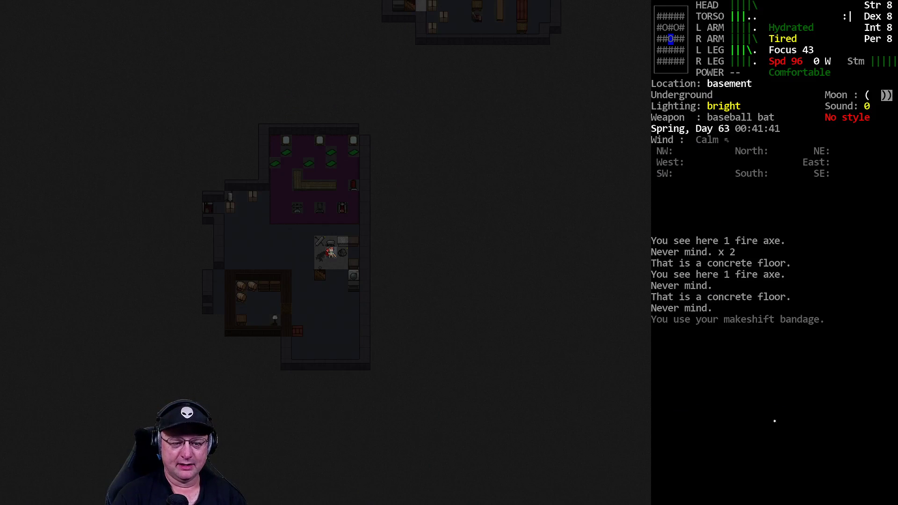
key(m)
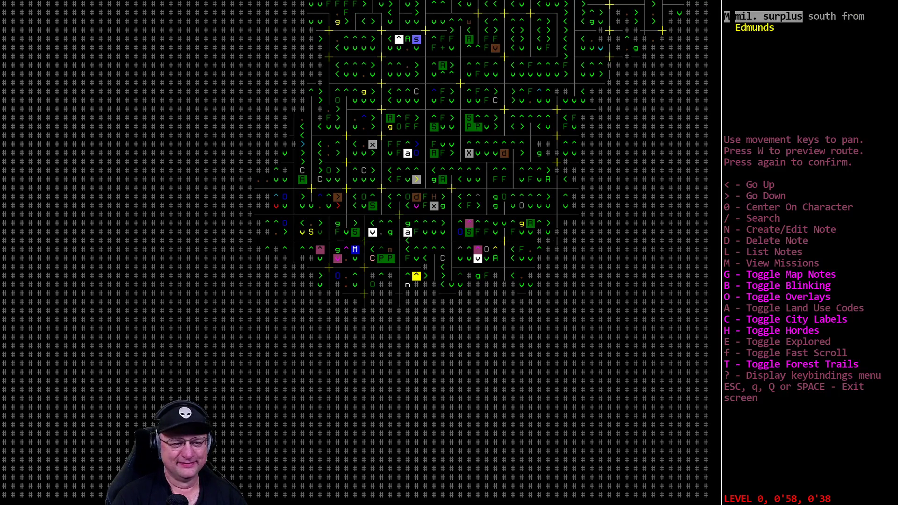
Close the overmap and apply two doses of antiseptic, leaving seven
key(Escape)
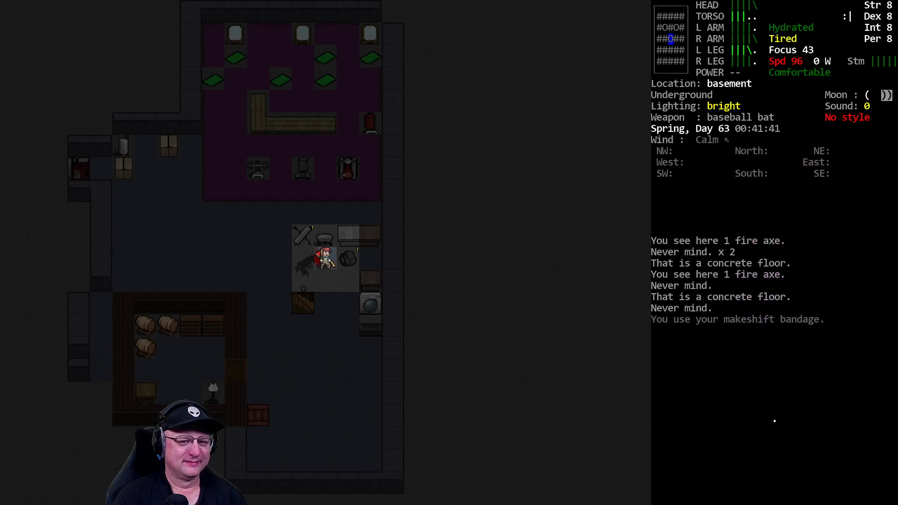
key(i)
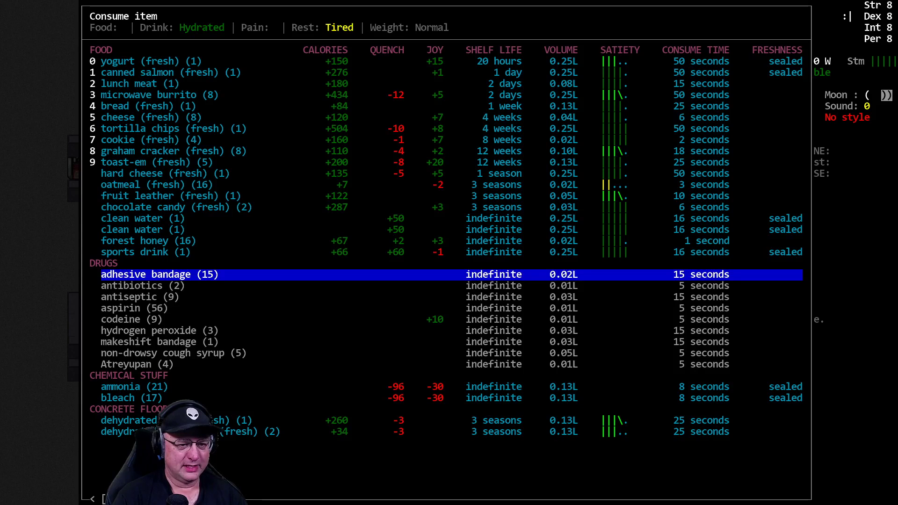
key(down)
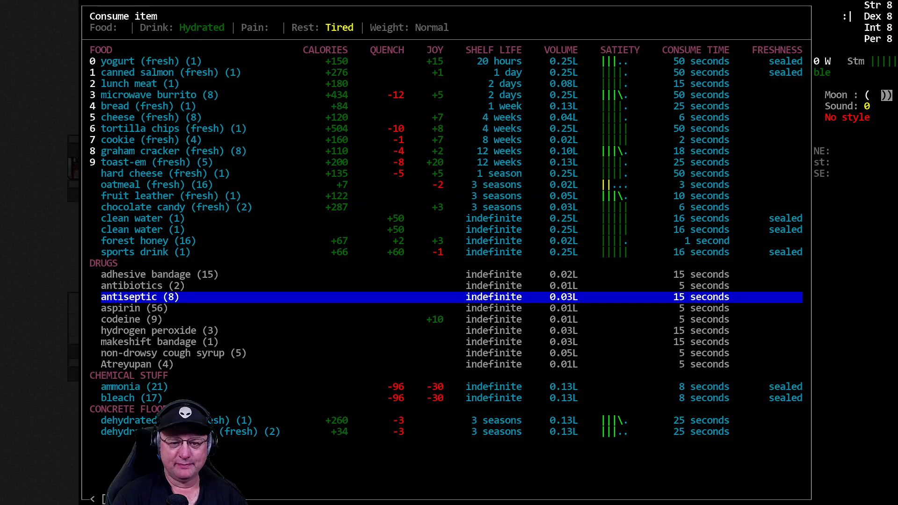
key(enter)
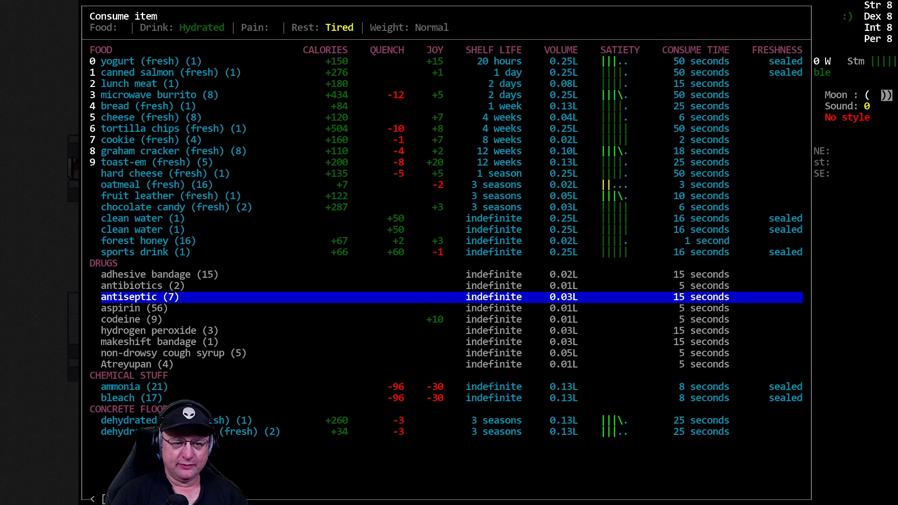
click(140, 297)
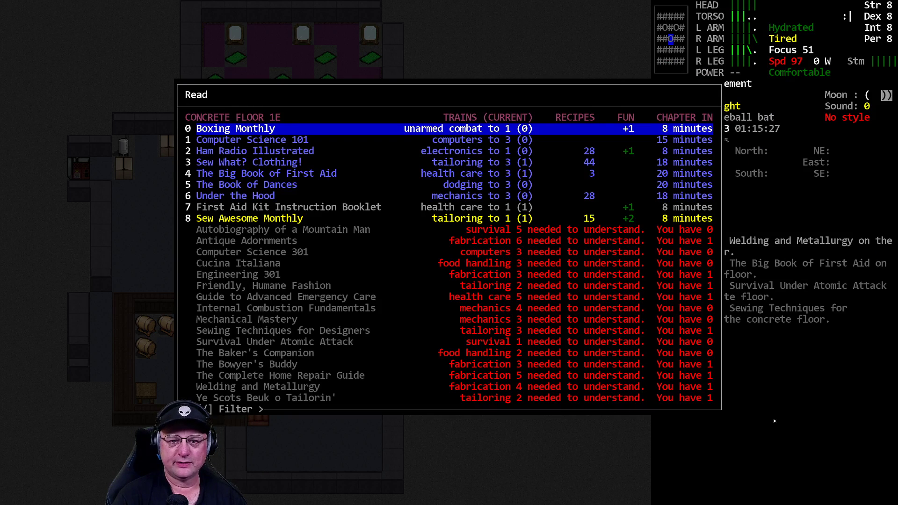
key(down)
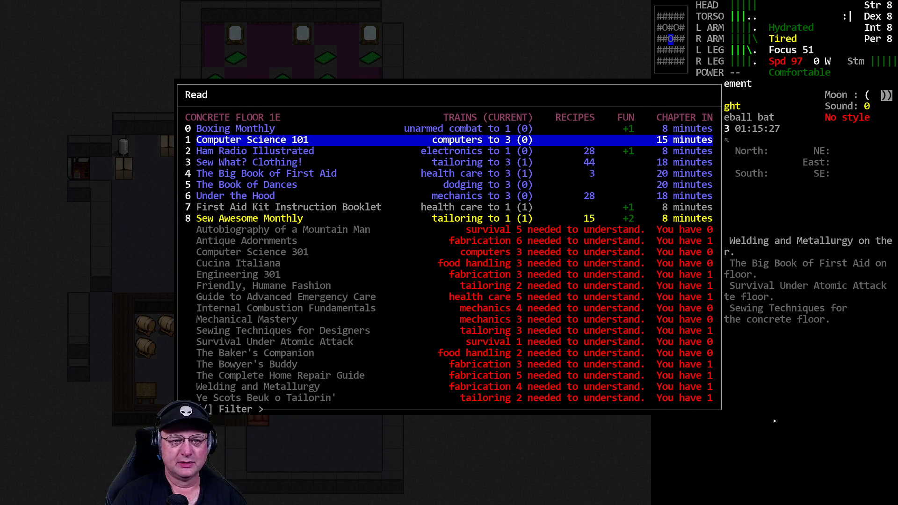
key(up)
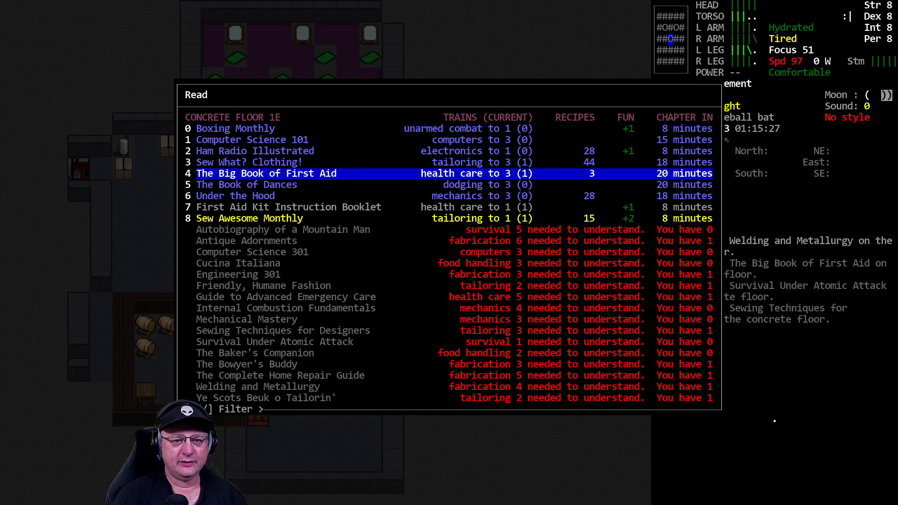
key(up)
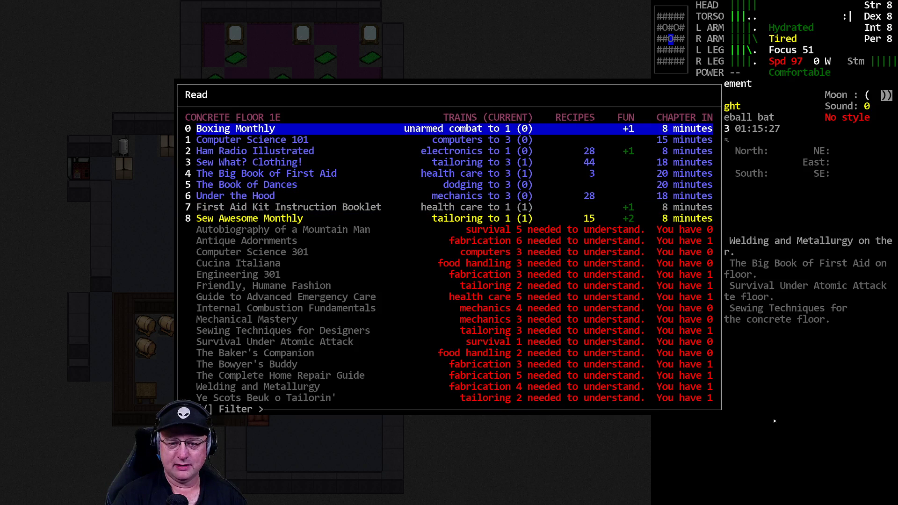
key(Escape)
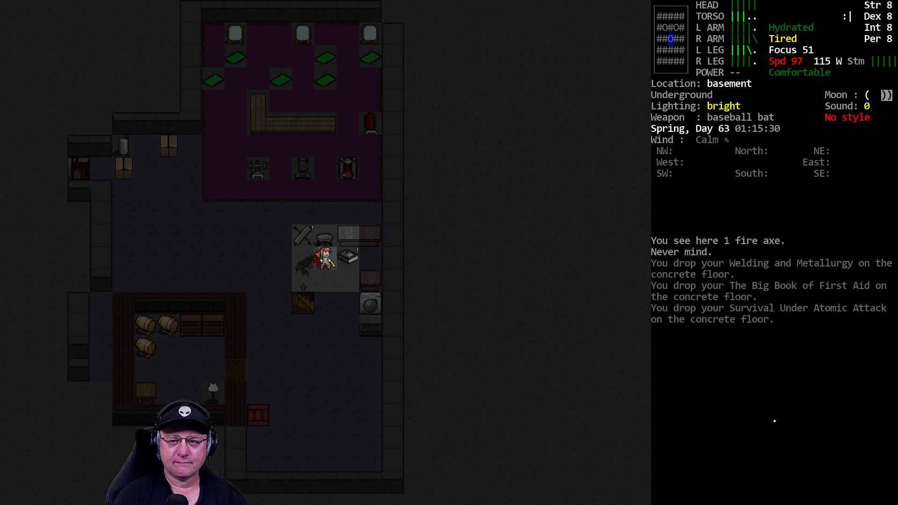
Glance at the overmap, close it, and open the Consume item menu
key(i)
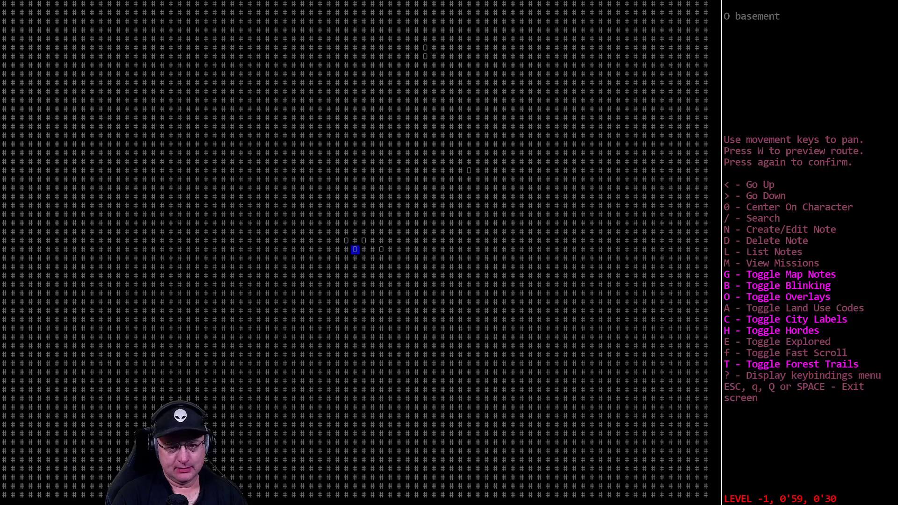
key(Escape)
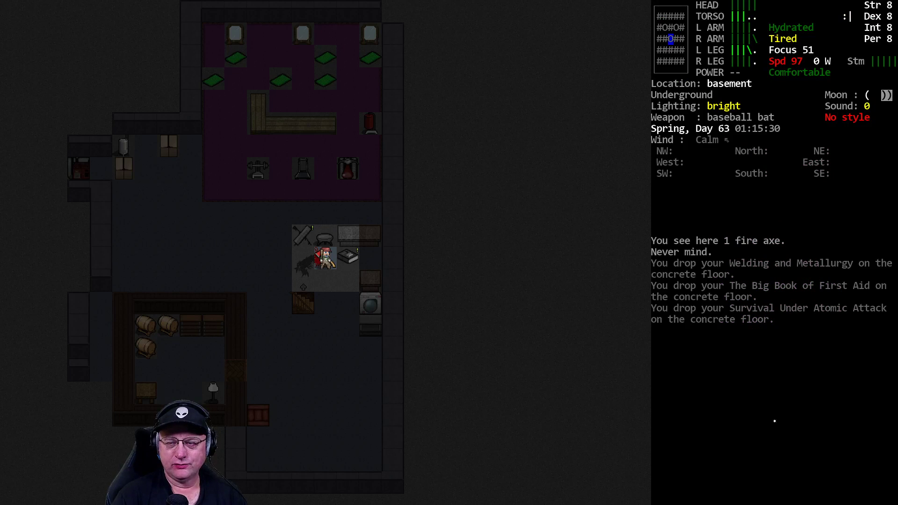
key(@)
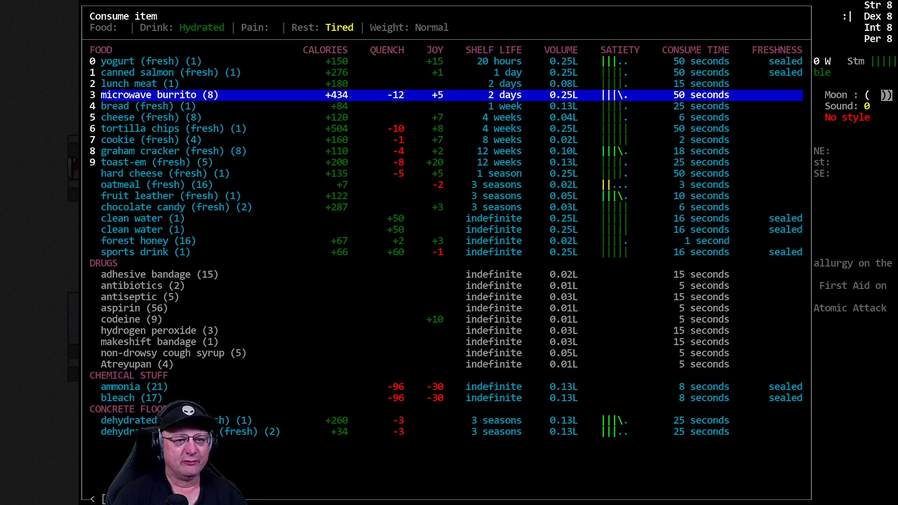
Highlight the non-drowsy cough syrup, exit the consume list, and open the overmap
key(Down)
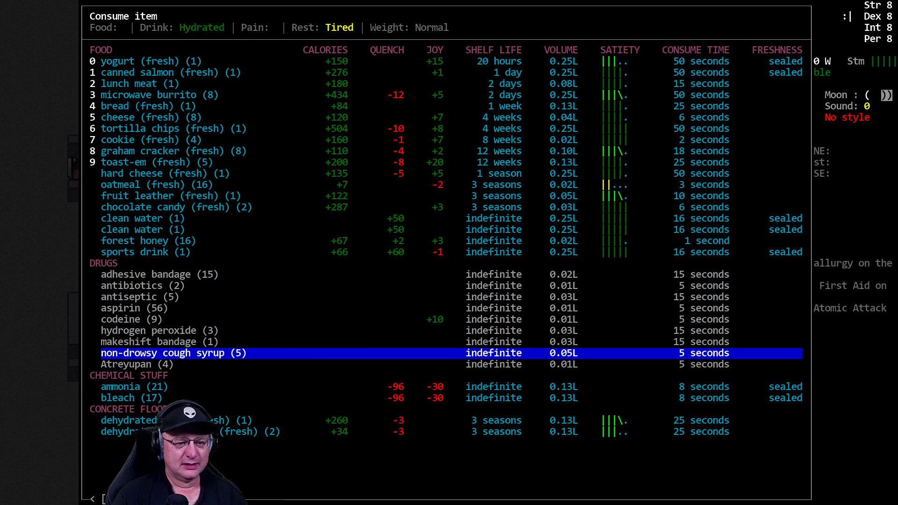
key(up)
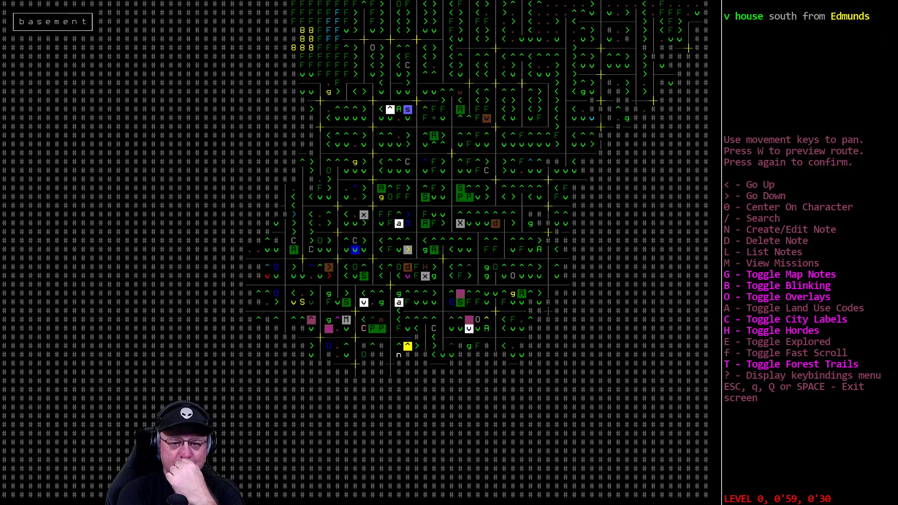
Pan the overmap around the town, then return to the basement view
key(G)
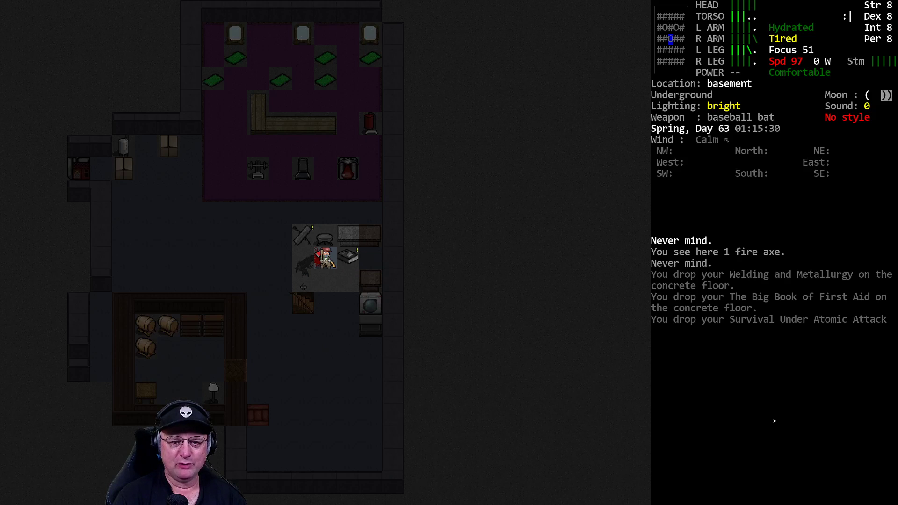
Move onto the counter tile and open the Read menu for the floor books
key(@)
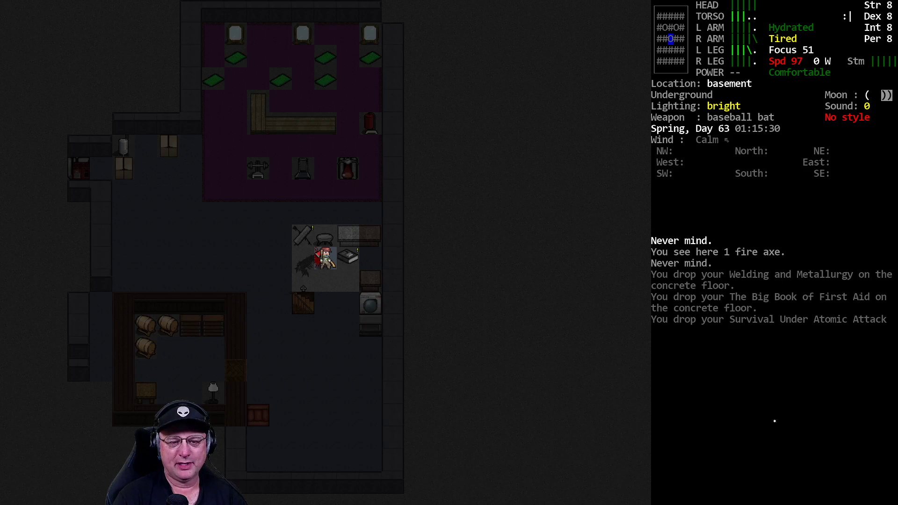
key(m)
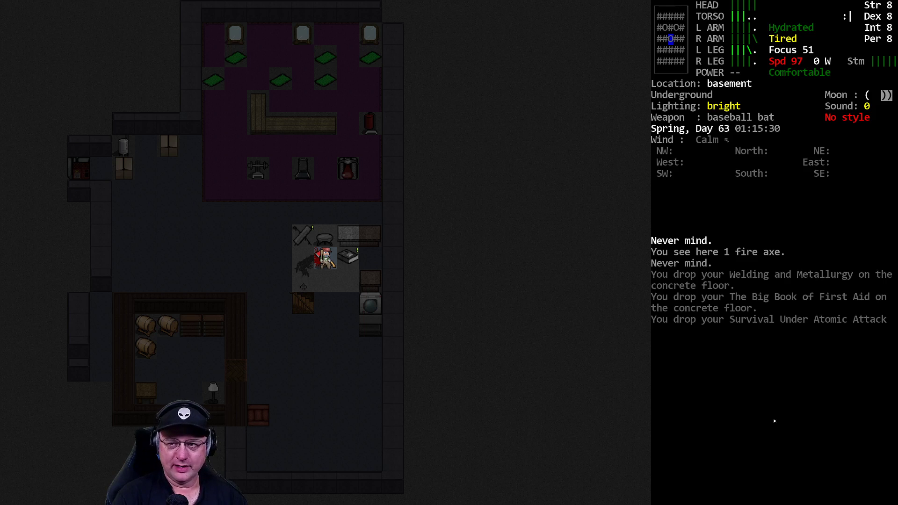
key(i)
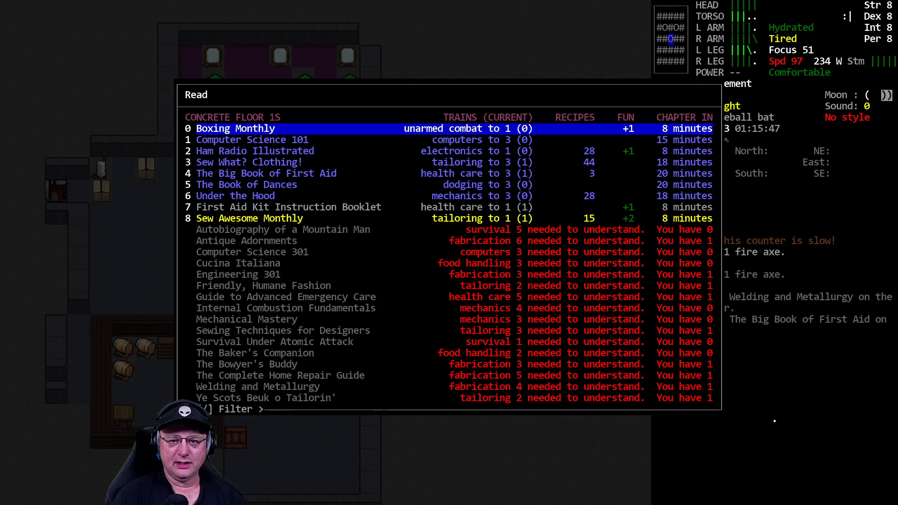
key(down)
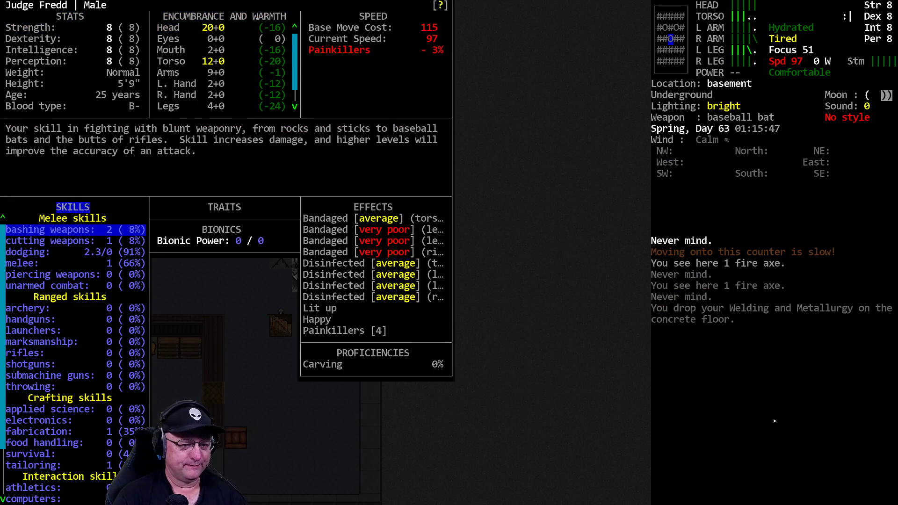
scroll(down, 3)
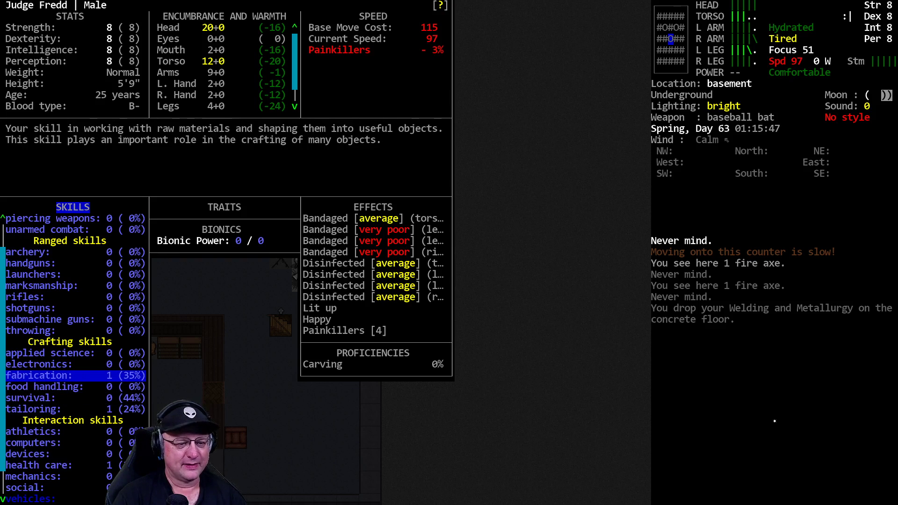
key(Down)
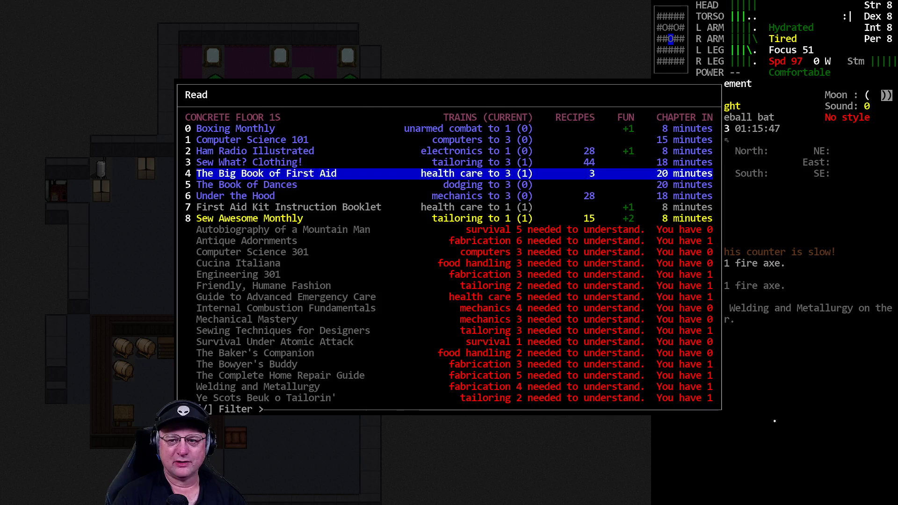
Read The Book of Dances until dodging reaches level 1, then review and close the character sheet
key(down)
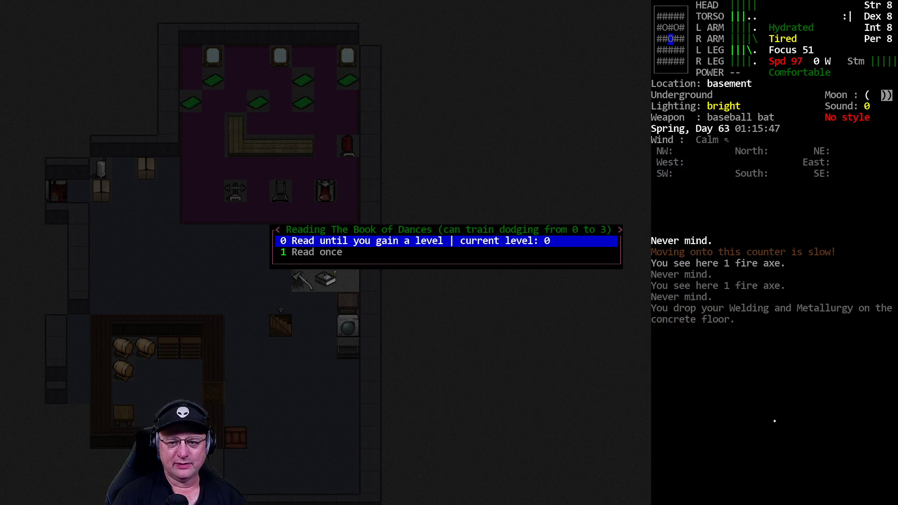
click(365, 240)
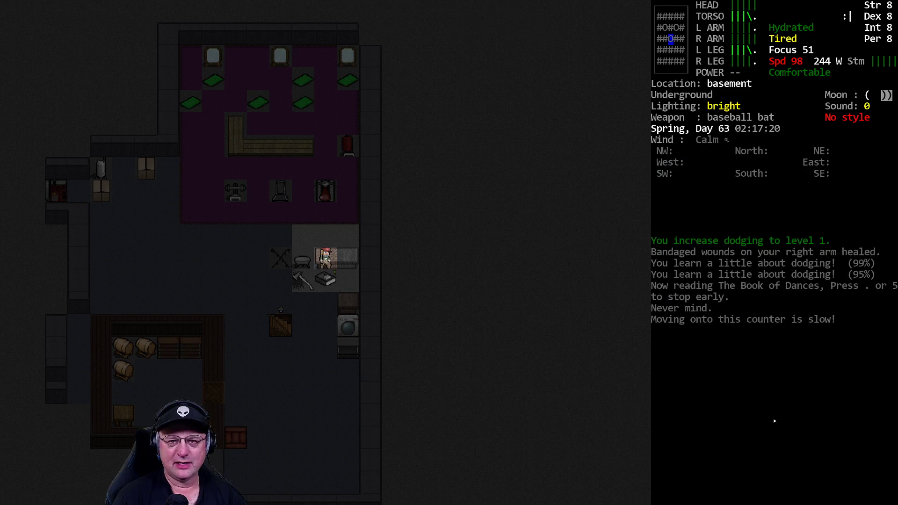
key(@)
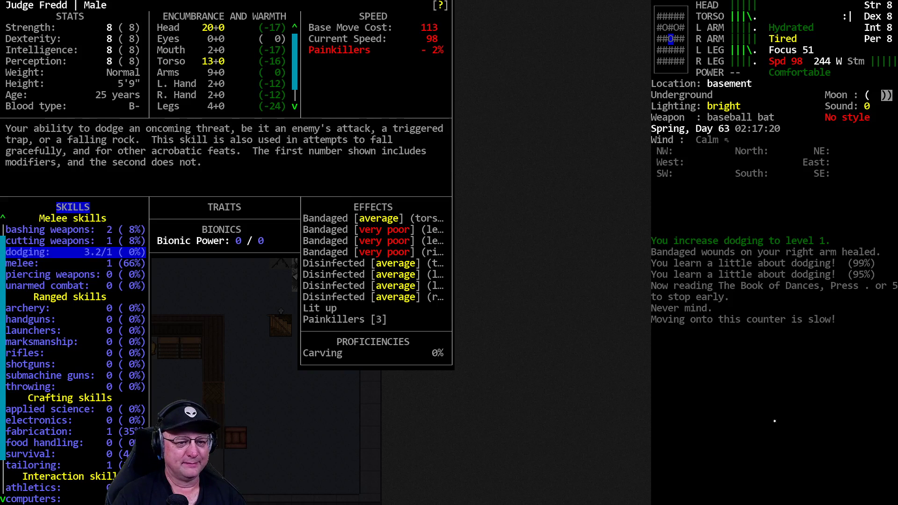
key(Escape)
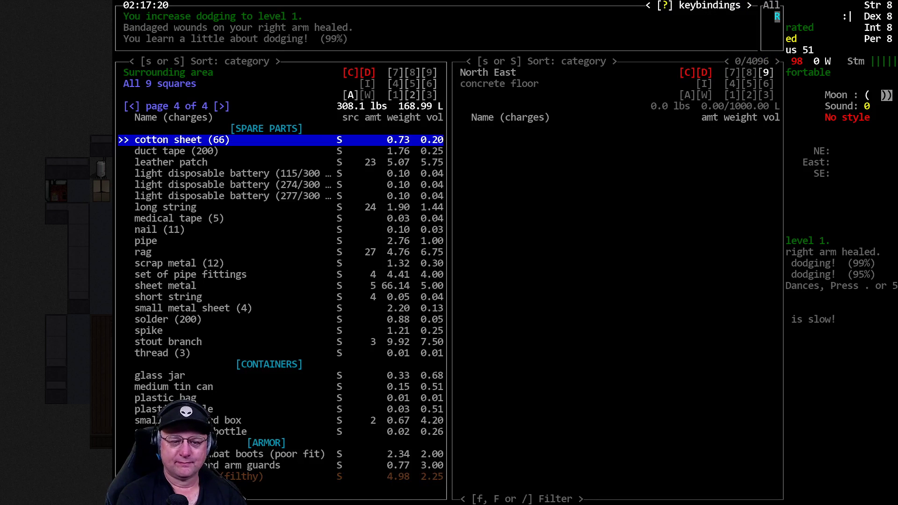
Switch on the mp3 player from the Use item list to play music
key(I)
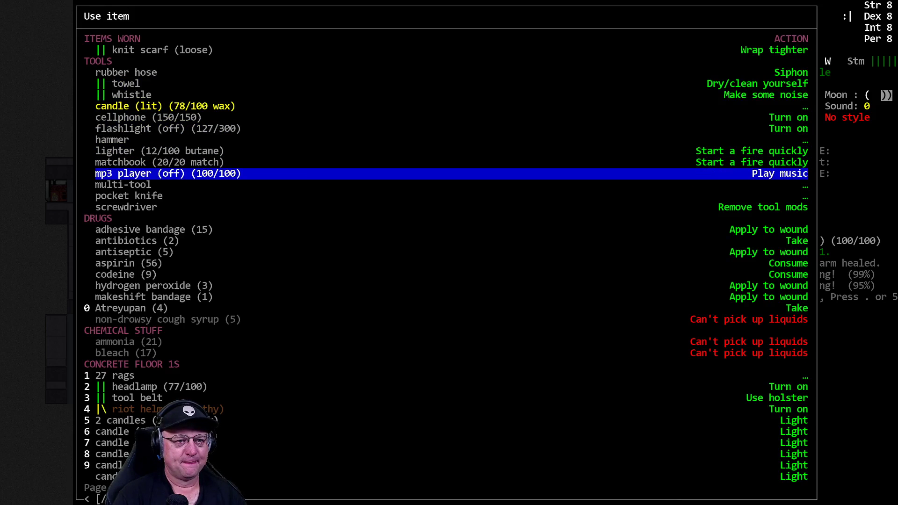
click(777, 173)
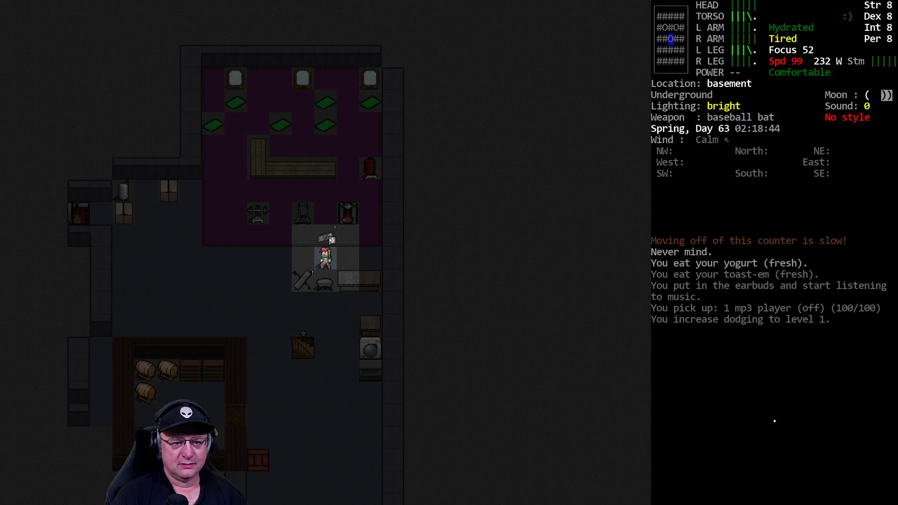
Resume reading The Book of Dances
key(r)
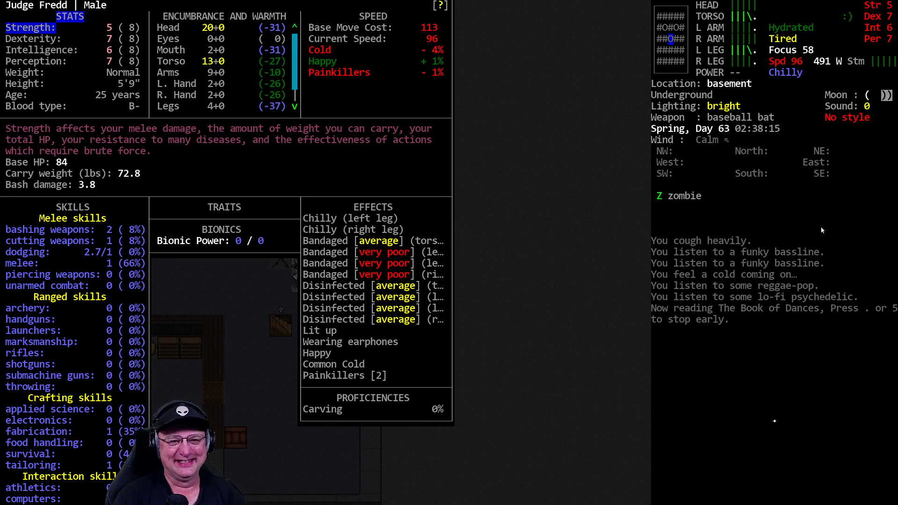
Check the carried inventory and the character sheet, then close them
key(i)
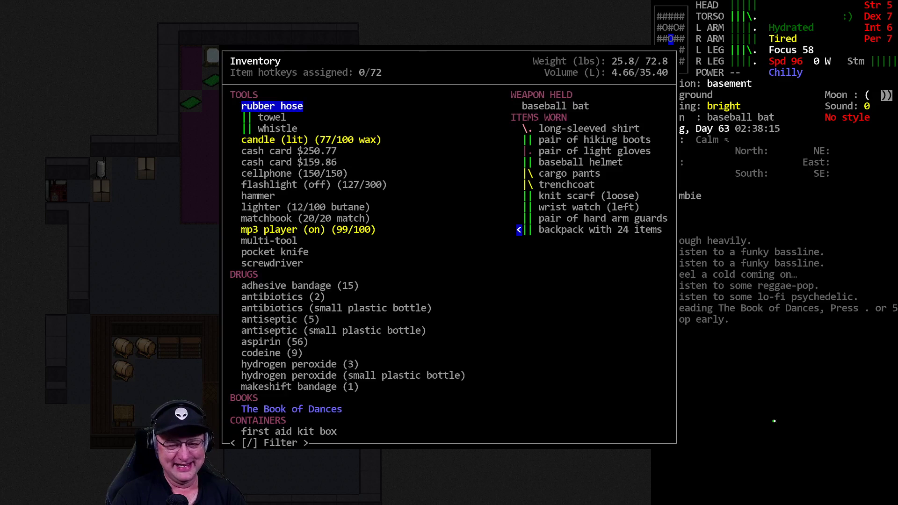
key(@)
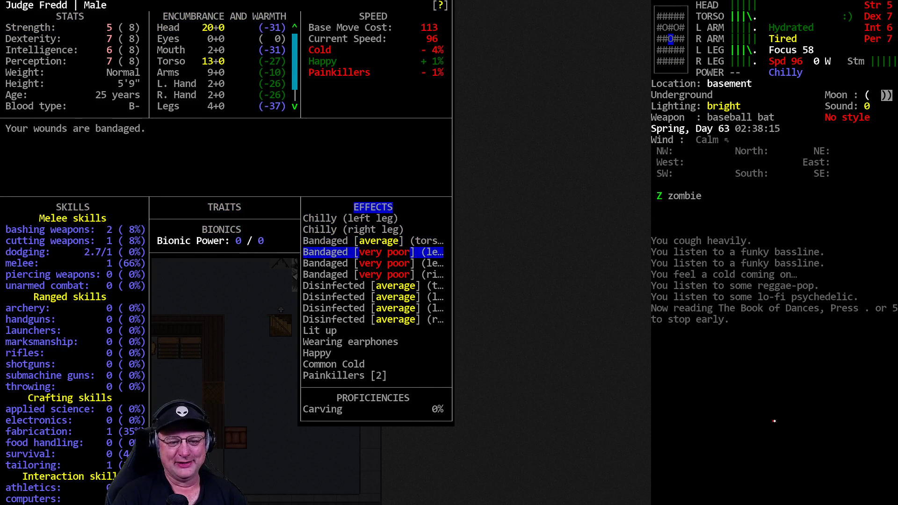
key(DOWN)
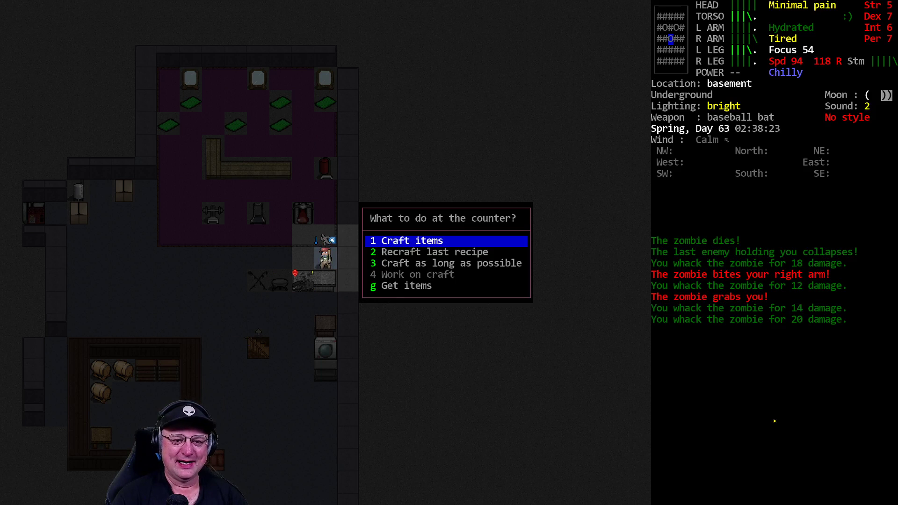
Take the lighter and cashews from the counter and bring up the Read list
key(g)
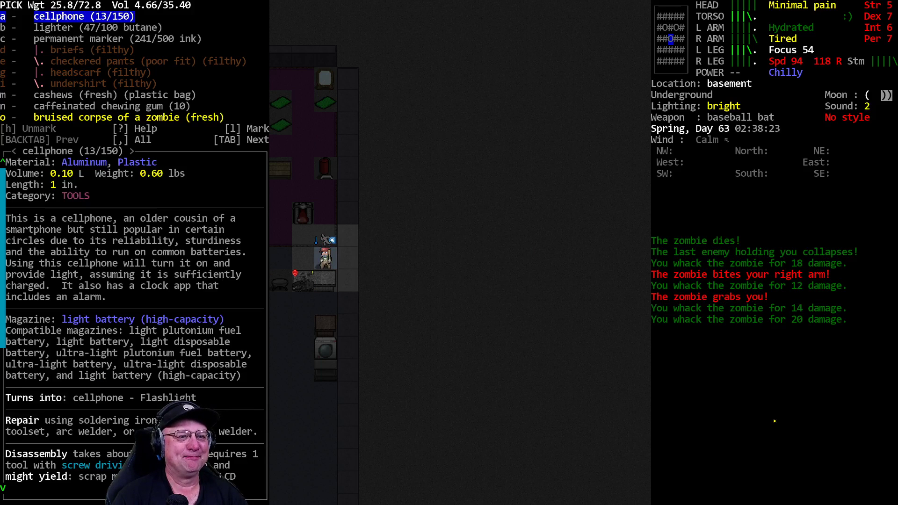
key(Escape)
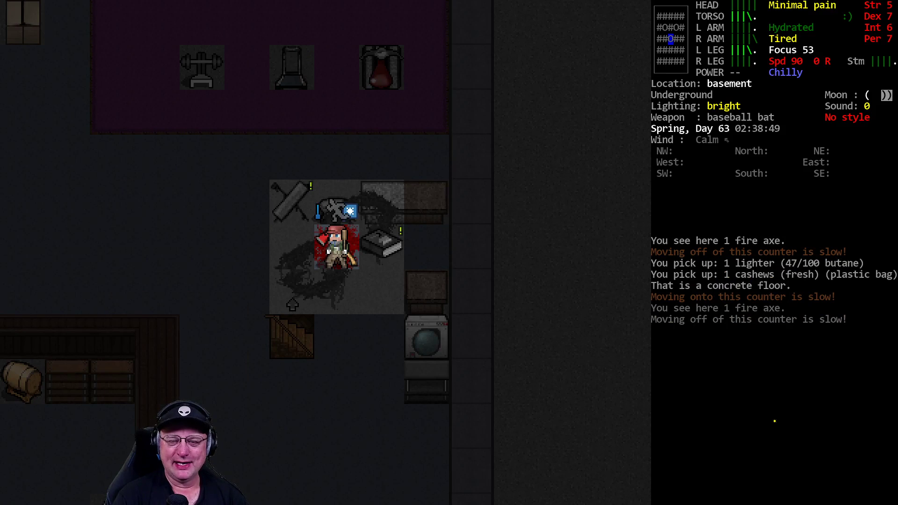
key(R)
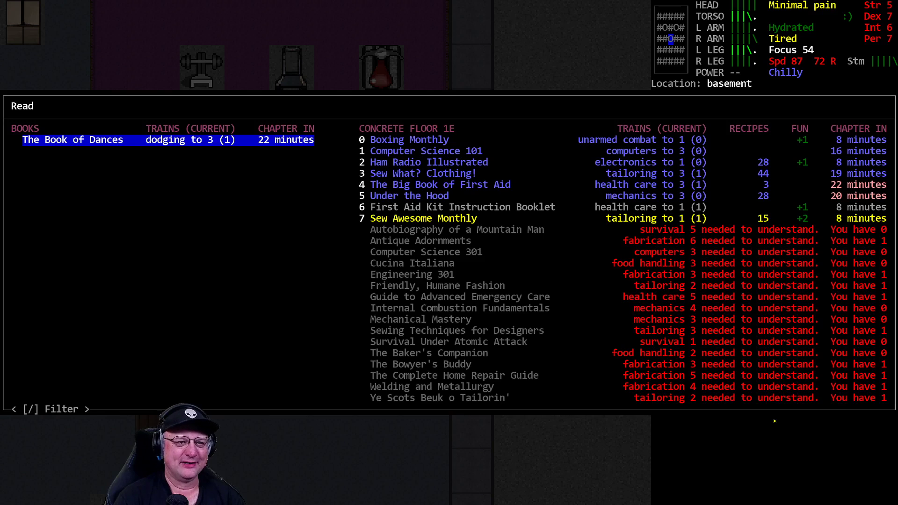
Start reading The Book of Dances, then stop to deal with the zombie child
click(73, 140)
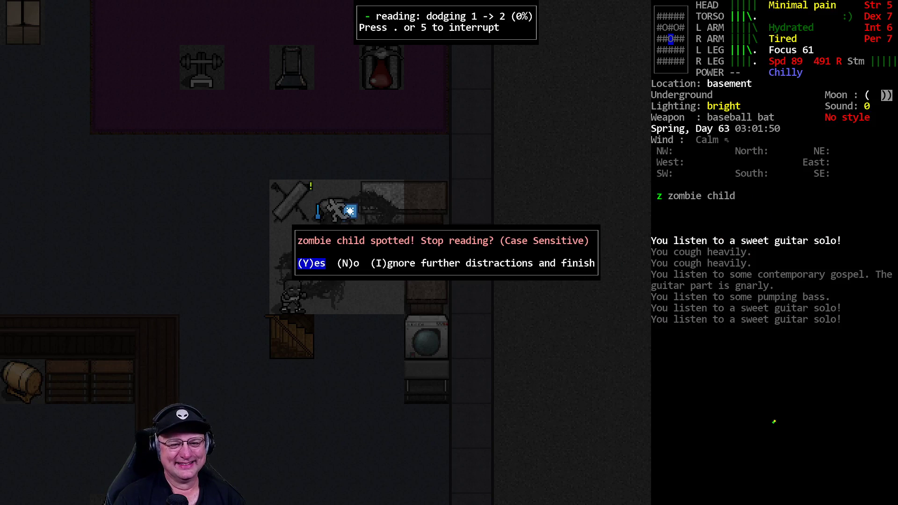
key(y)
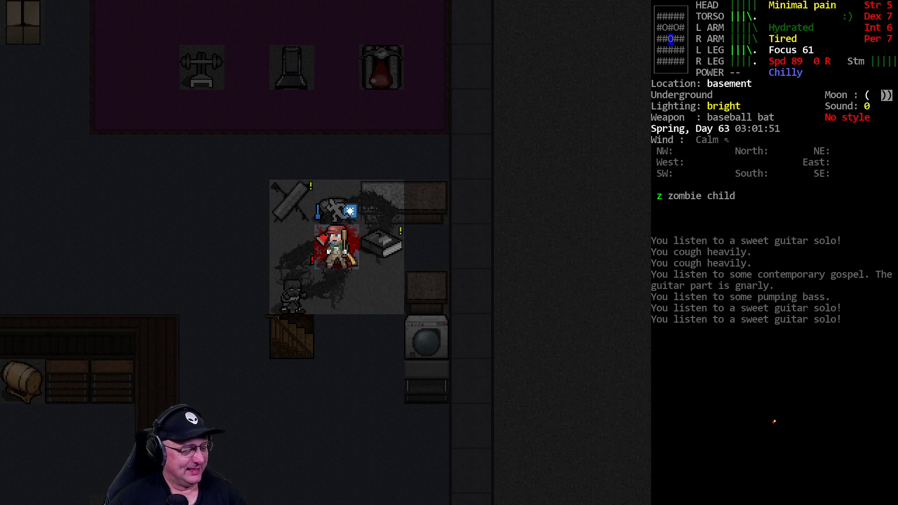
mouse_move(821, 229)
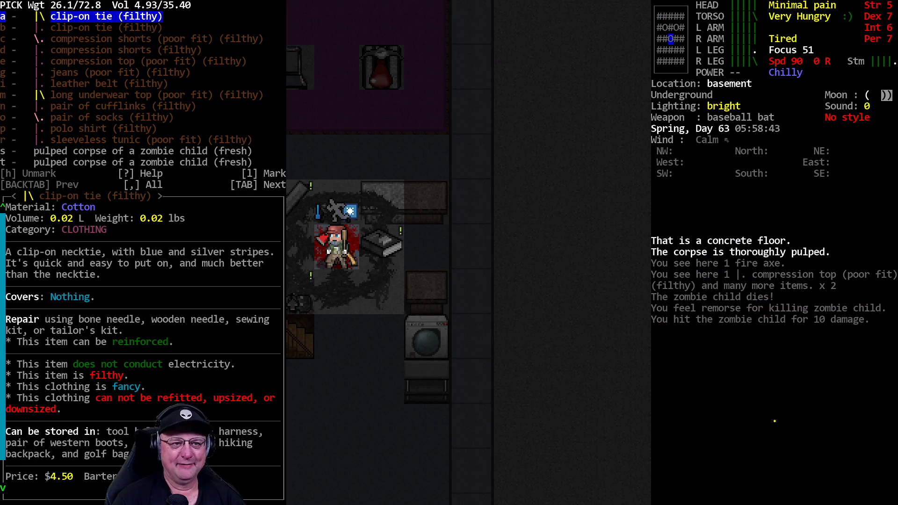
Close the clothing list, refill water at the water heater, and bring up the Read list
key(Escape)
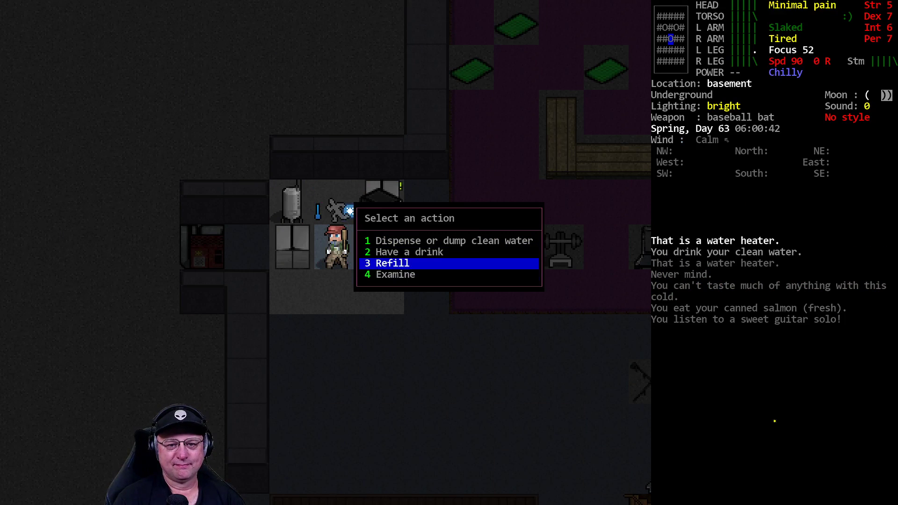
click(409, 252)
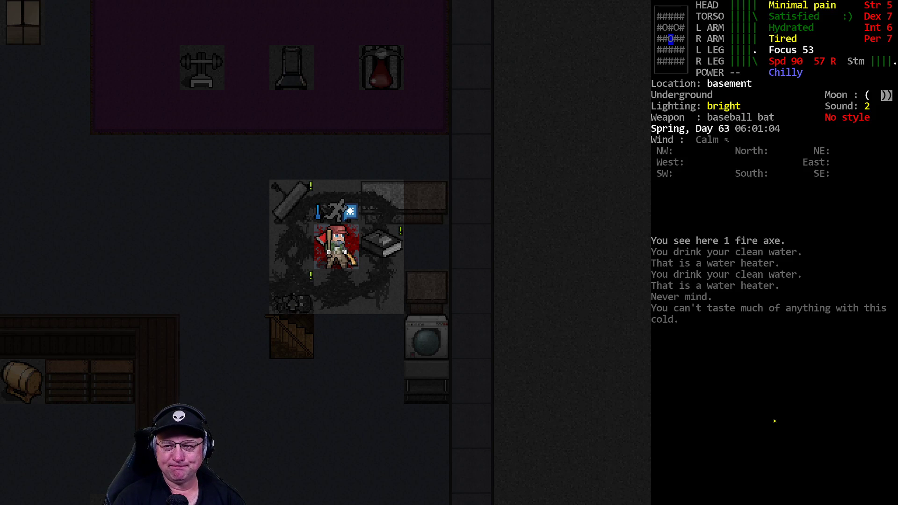
key(R)
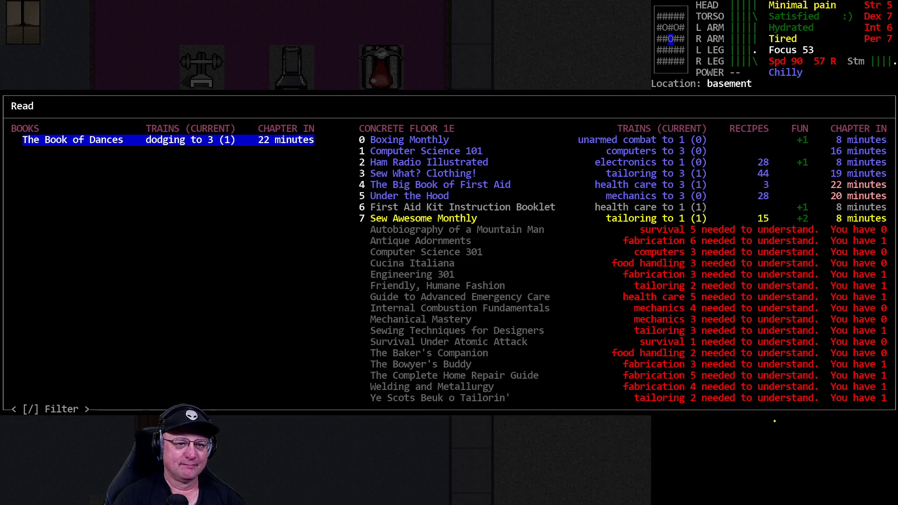
Resume reading The Book of Dances toward dodging level 2
click(72, 140)
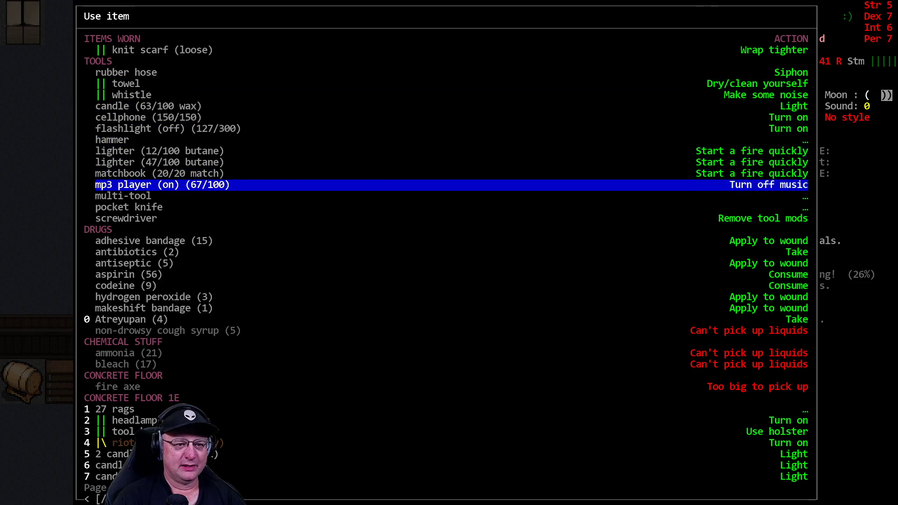
Eat a microwave burrito from the Consume item menu
click(768, 184)
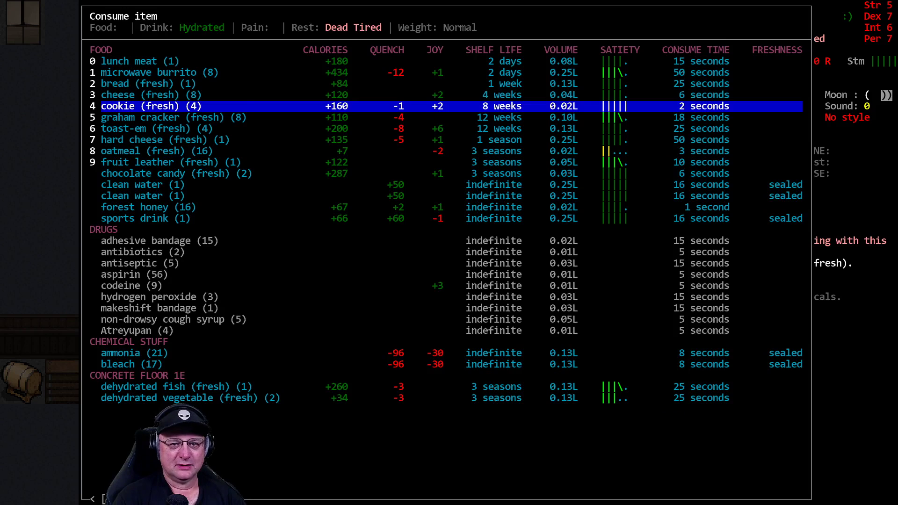
key(up)
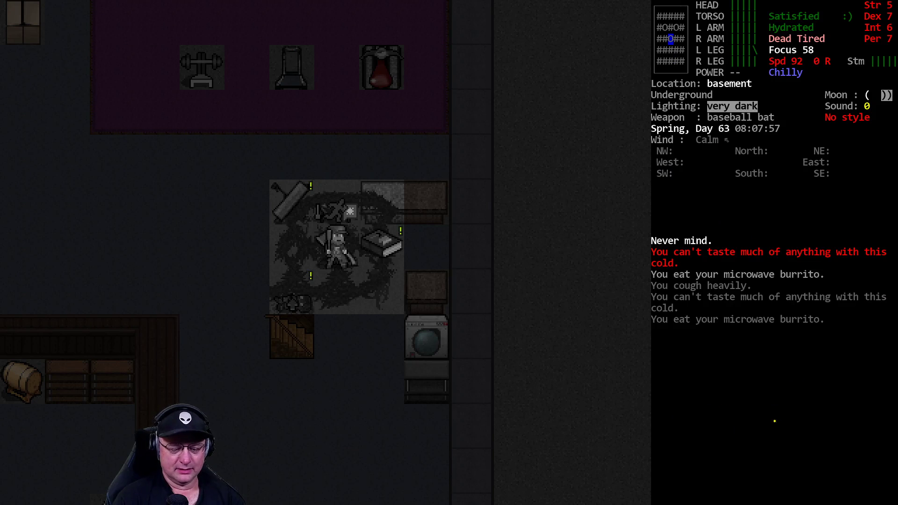
Browse the carried tools in the inventory, then close it
key(i)
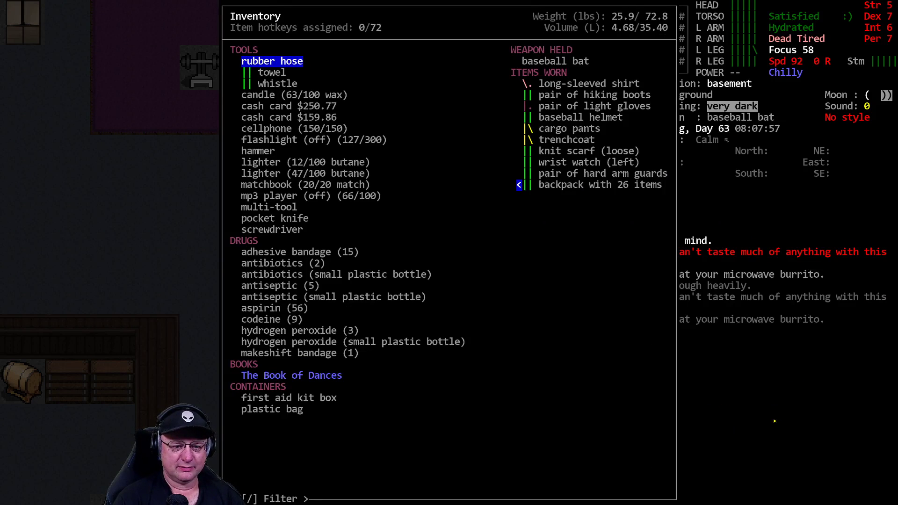
key(down)
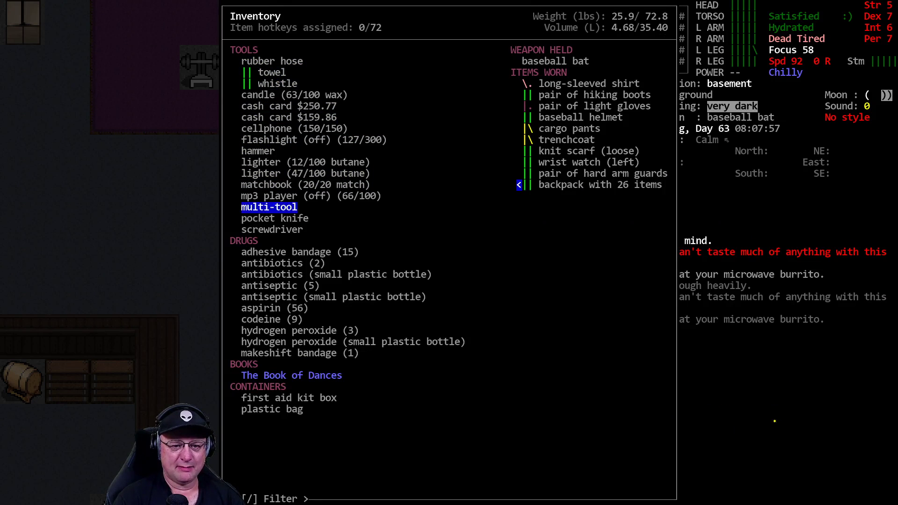
key(down)
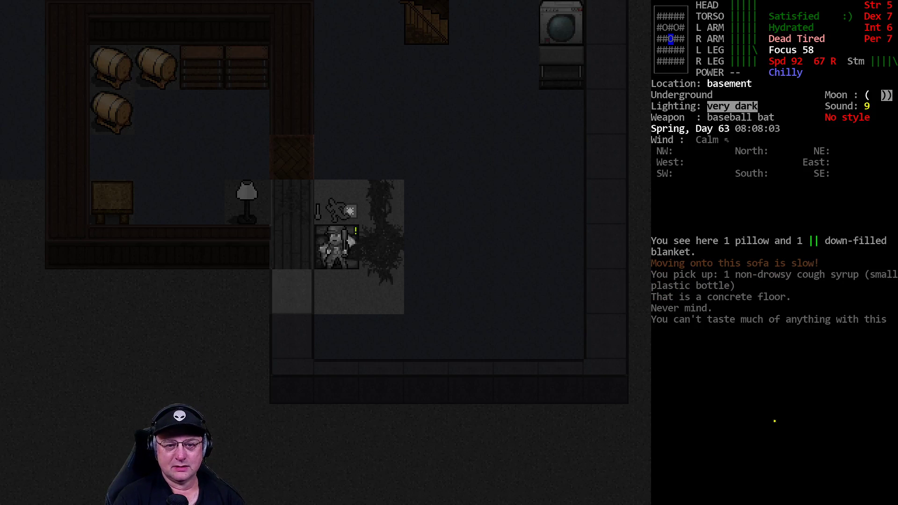
Take the non-drowsy cough syrup, then save the game and go to sleep
key(E)
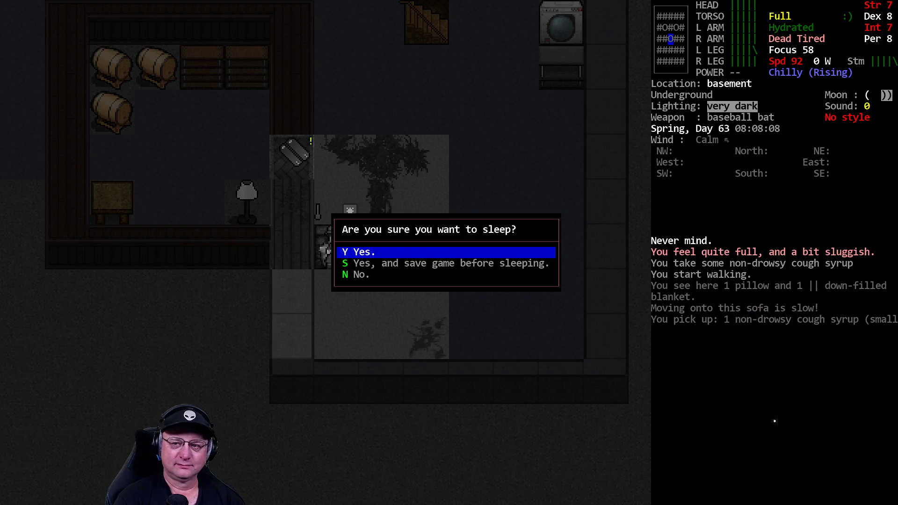
key(Down)
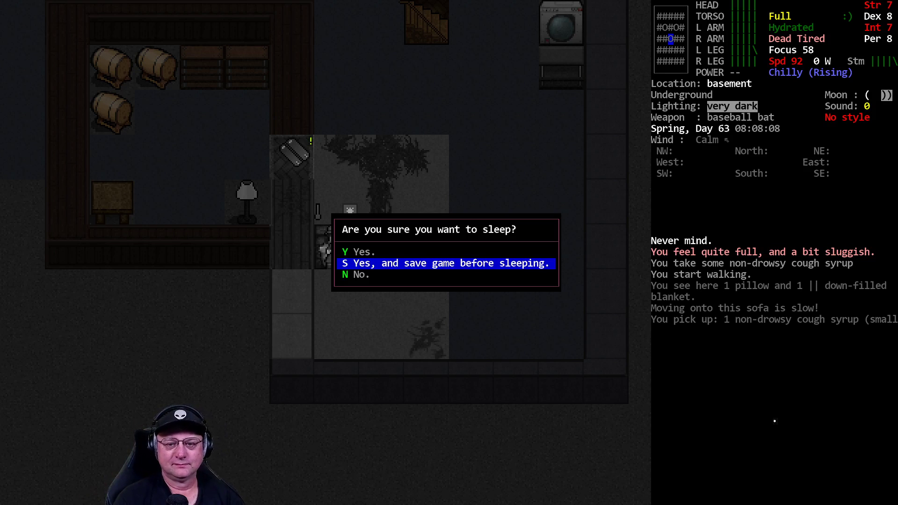
key(Up)
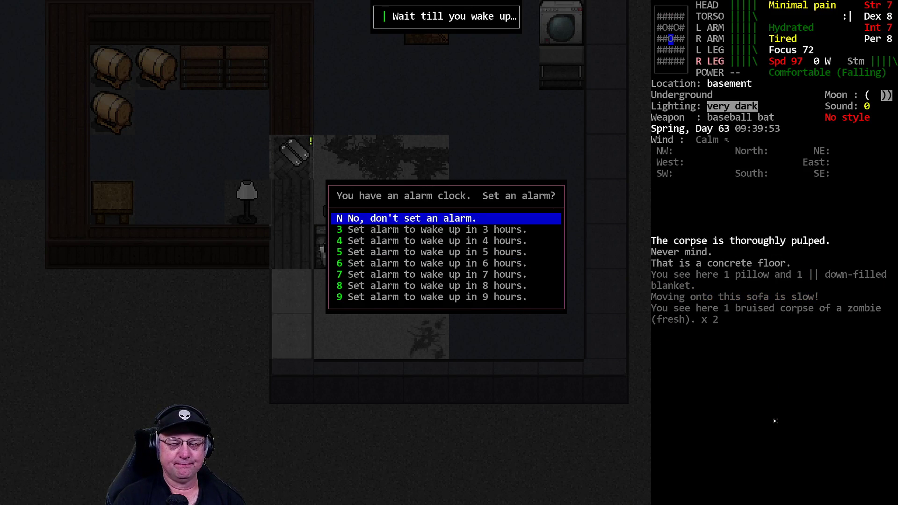
Dismiss the alarm prompt and open the reading list with Dance Dance Dance! picked up
click(406, 218)
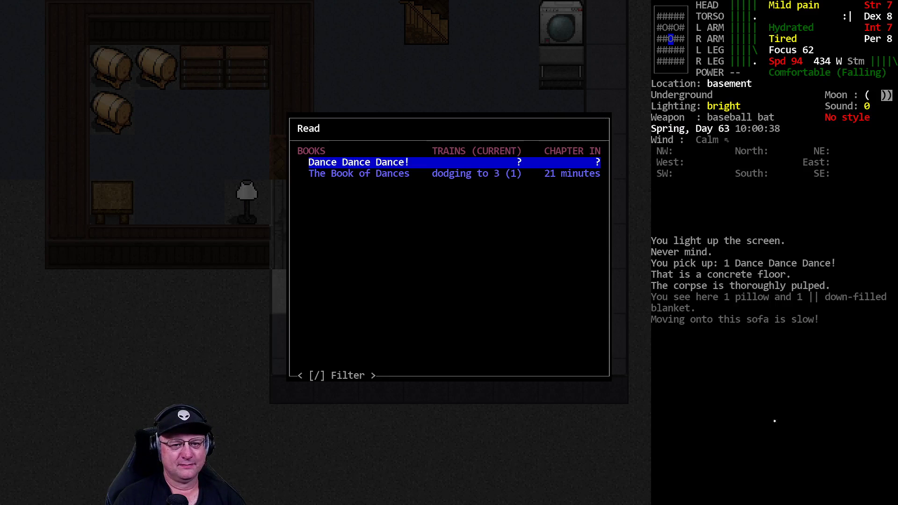
Skim Dance Dance Dance!, which trains dodging to 1, then close the book list
key(down)
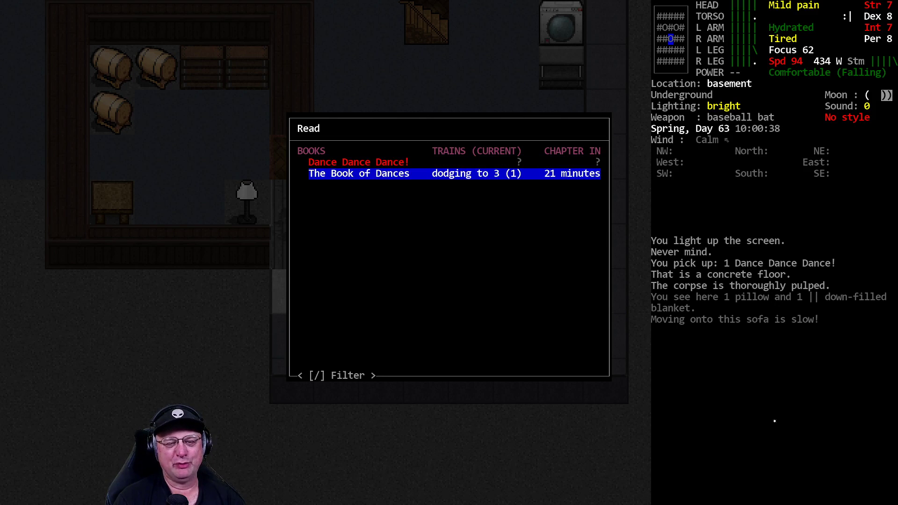
key(up)
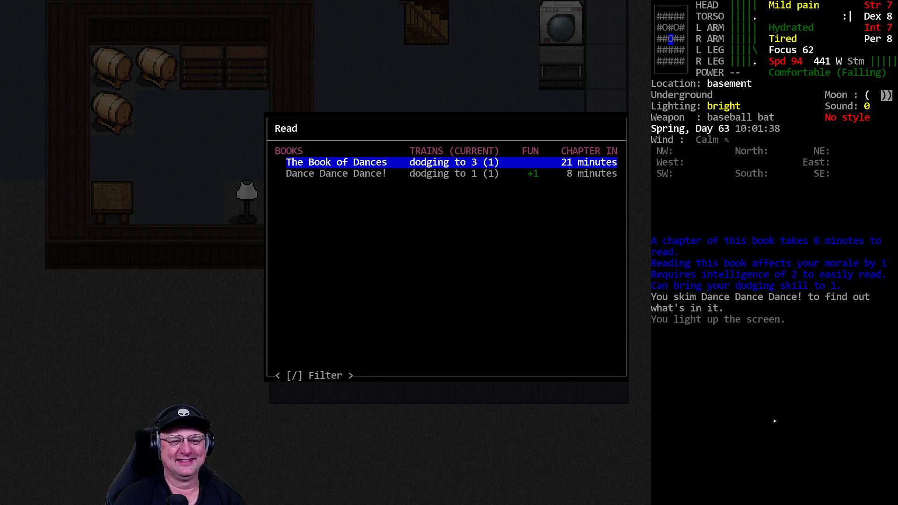
key(Escape)
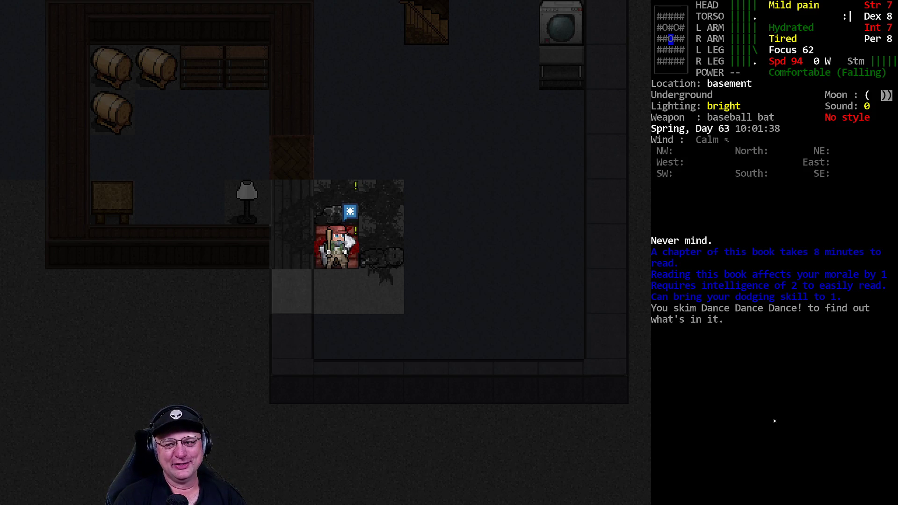